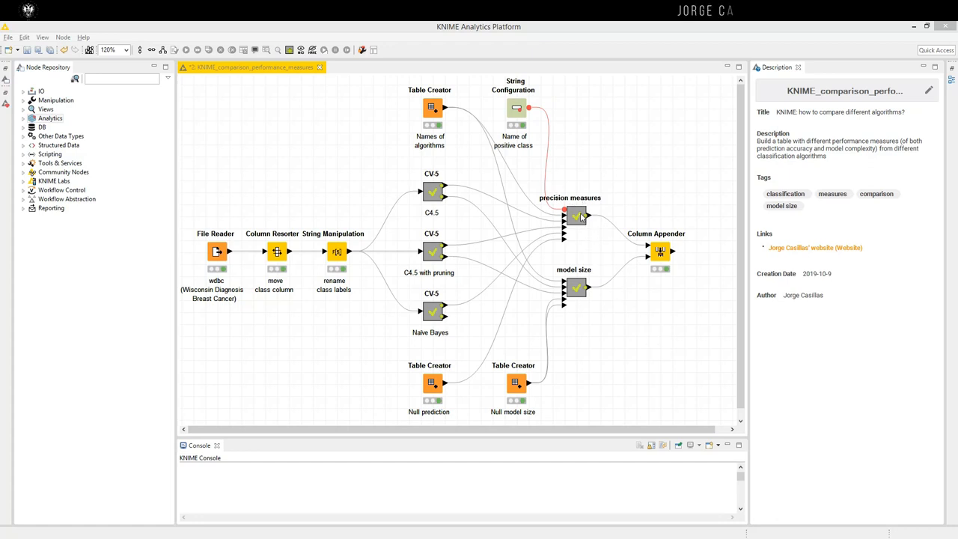
Review the precision measures table, then view the unpruned C4.5 decision tree and expand its branches.
double_click(577, 217)
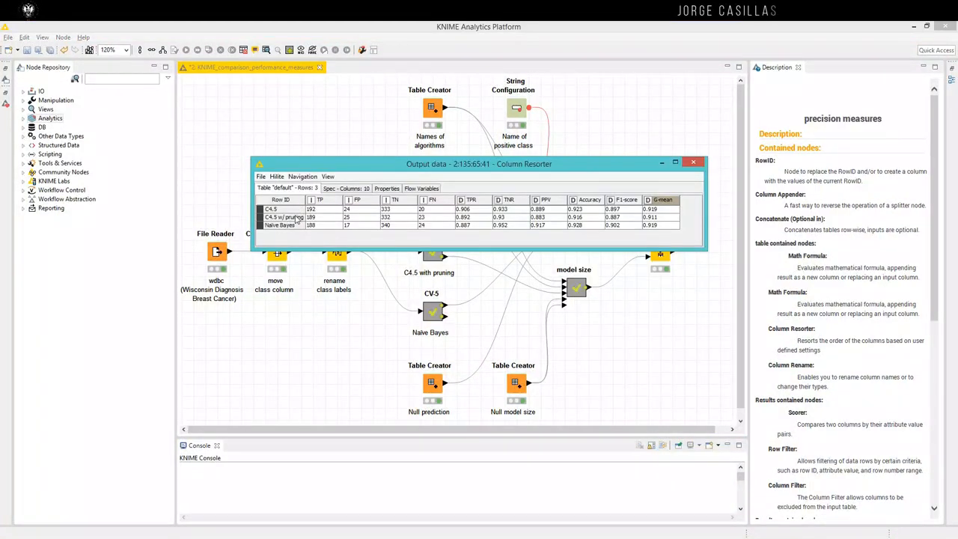
mouse_move(533, 242)
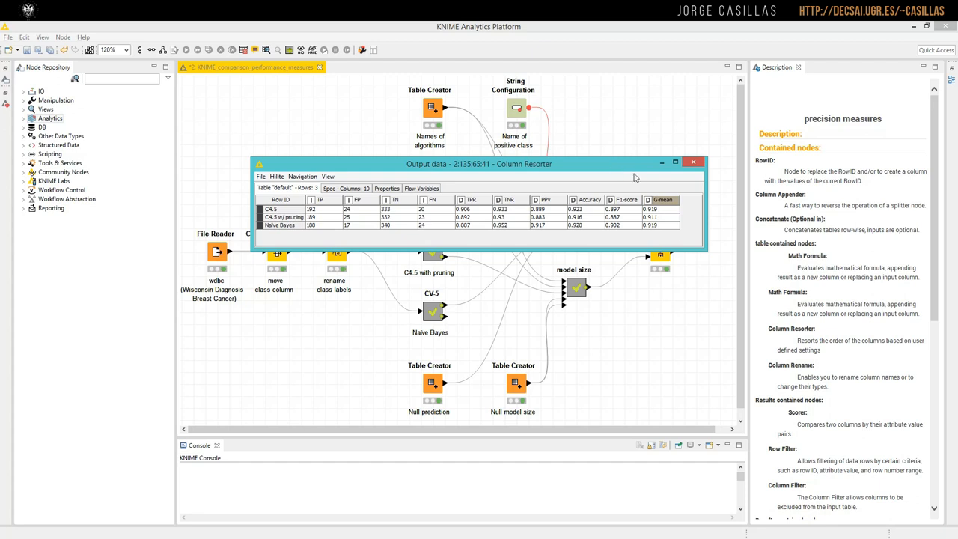
click(692, 162)
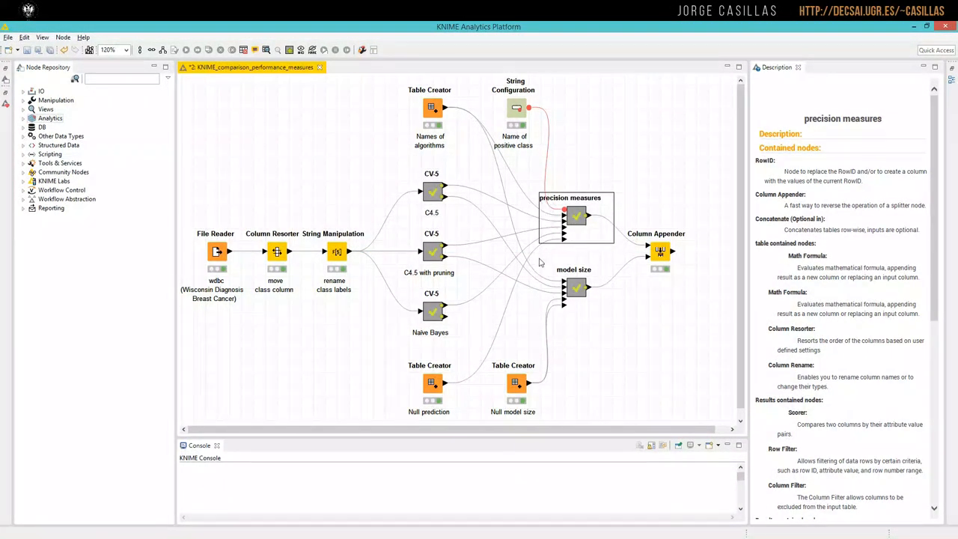
mouse_move(458, 230)
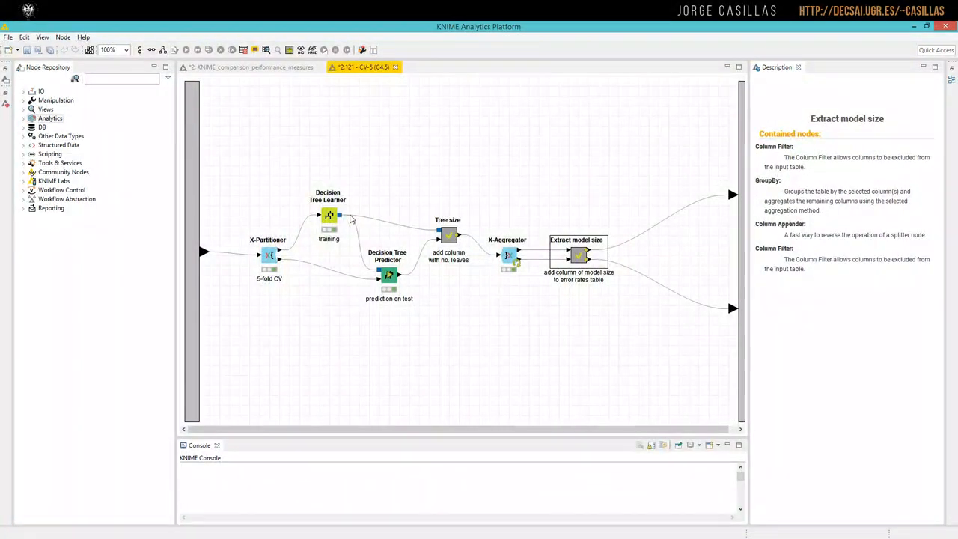
right_click(328, 216)
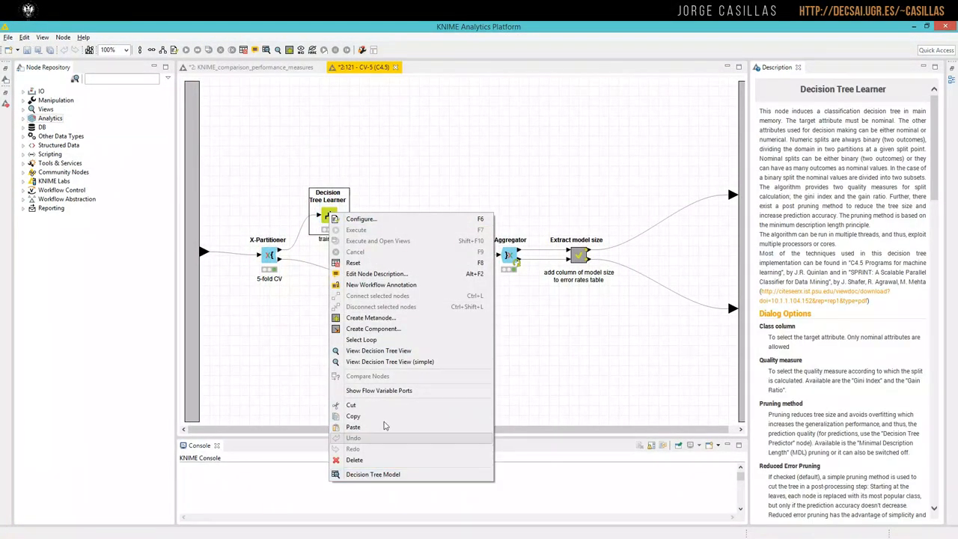
click(377, 351)
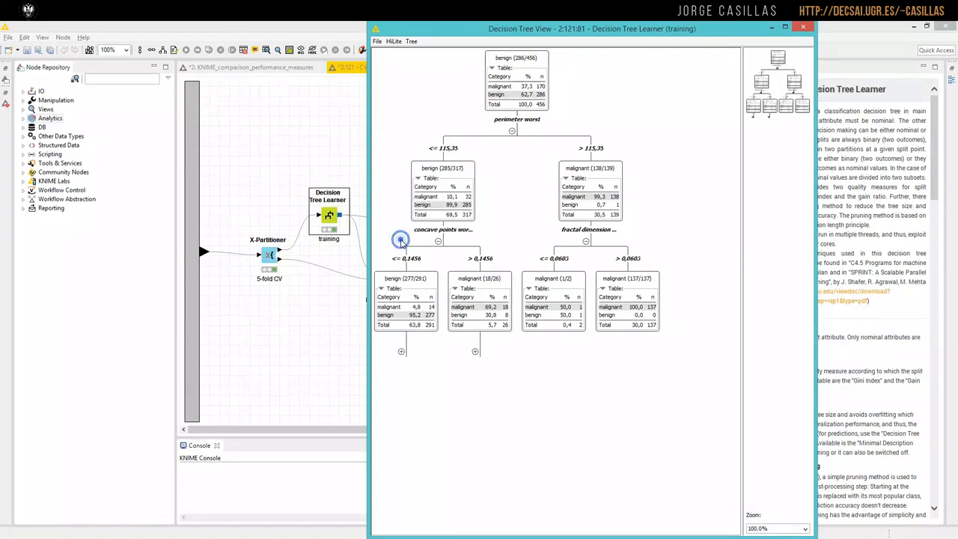
click(401, 240)
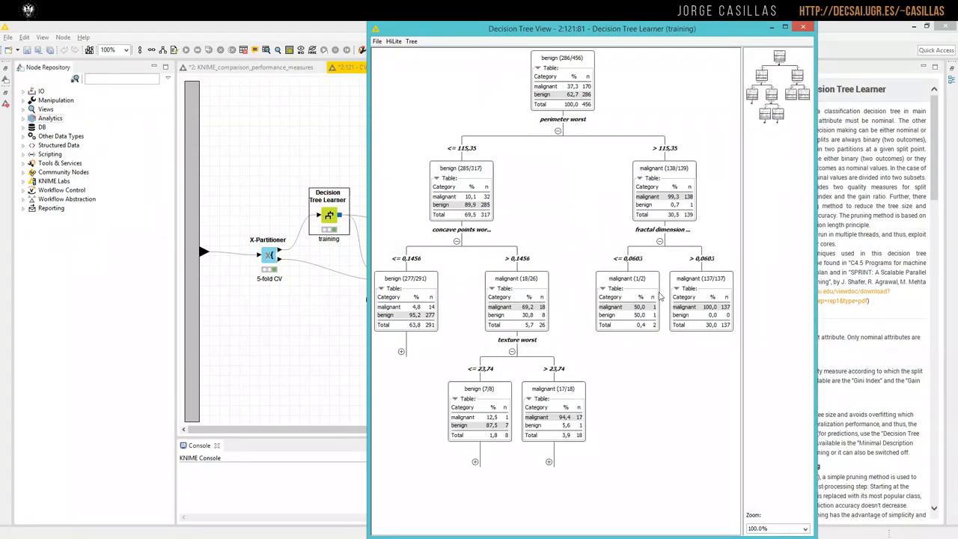
scroll(down, 3)
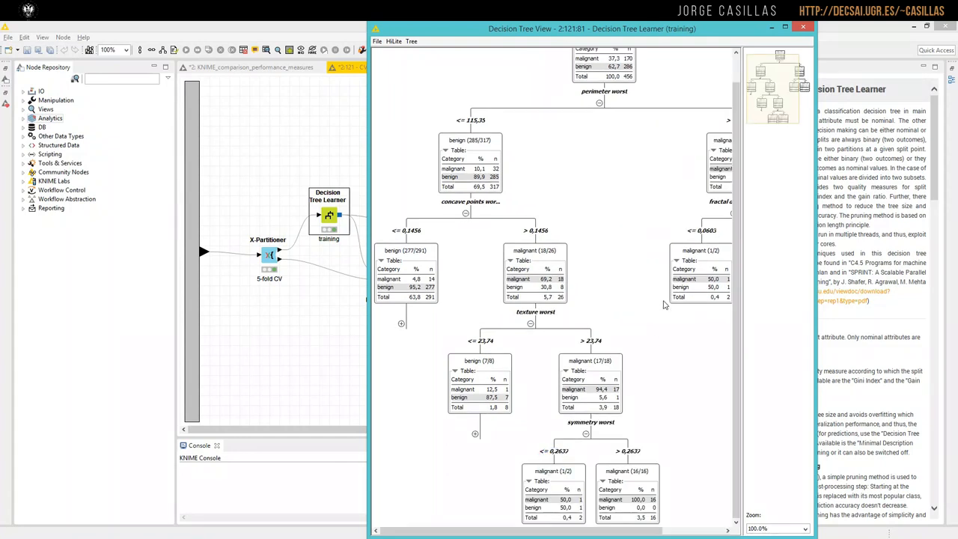
click(802, 27)
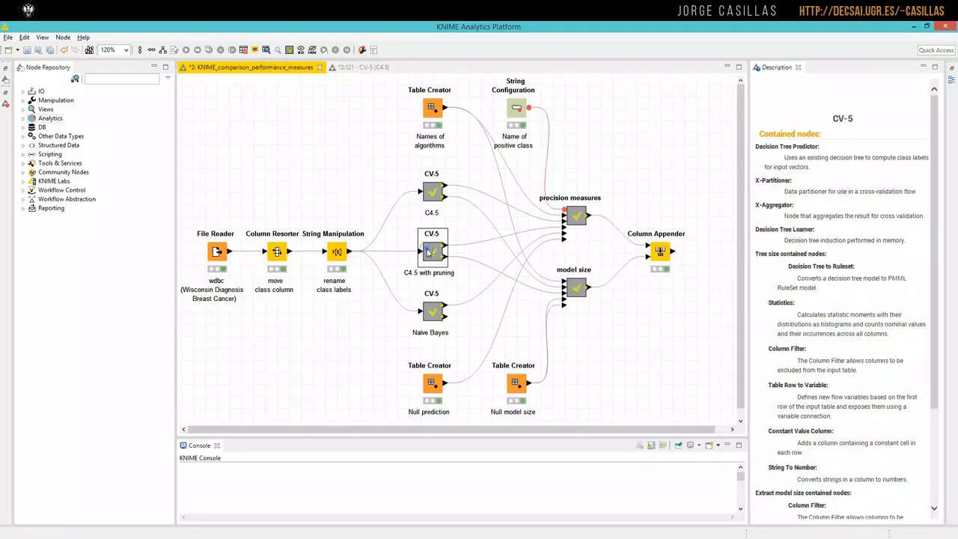
View the pruned C4.5 learner's decision tree full screen, then close it.
right_click(339, 216)
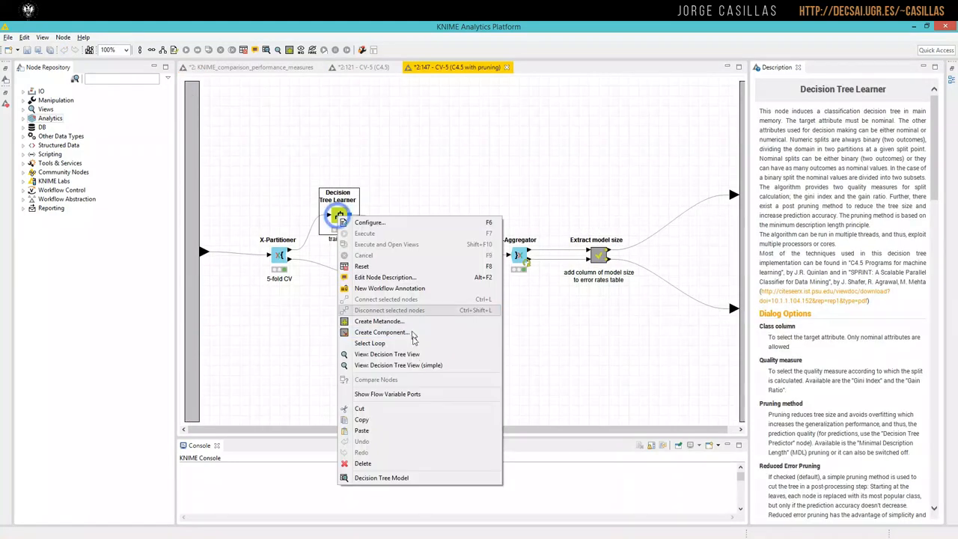
click(386, 353)
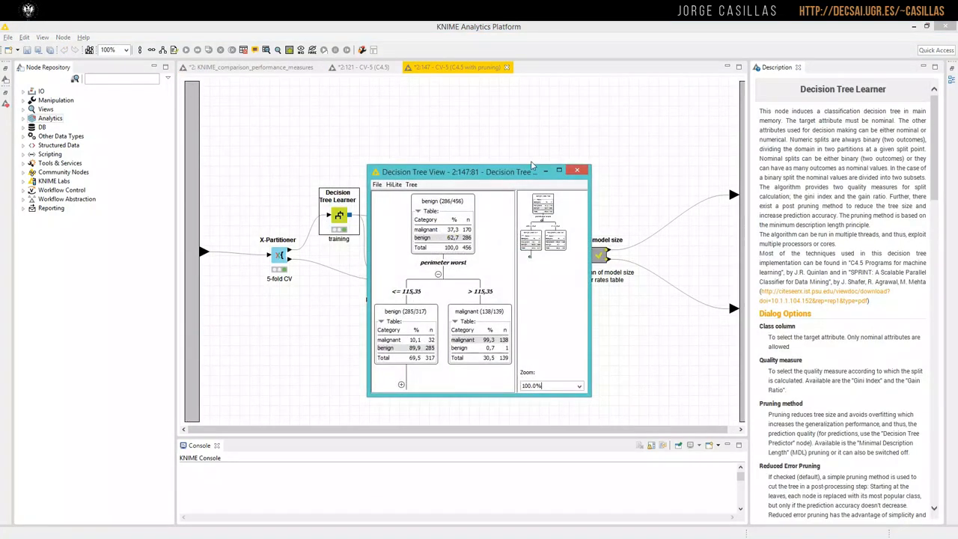
click(558, 171)
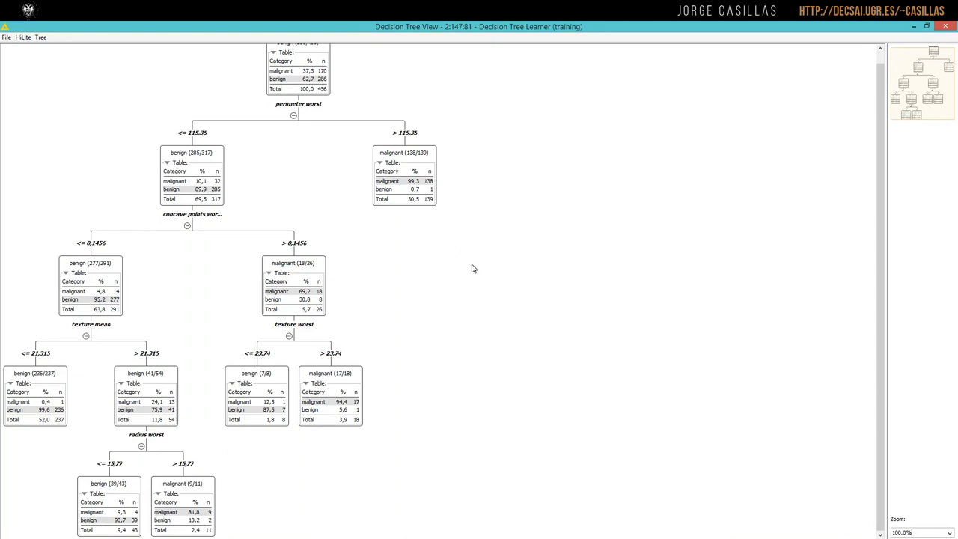
mouse_move(416, 180)
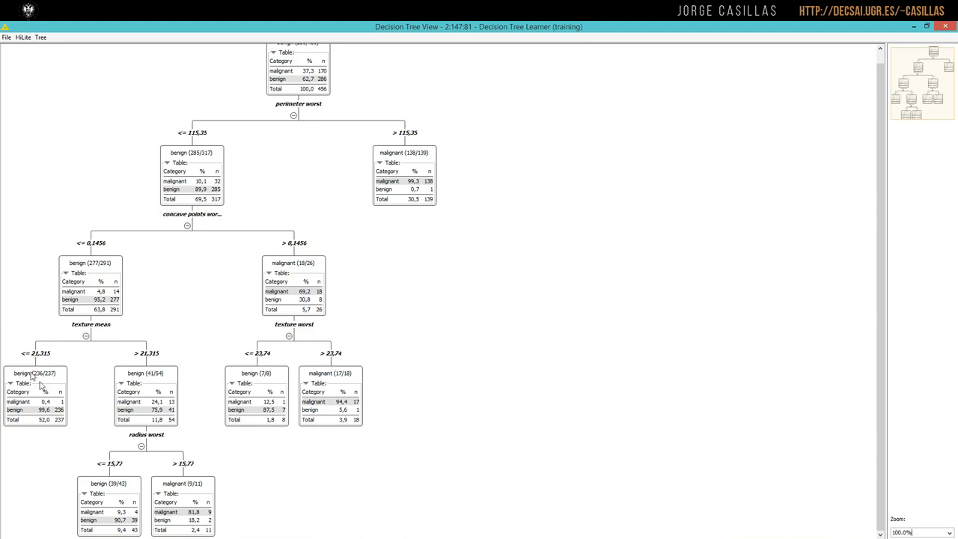
mouse_move(395, 183)
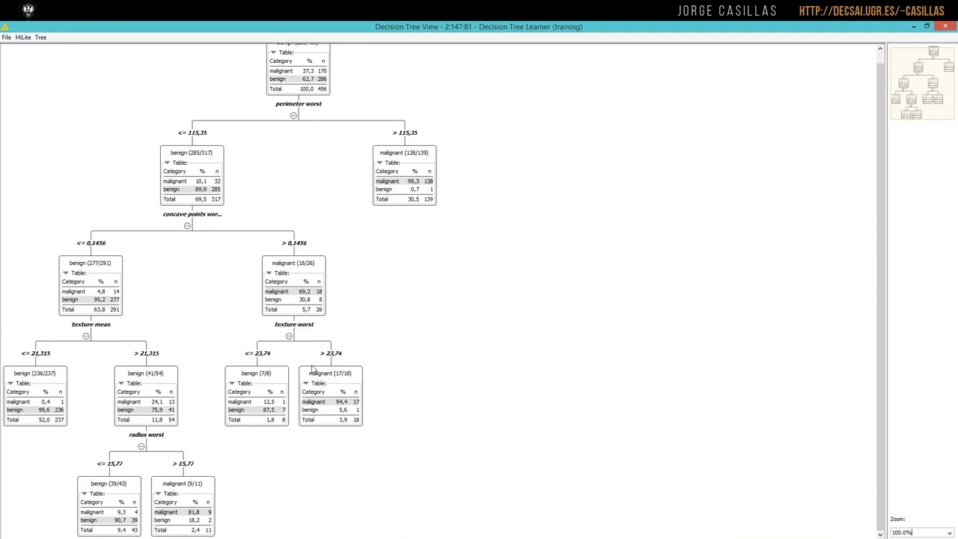
mouse_move(947, 27)
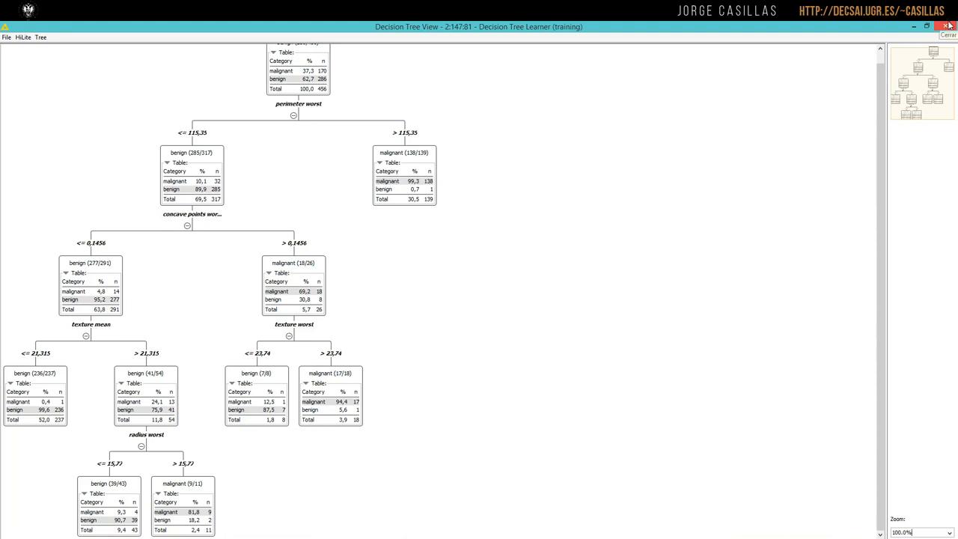
click(949, 24)
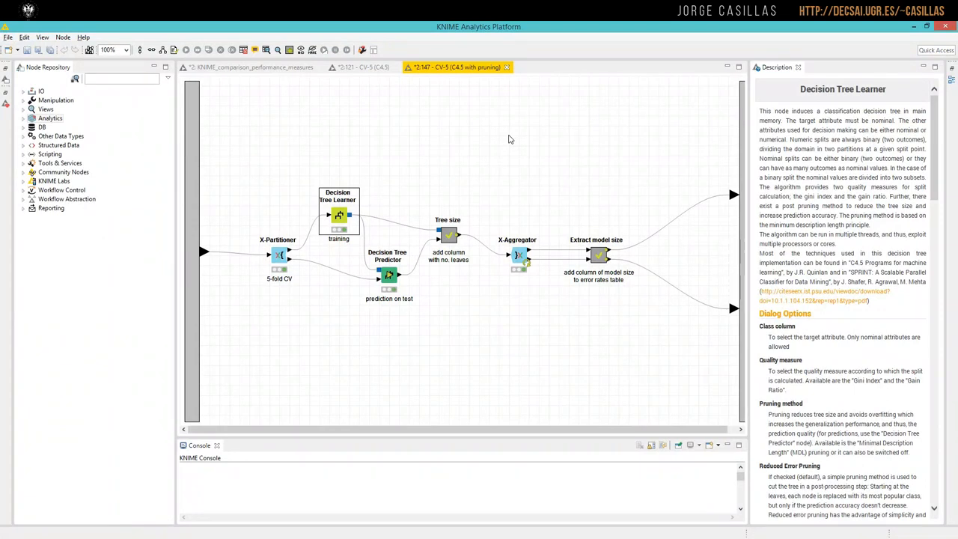
mouse_move(450, 150)
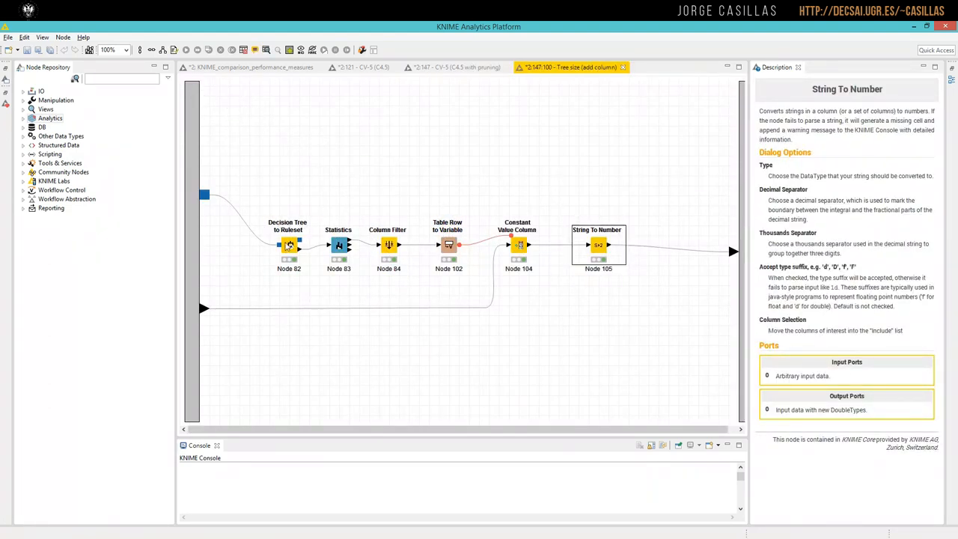
Read the Decision Tree to Ruleset description and inspect its Rules table output.
click(289, 243)
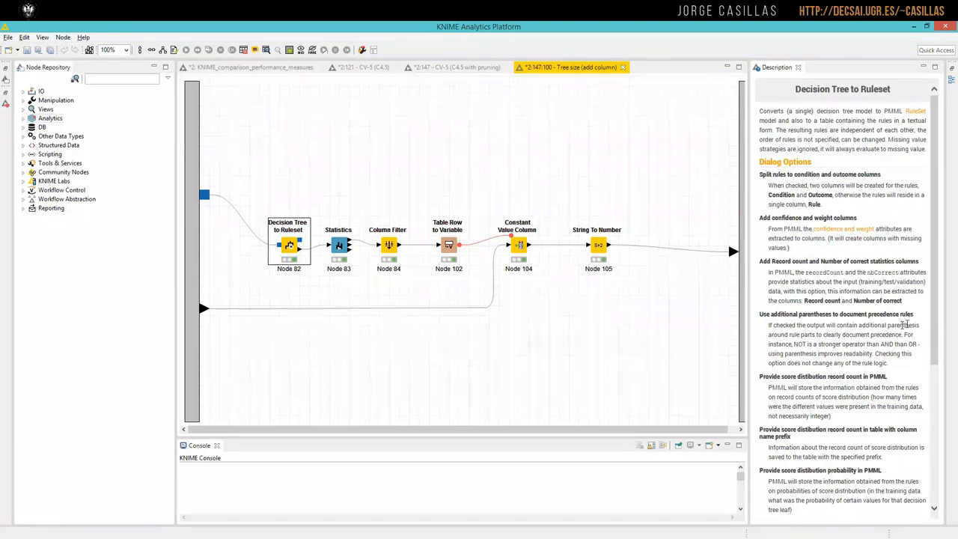
scroll(down, 3)
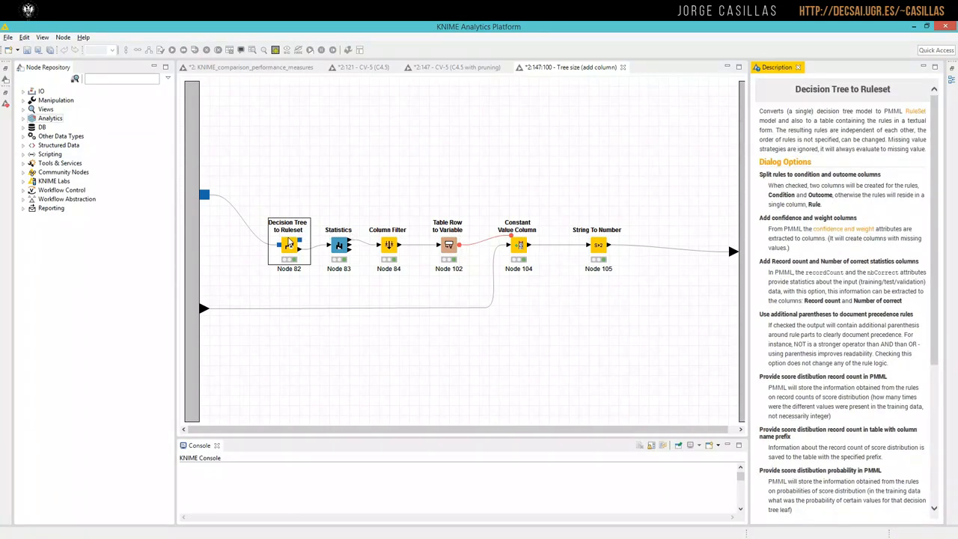
right_click(289, 244)
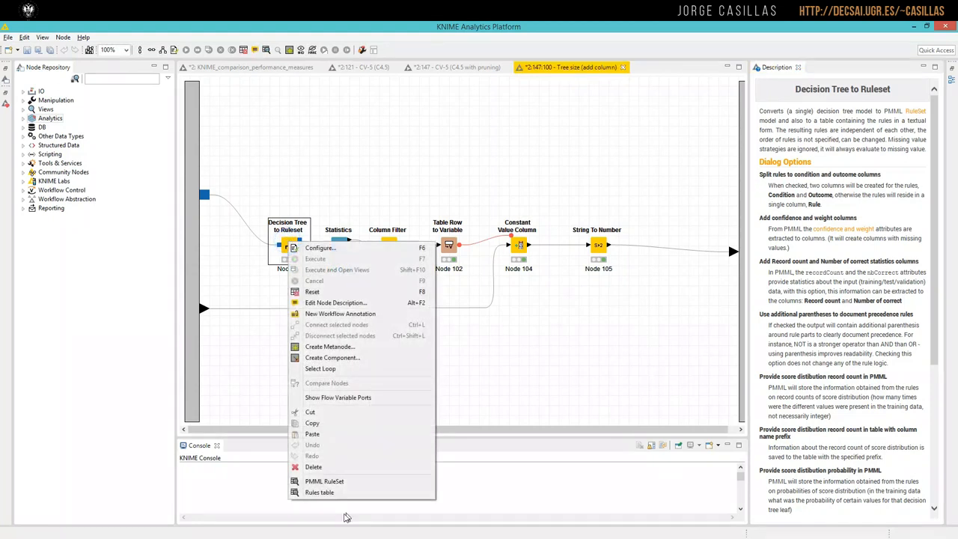
click(319, 491)
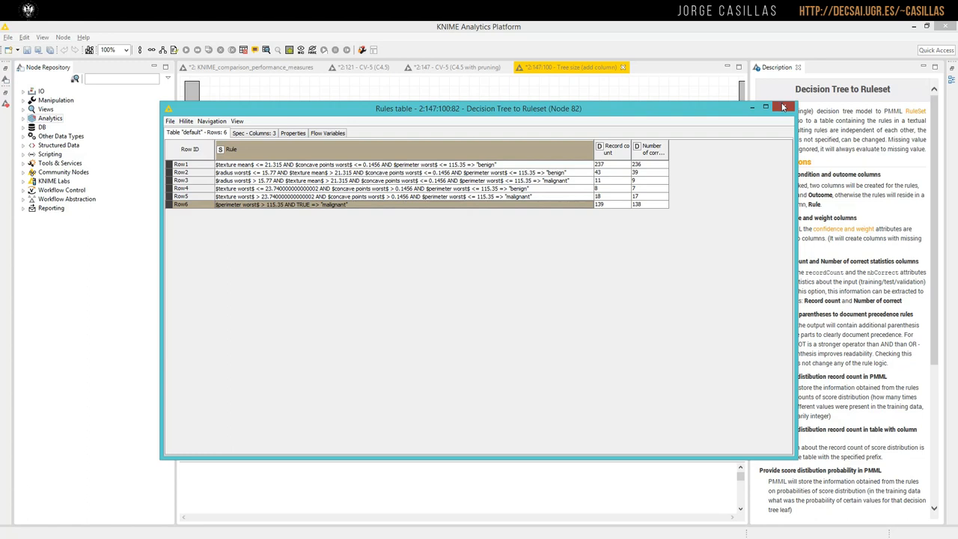
click(783, 108)
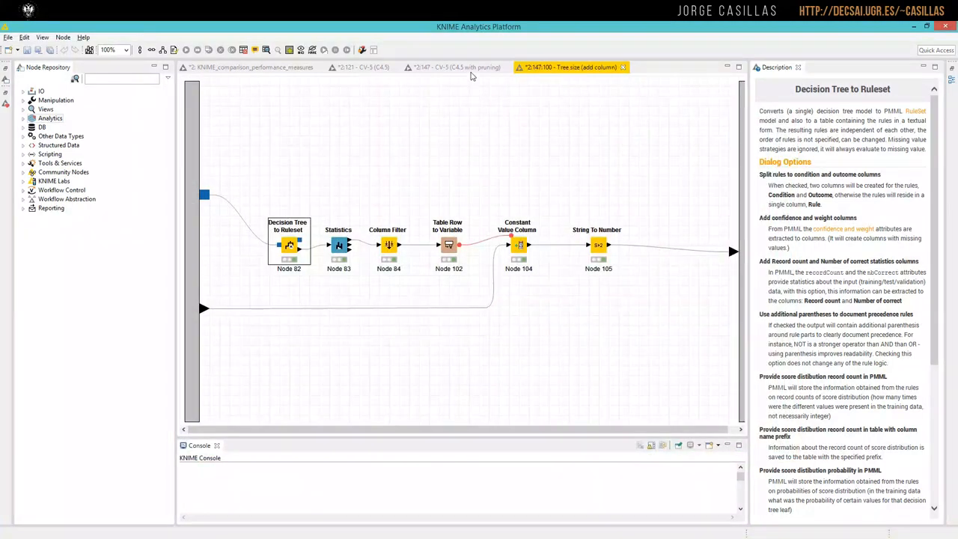
mouse_move(307, 213)
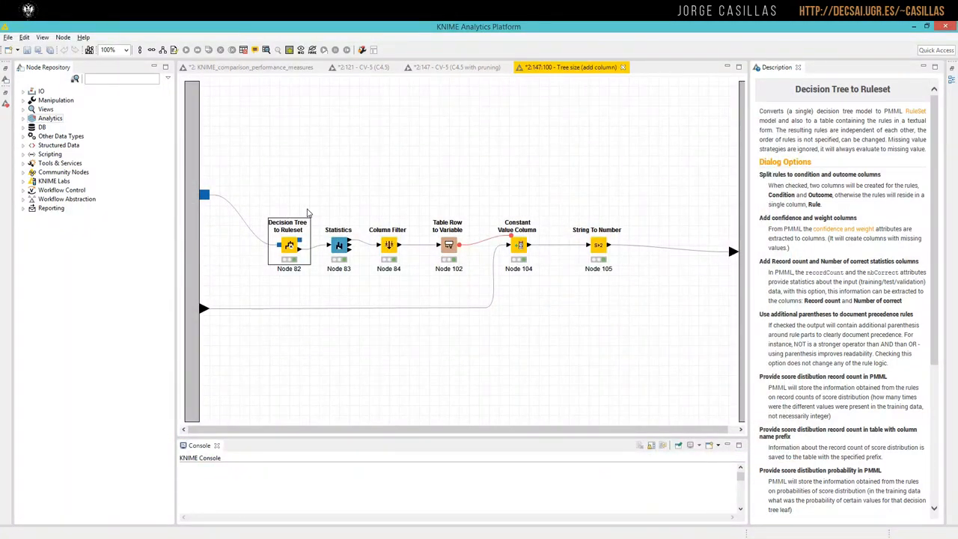
click(289, 245)
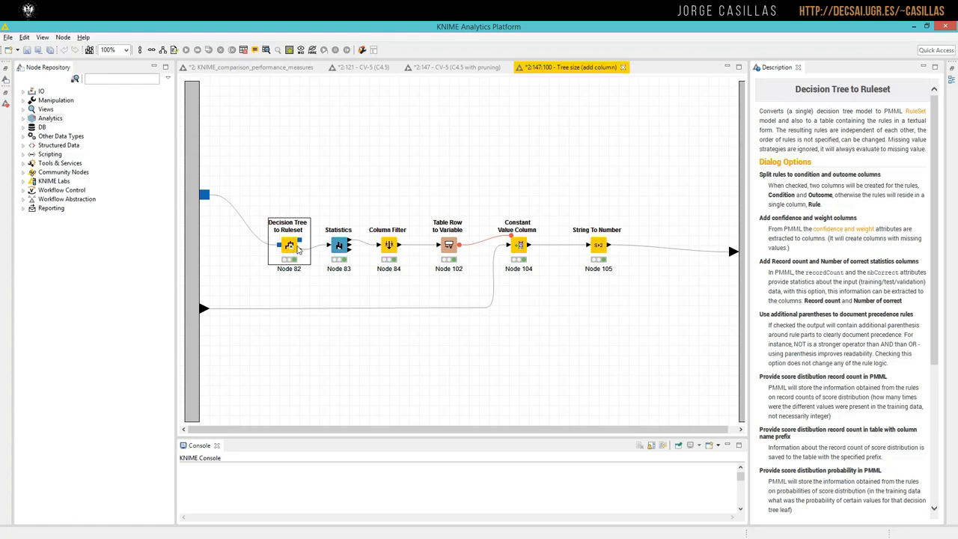
Check the Column Filter node, then view the Statistics output with min, max, mean and deviation of record counts.
click(388, 246)
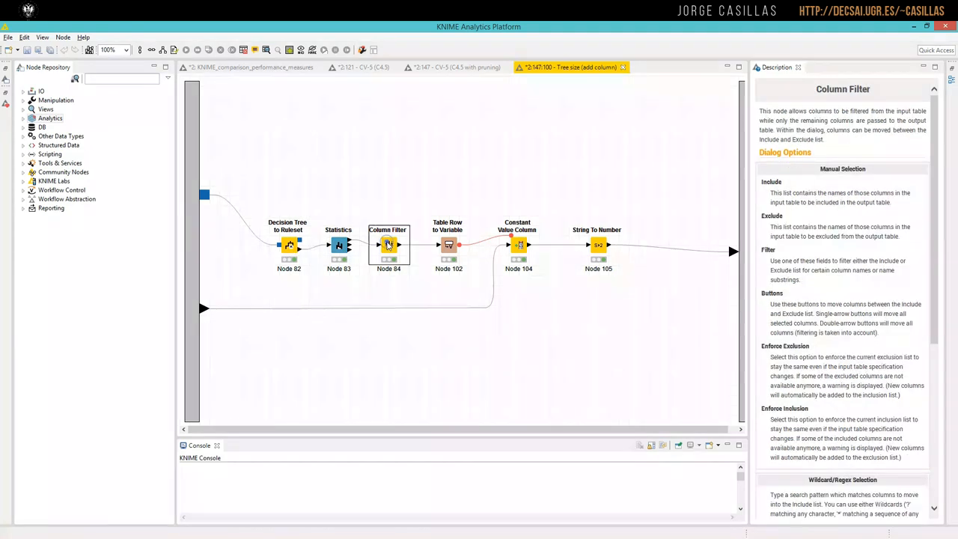
double_click(389, 246)
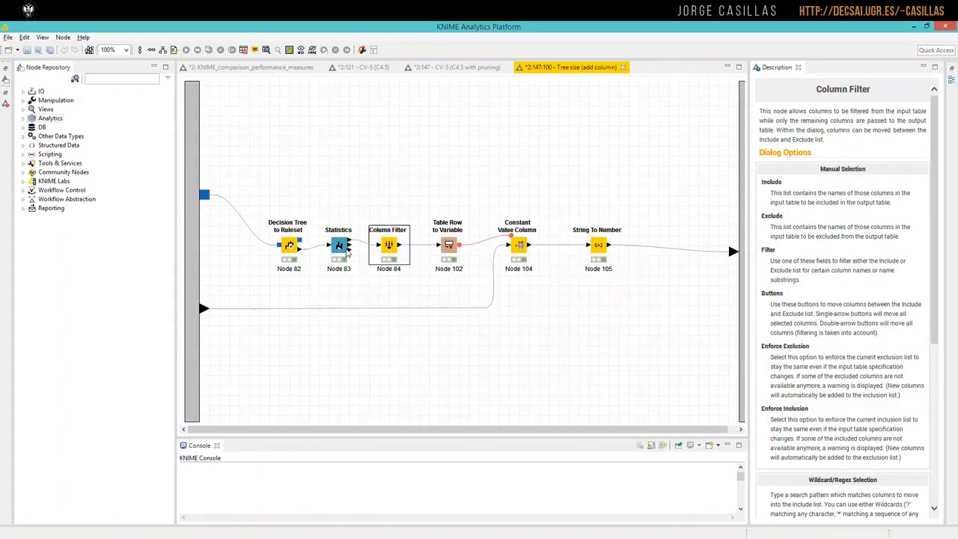
double_click(338, 246)
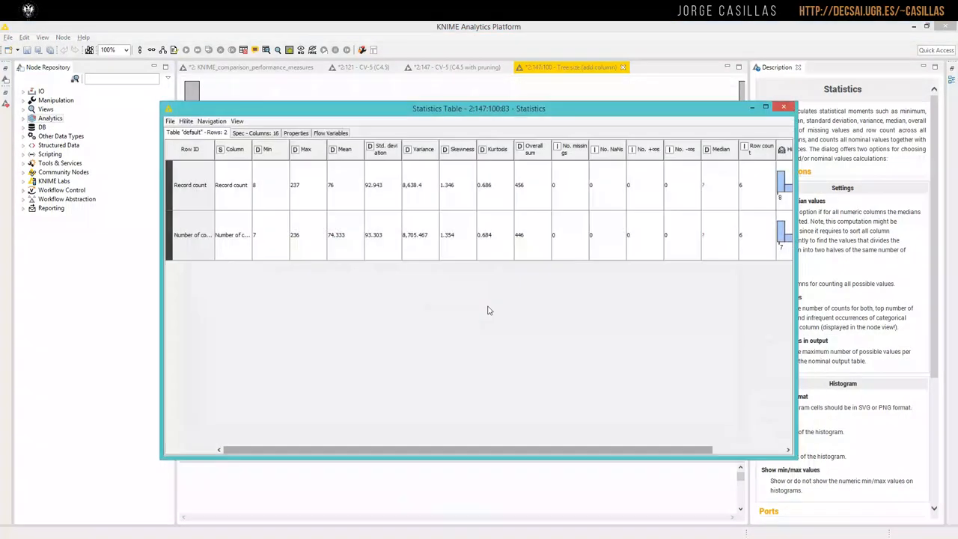
mouse_move(758, 223)
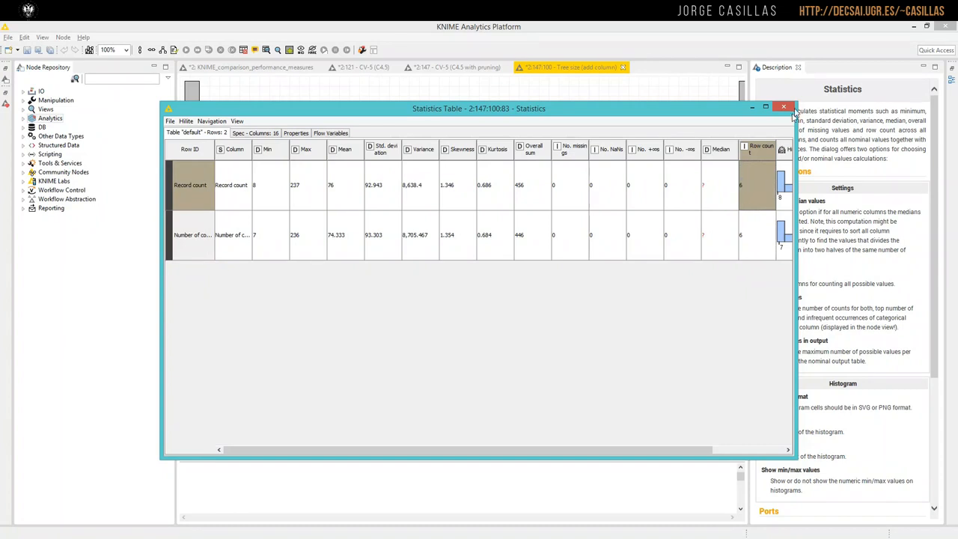
click(785, 108)
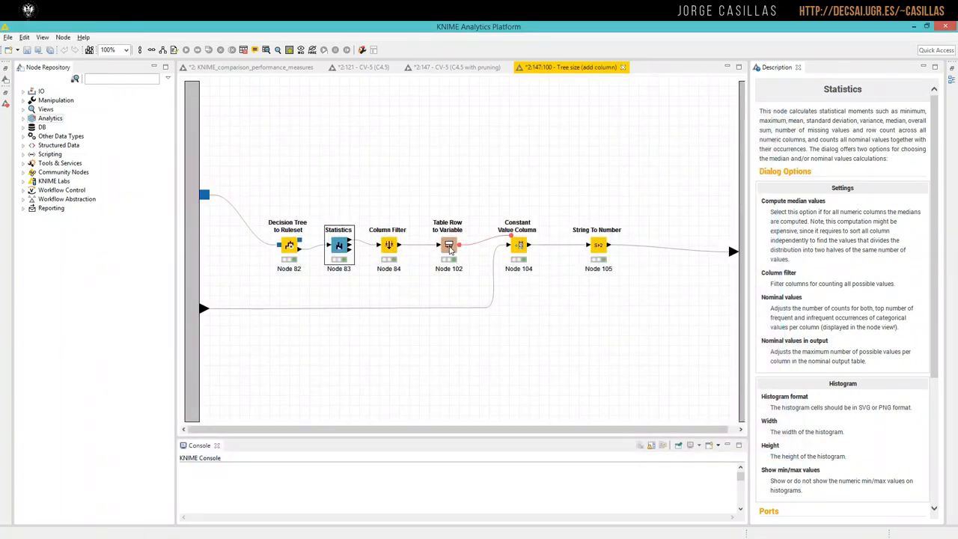
click(450, 245)
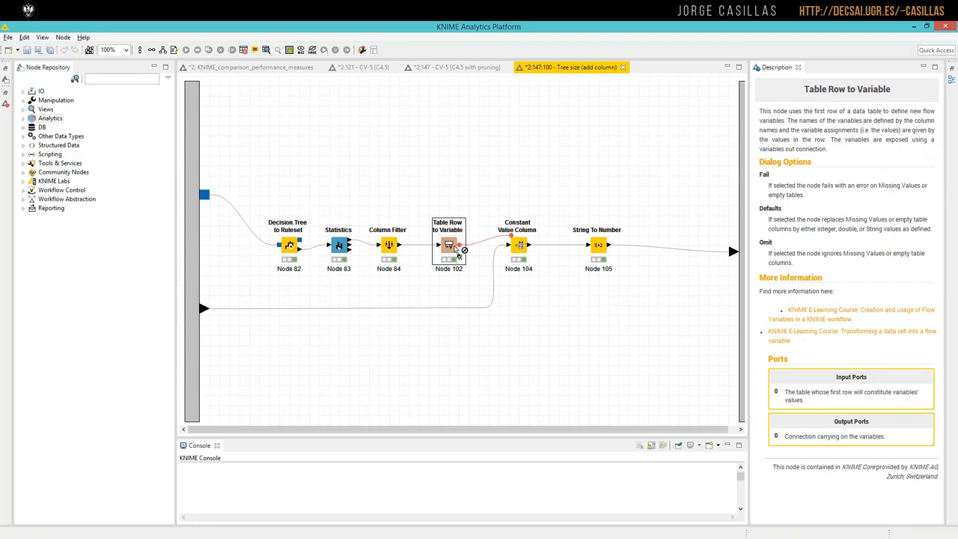
double_click(449, 245)
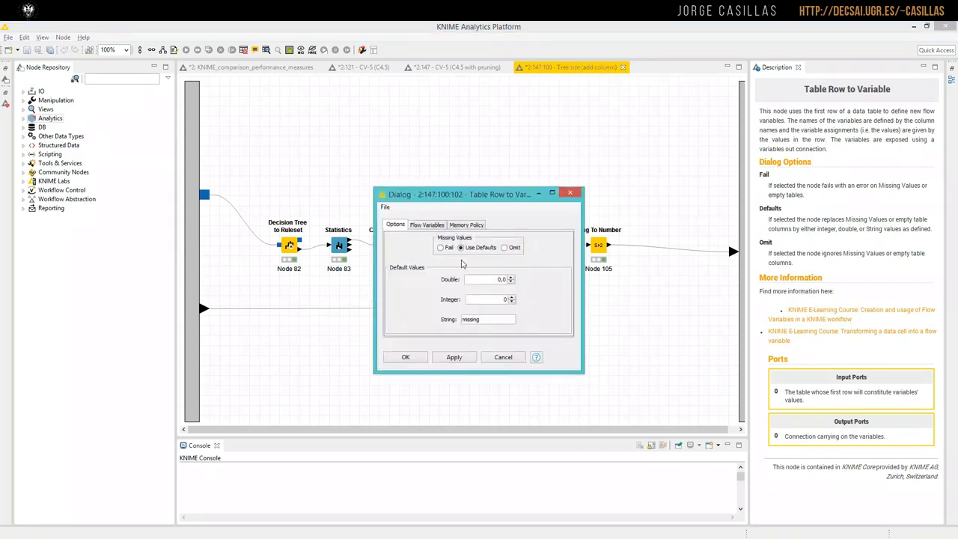
mouse_move(480, 333)
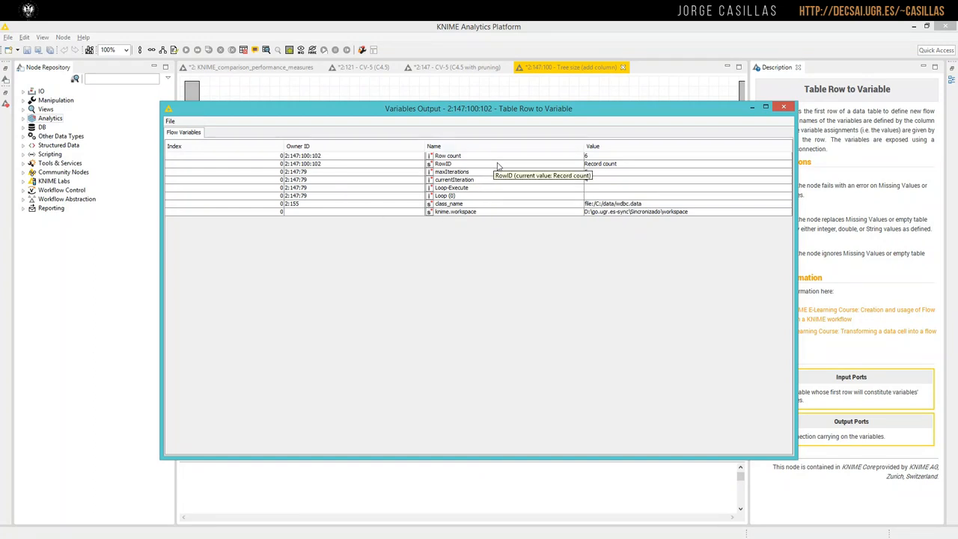
mouse_move(472, 164)
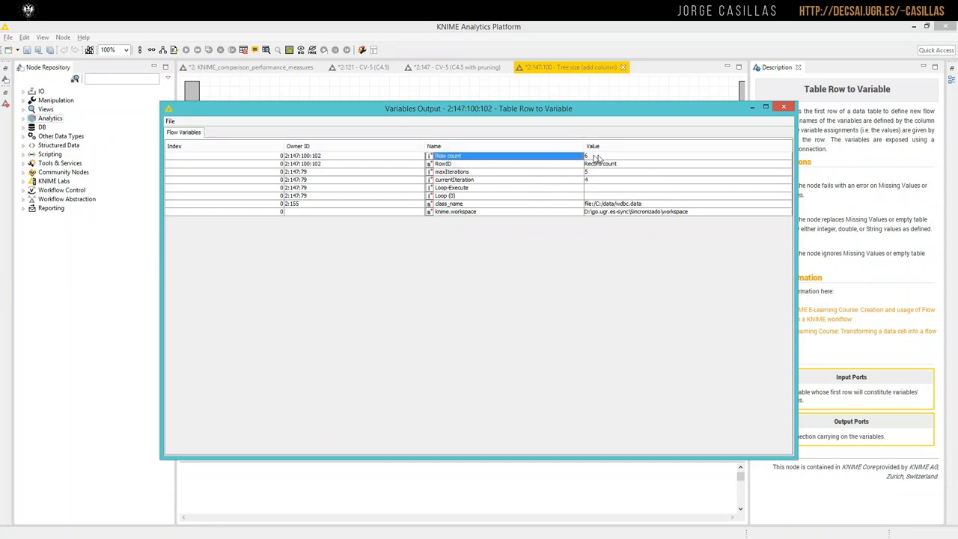
click(687, 156)
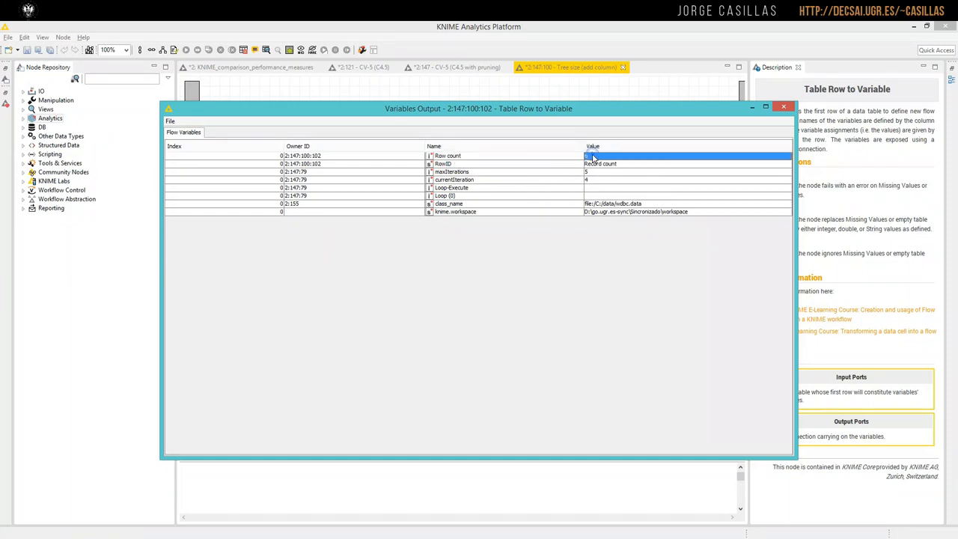
click(784, 106)
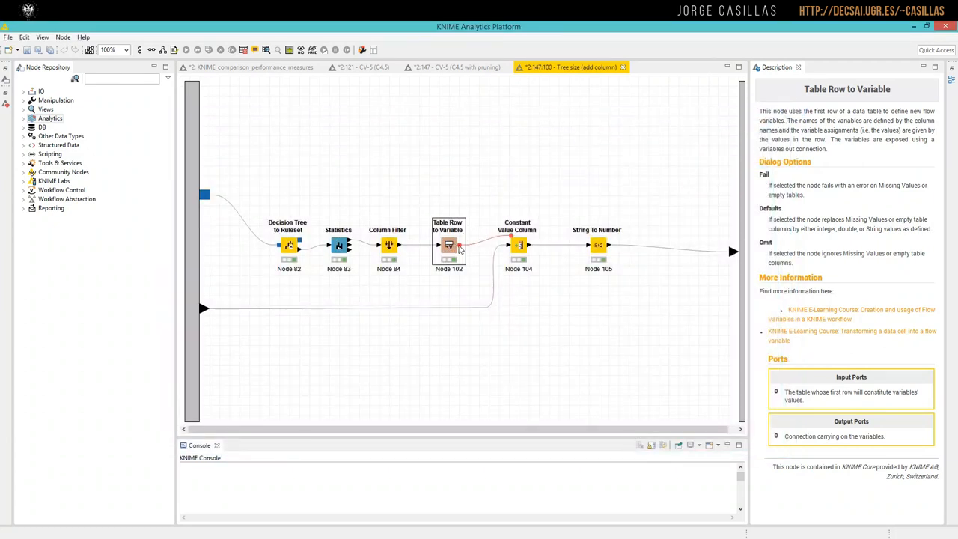
mouse_move(491, 236)
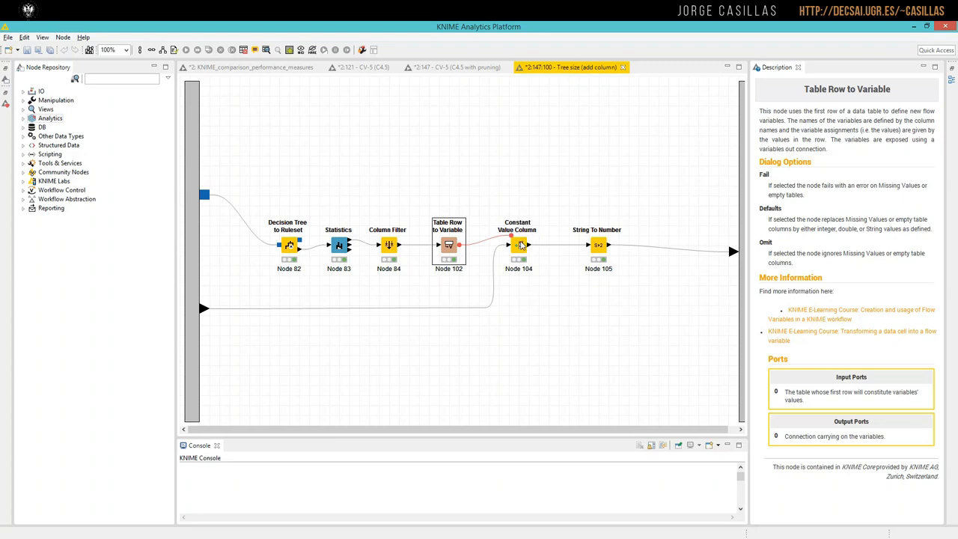
right_click(518, 246)
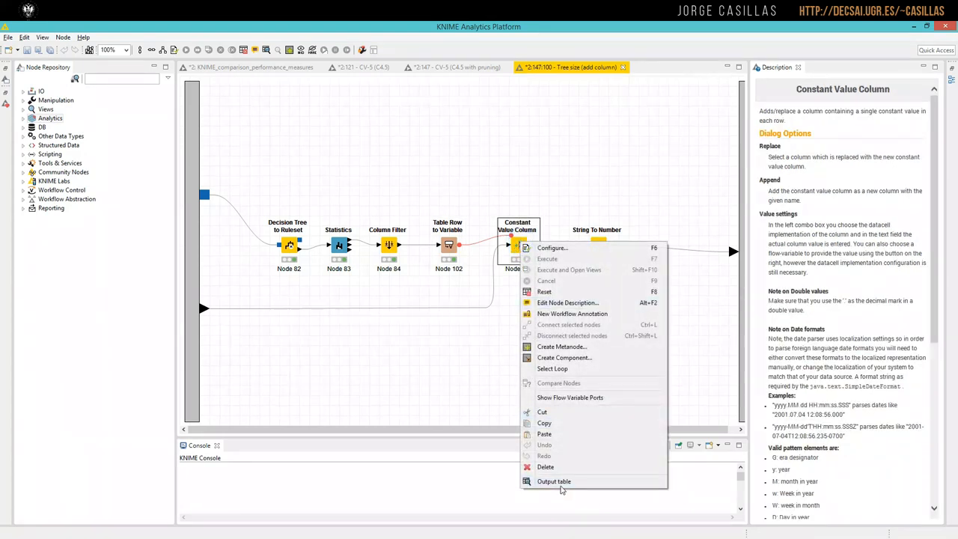
click(554, 482)
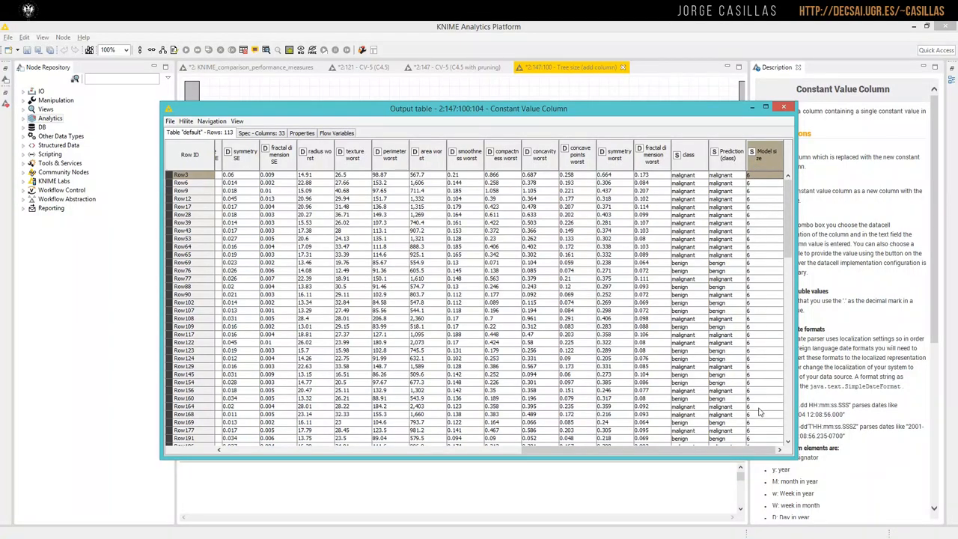
scroll(down, 3)
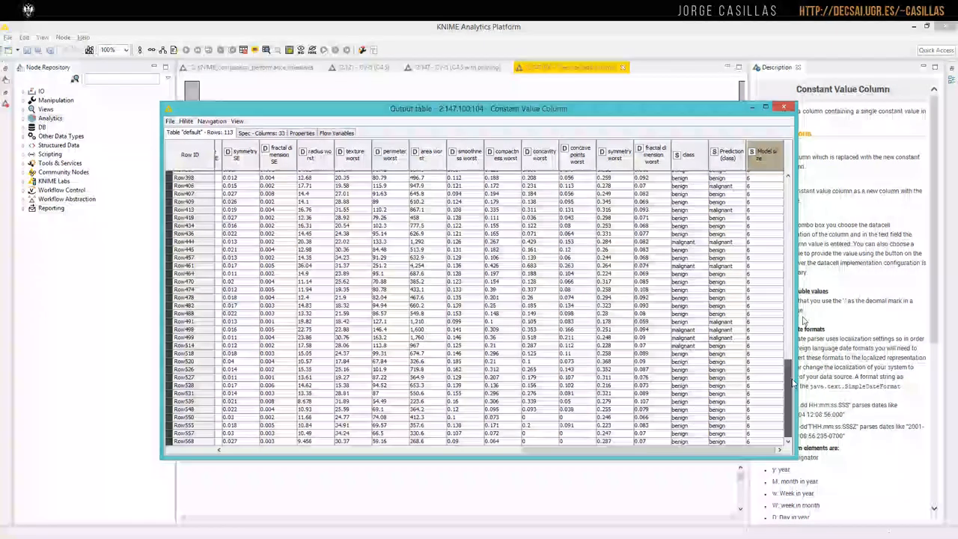
click(784, 107)
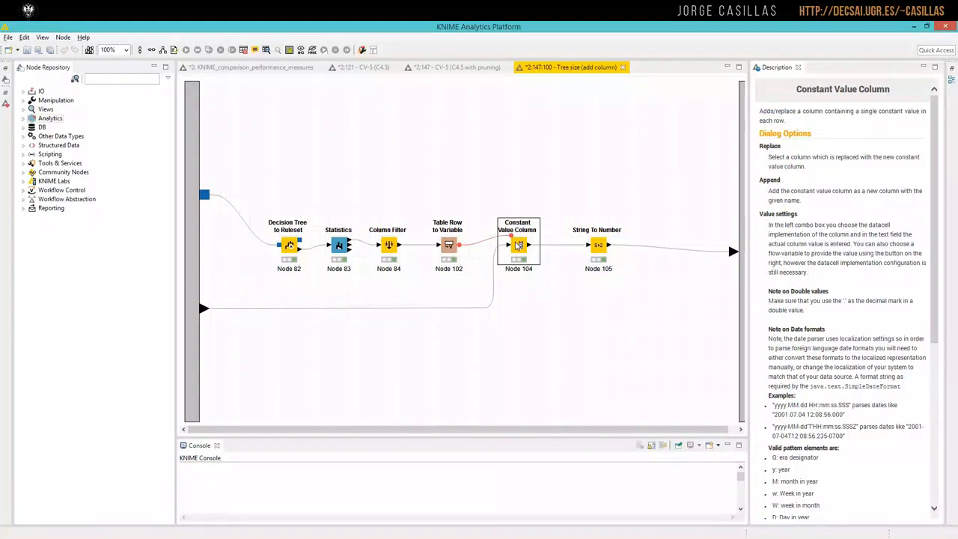
double_click(518, 246)
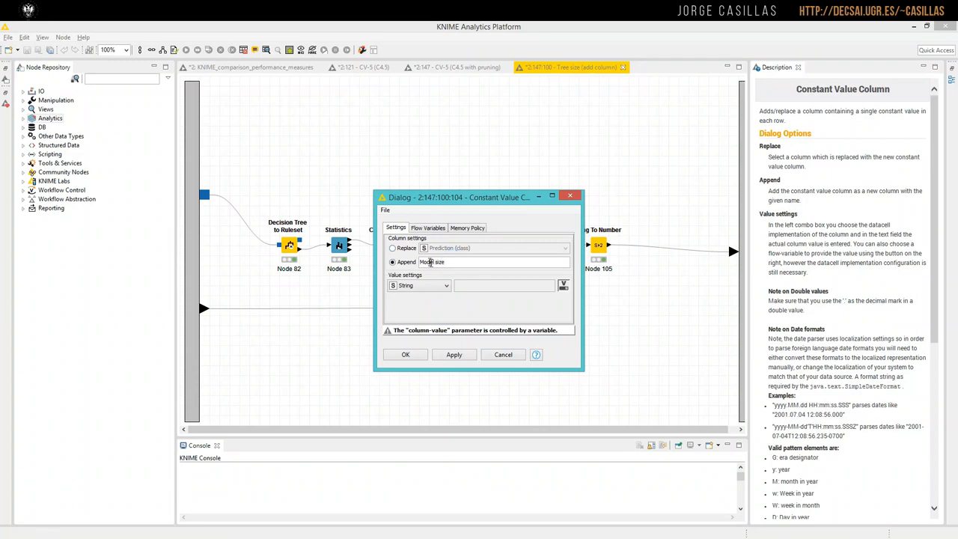
mouse_move(441, 241)
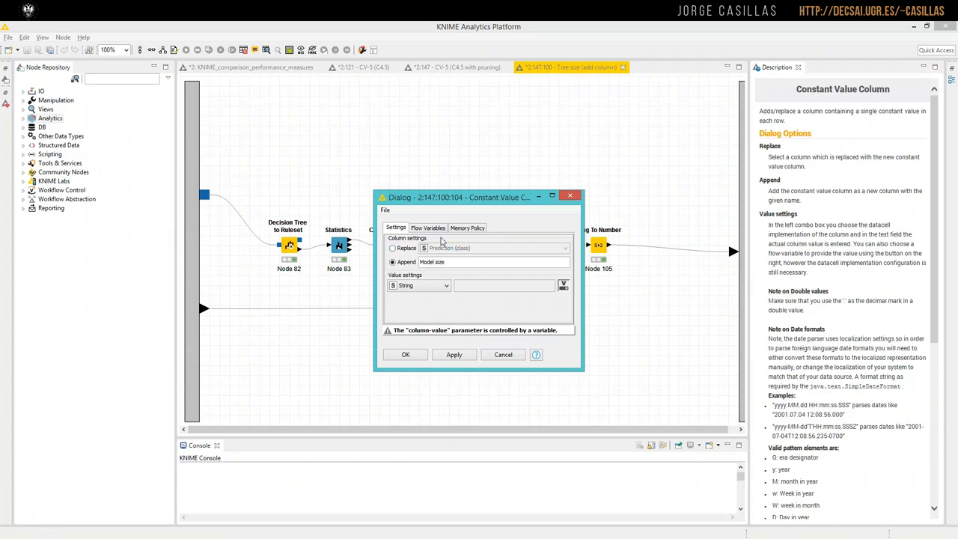
click(428, 227)
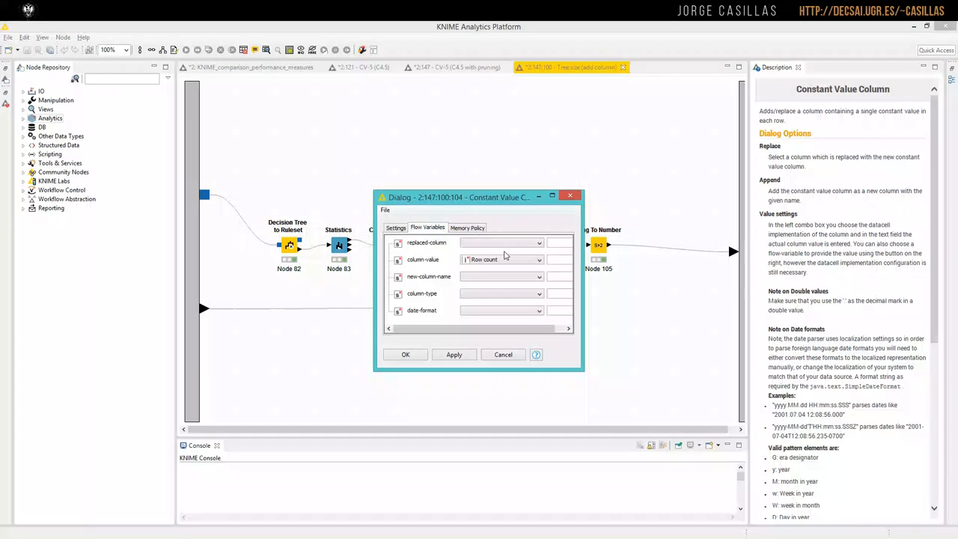
mouse_move(512, 266)
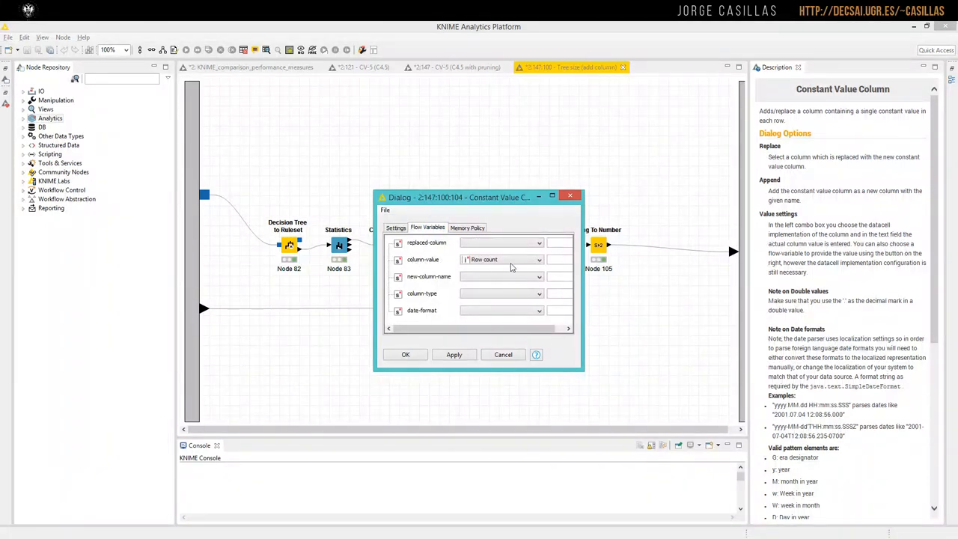
click(539, 259)
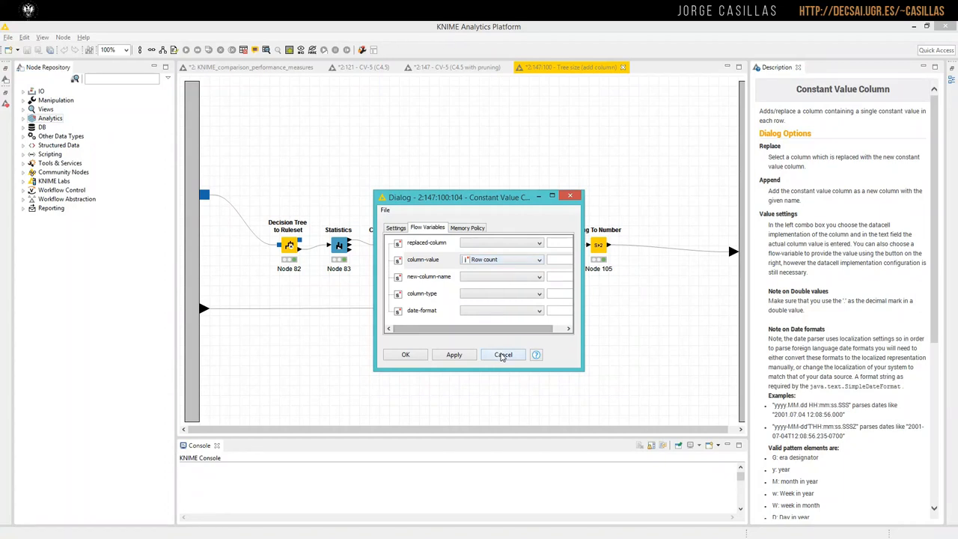
click(503, 353)
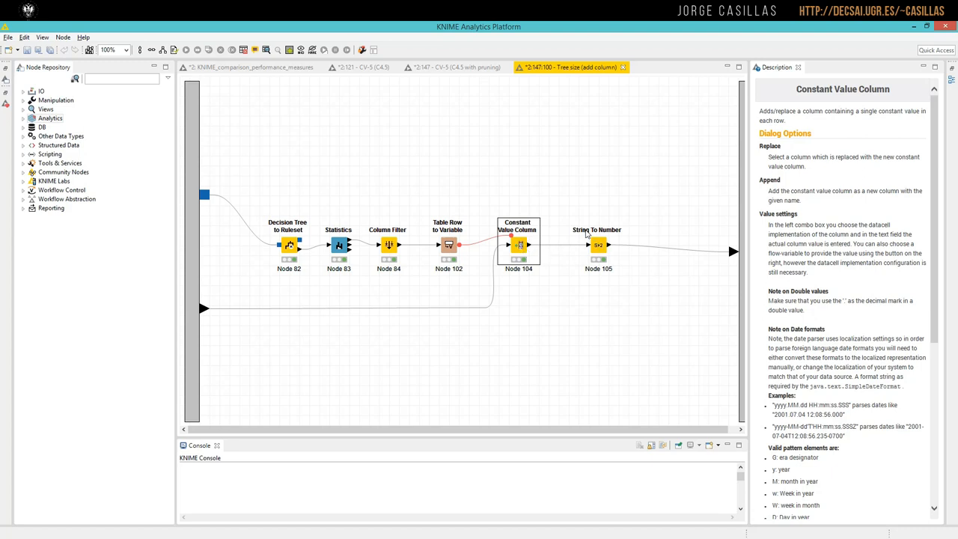
right_click(596, 245)
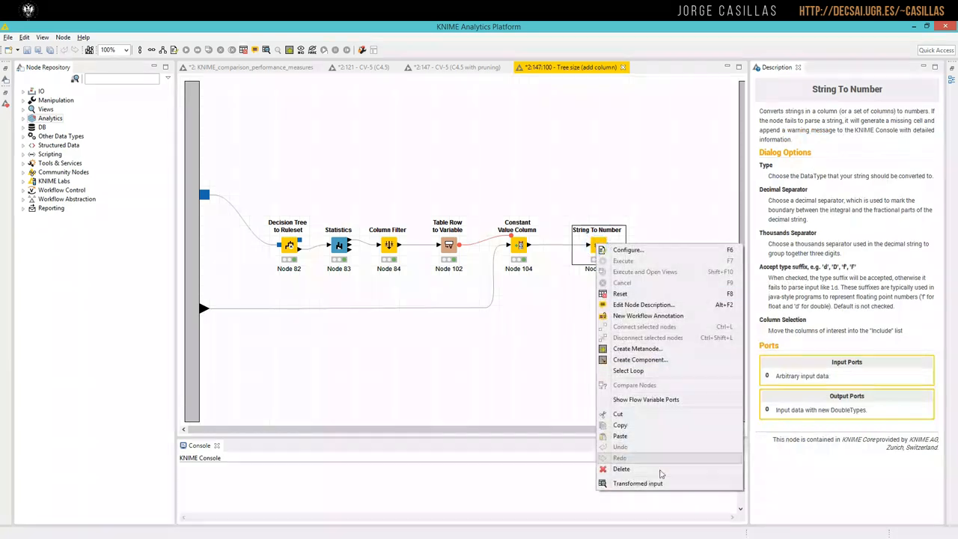
click(638, 482)
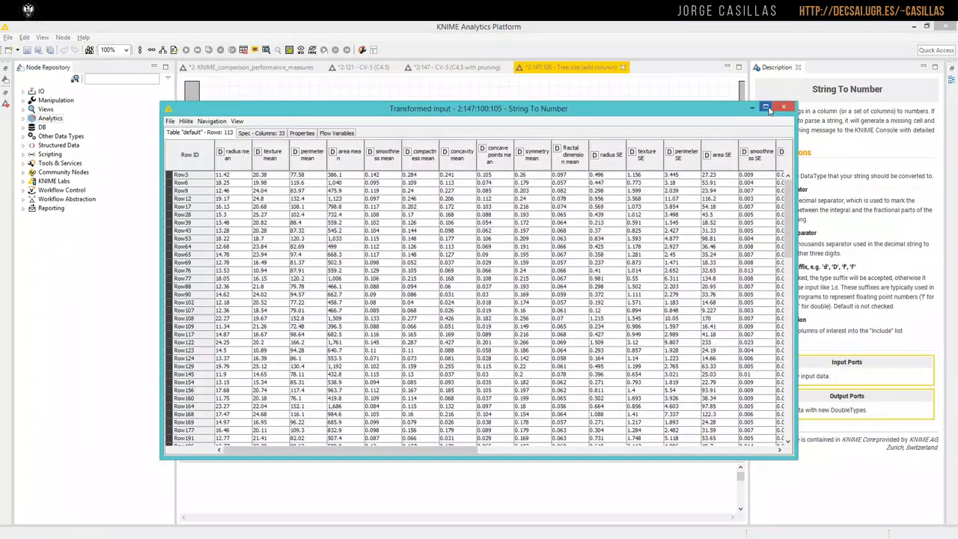
click(767, 106)
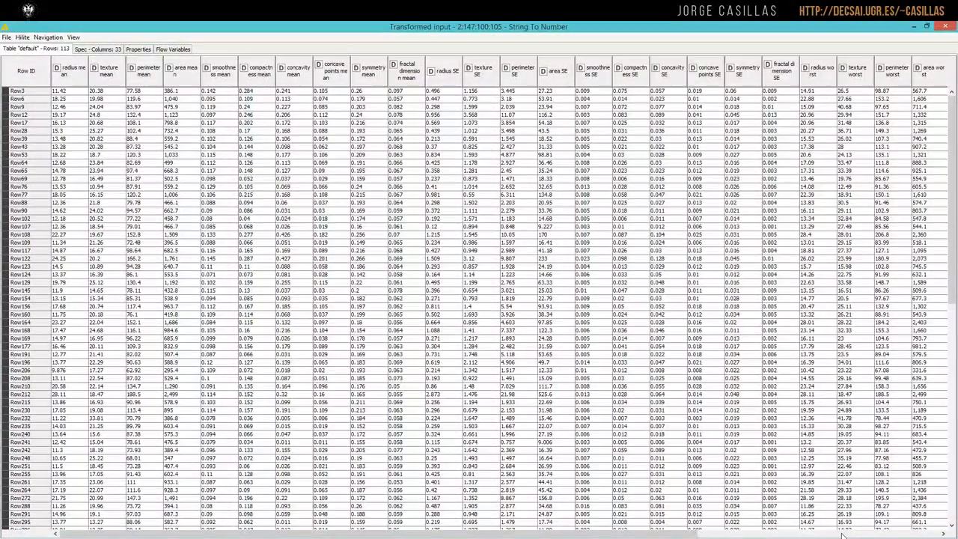
scroll(right, 3)
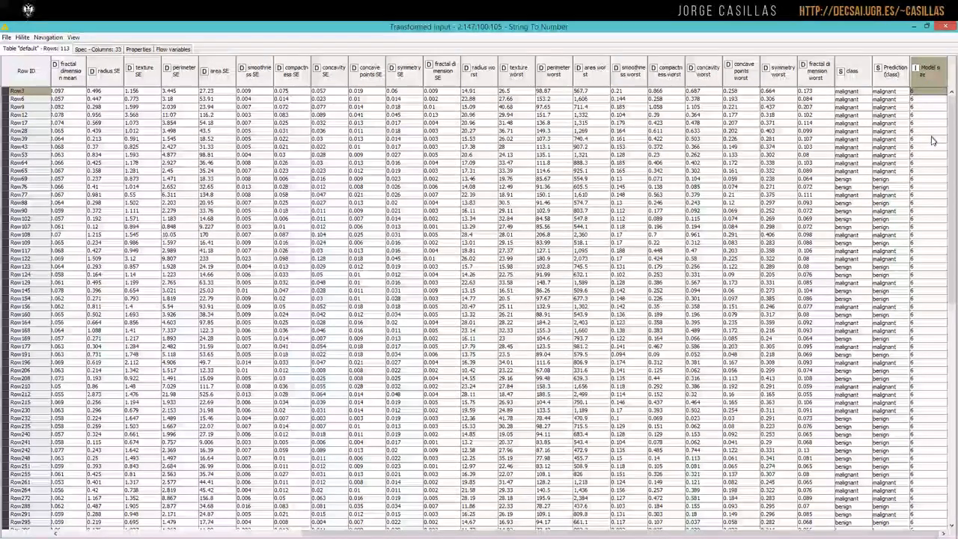
scroll(down, 3)
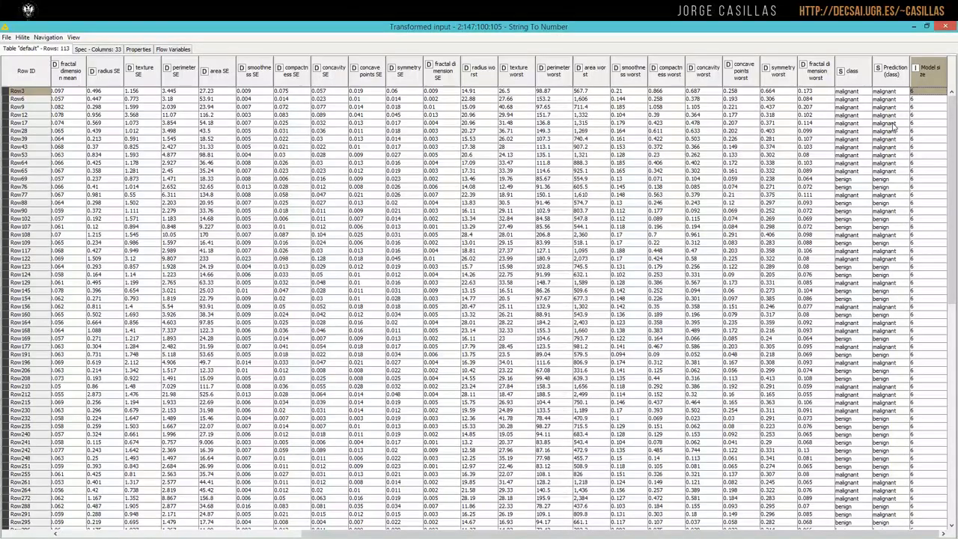
scroll(down, 3)
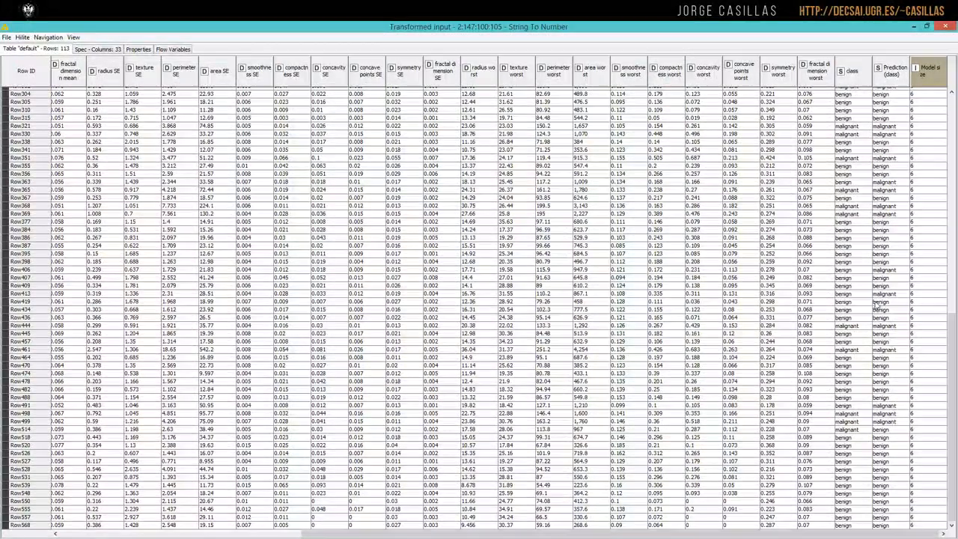
scroll(up, 3)
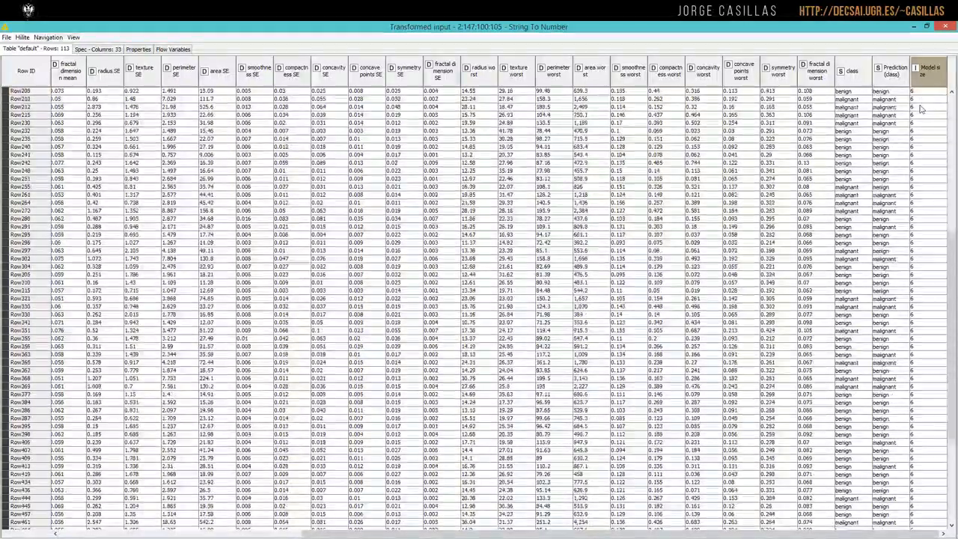
scroll(down, 3)
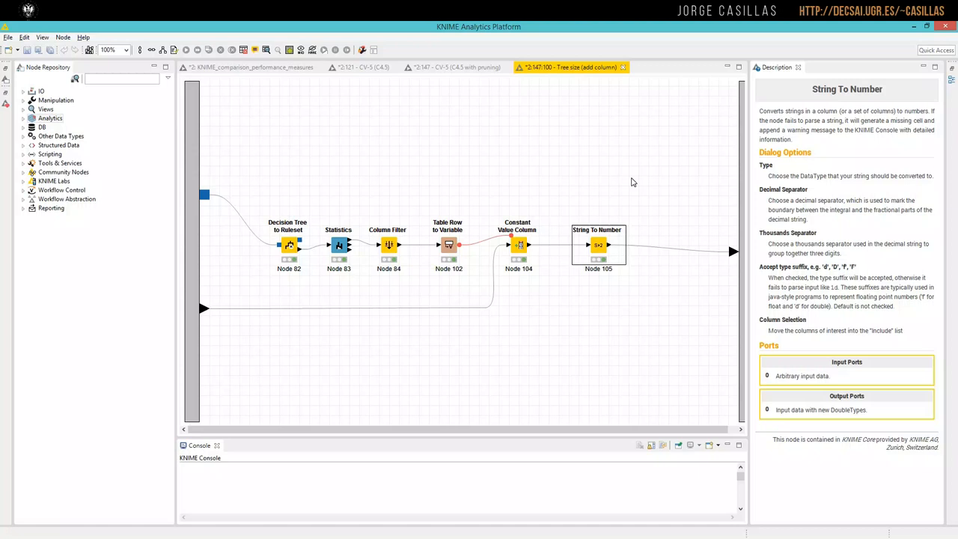
Show the CV-5 (C4.5 with pruning) workflow and select its Tree size metanode to list contained nodes.
click(452, 67)
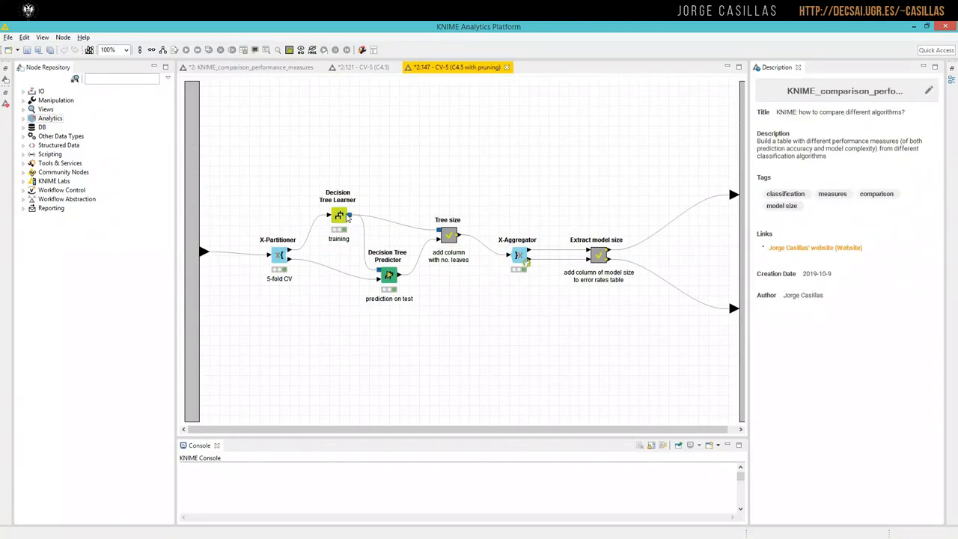
mouse_move(347, 217)
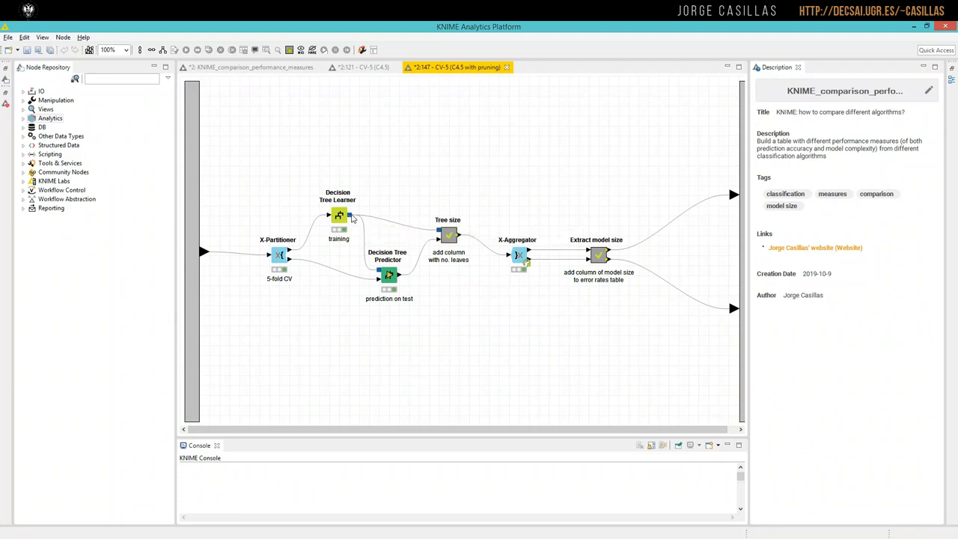
click(447, 234)
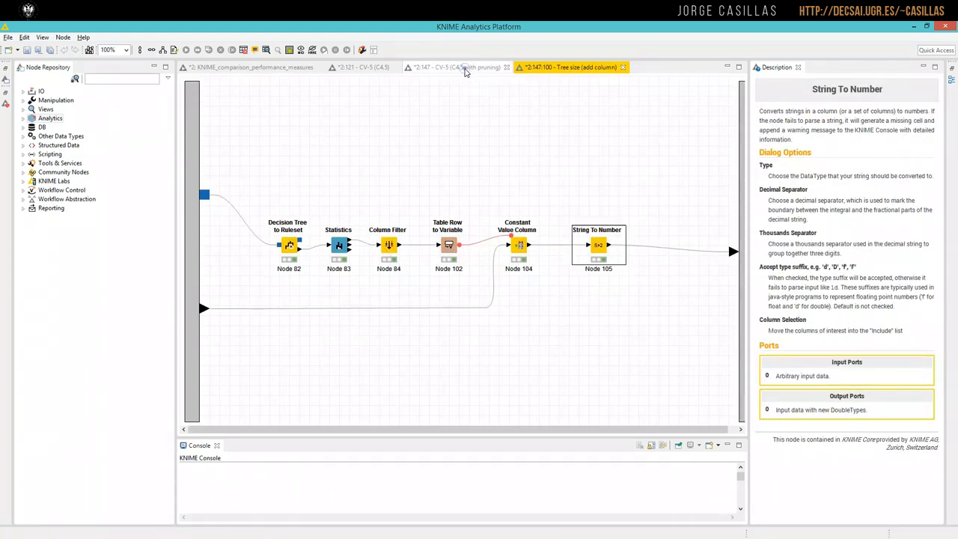
click(455, 68)
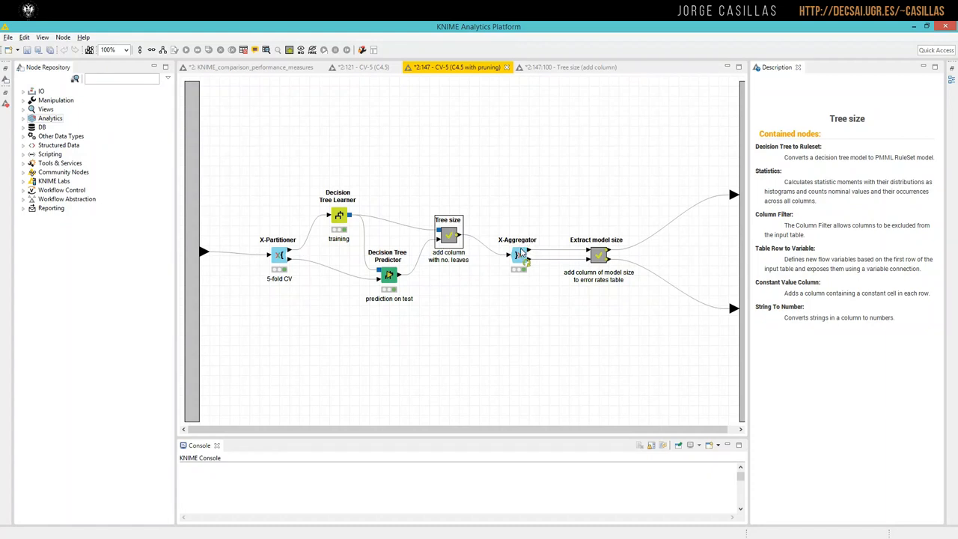
right_click(518, 255)
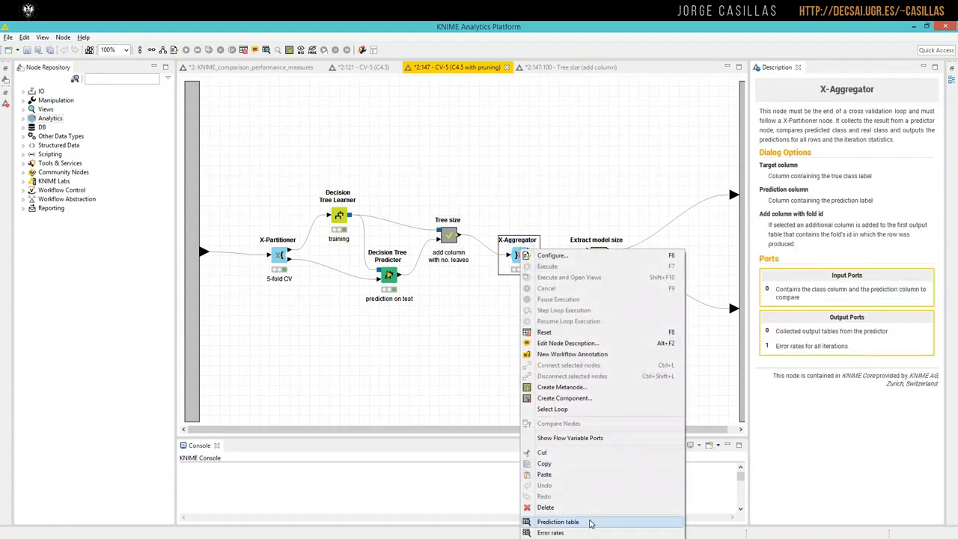
click(557, 521)
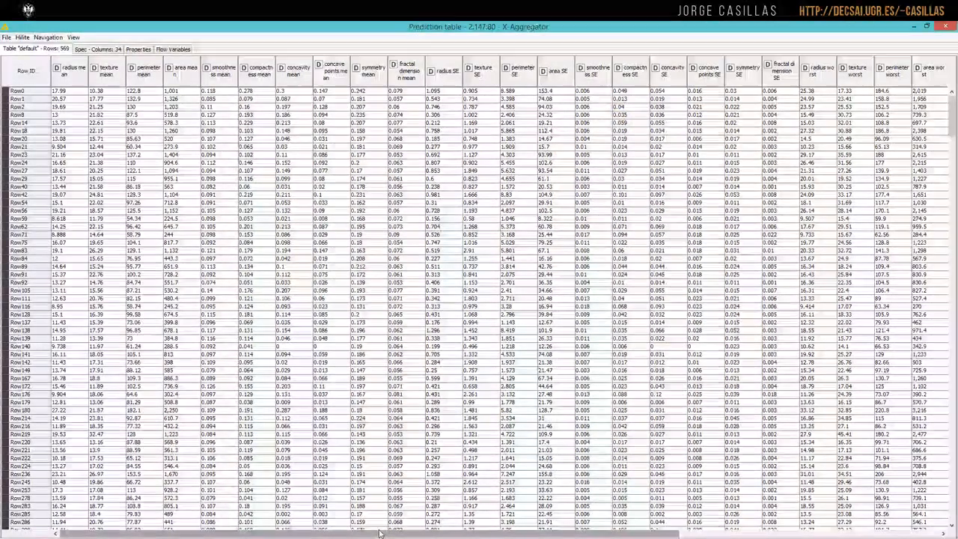
scroll(right, 3)
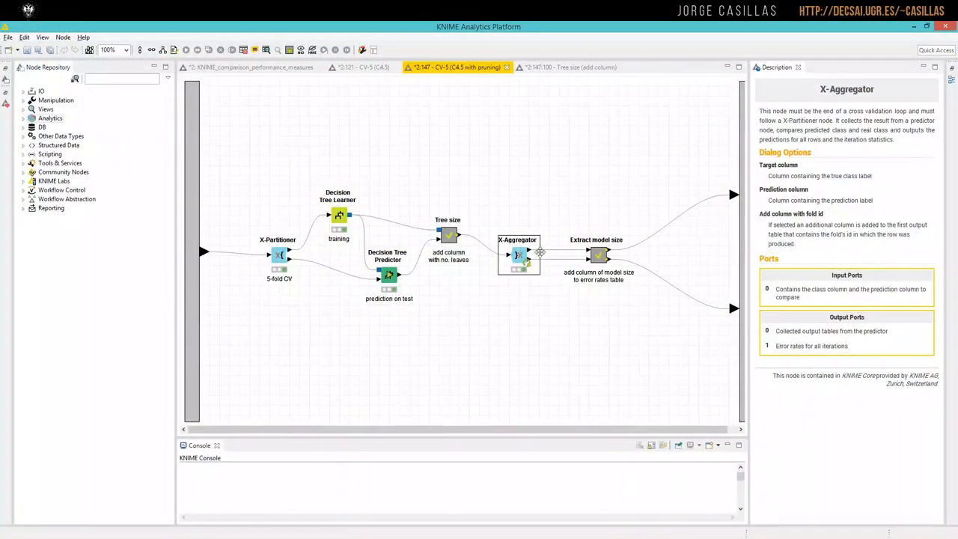
mouse_move(526, 253)
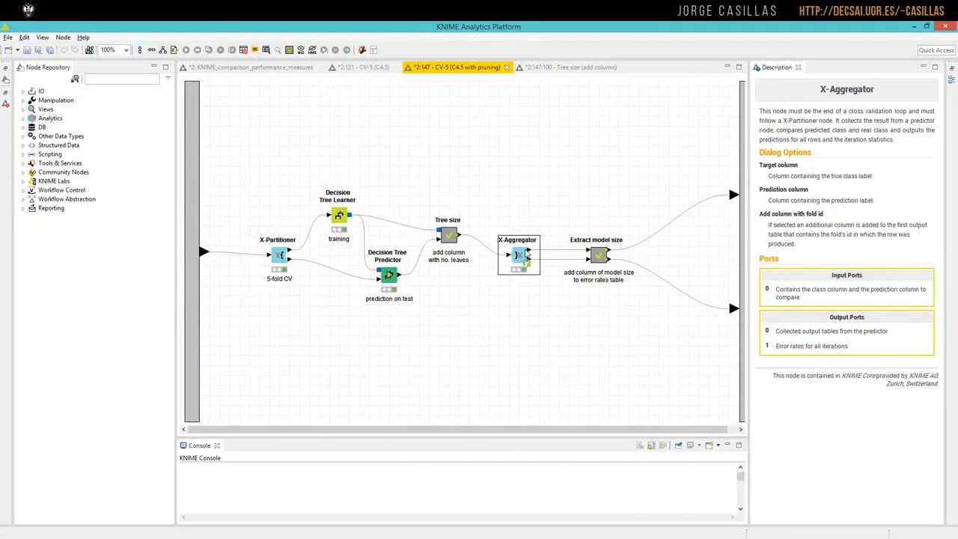
right_click(518, 255)
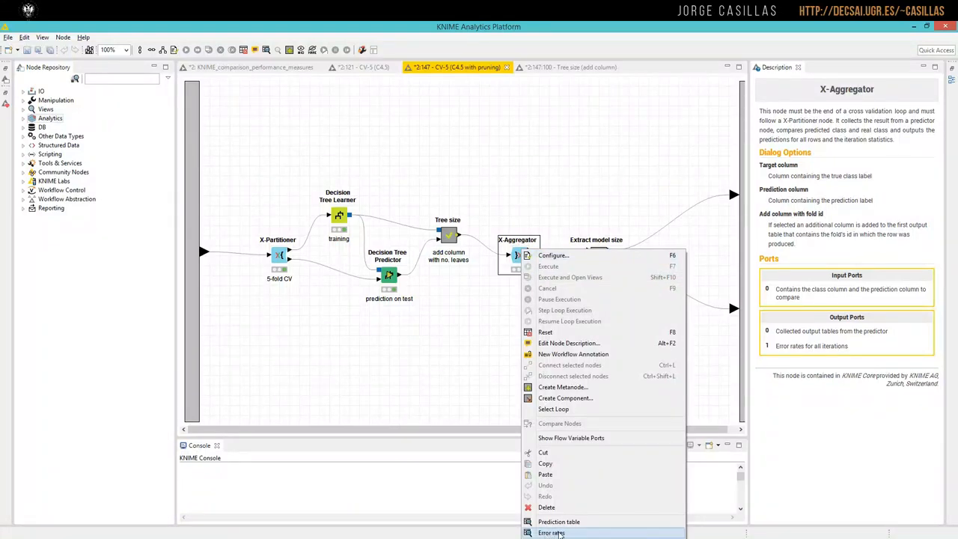
click(551, 533)
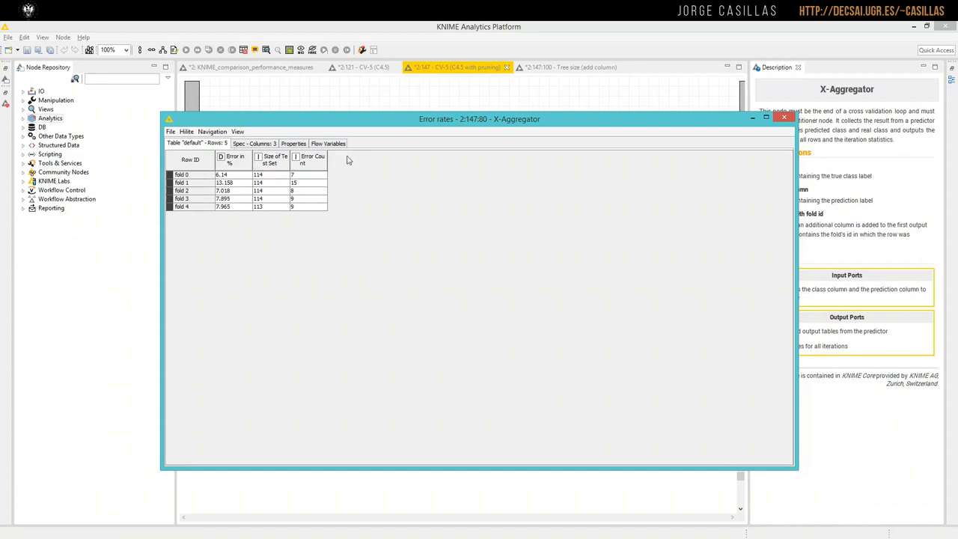
mouse_move(360, 174)
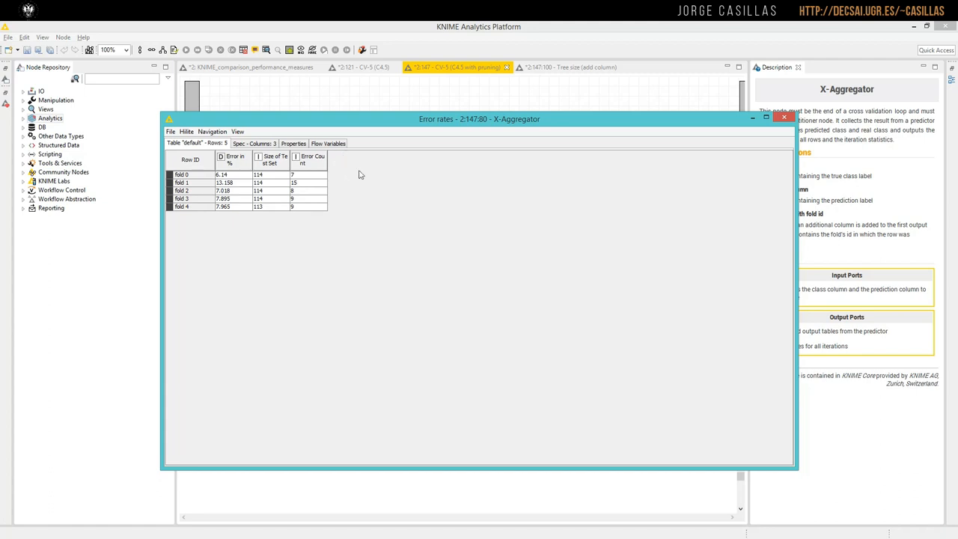
click(784, 118)
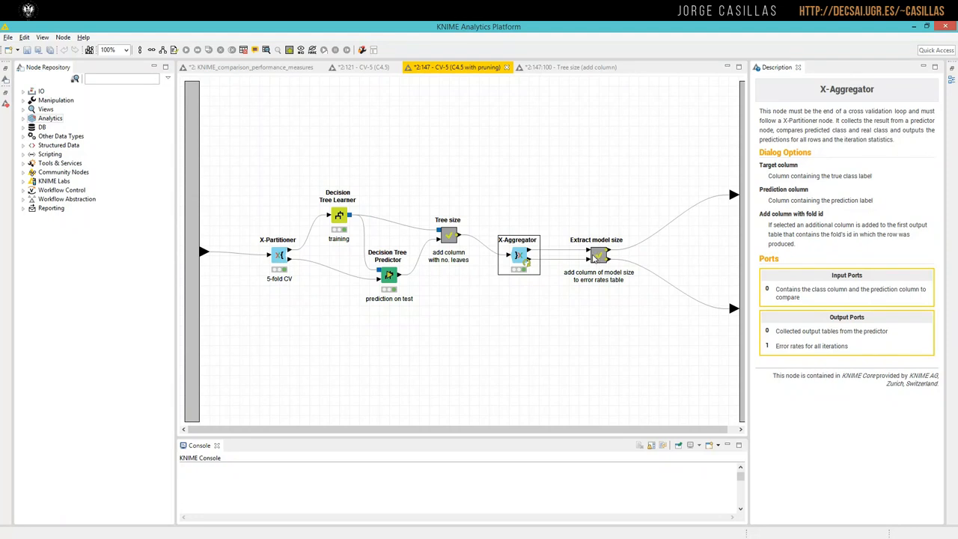
double_click(278, 254)
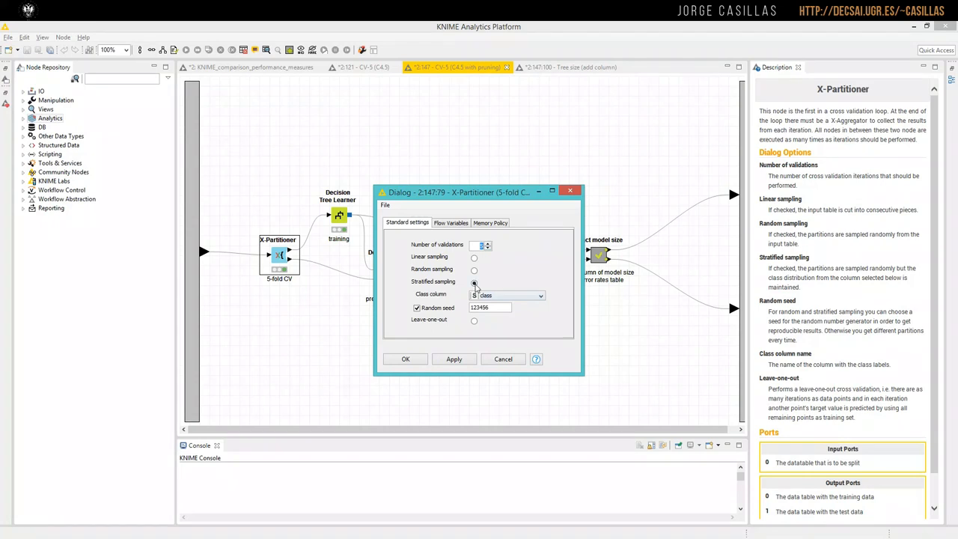
click(473, 282)
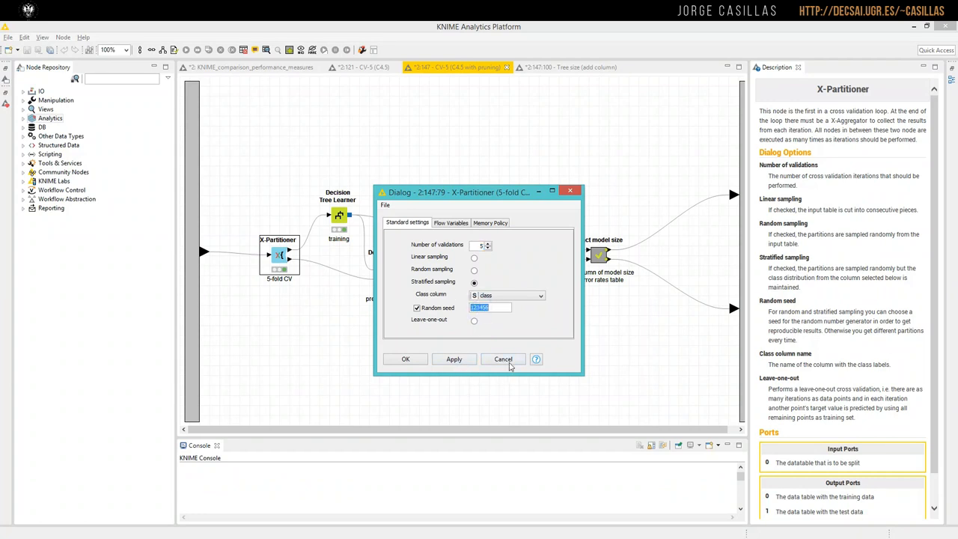
click(503, 359)
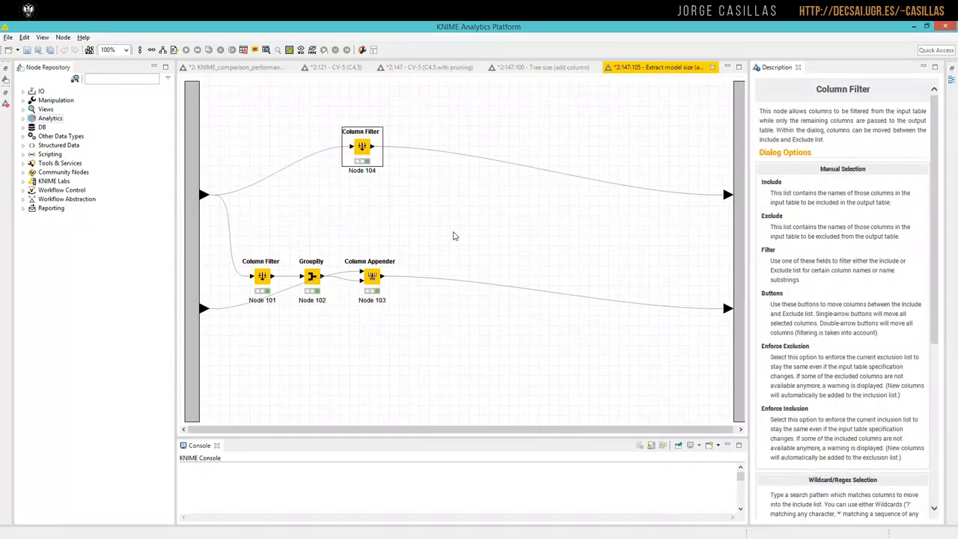
mouse_move(204, 195)
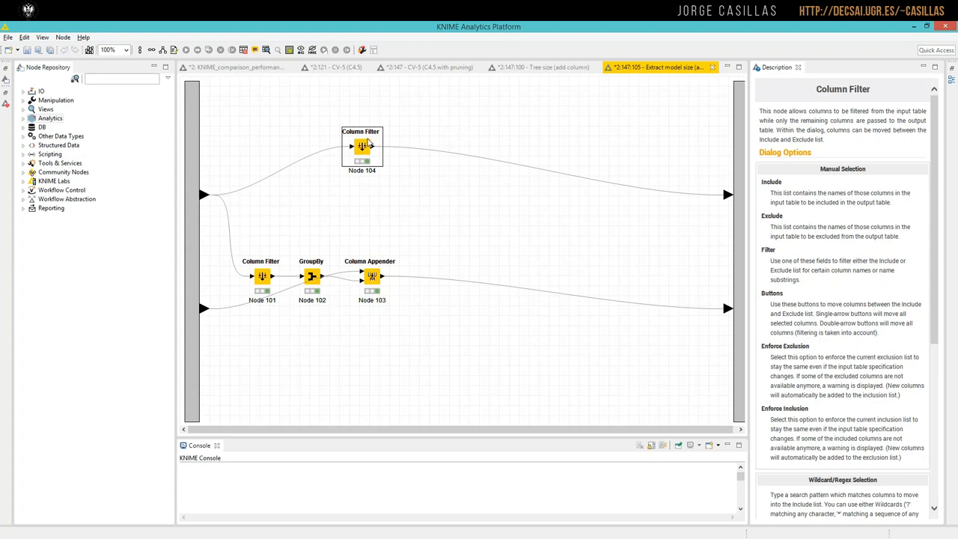
mouse_move(410, 191)
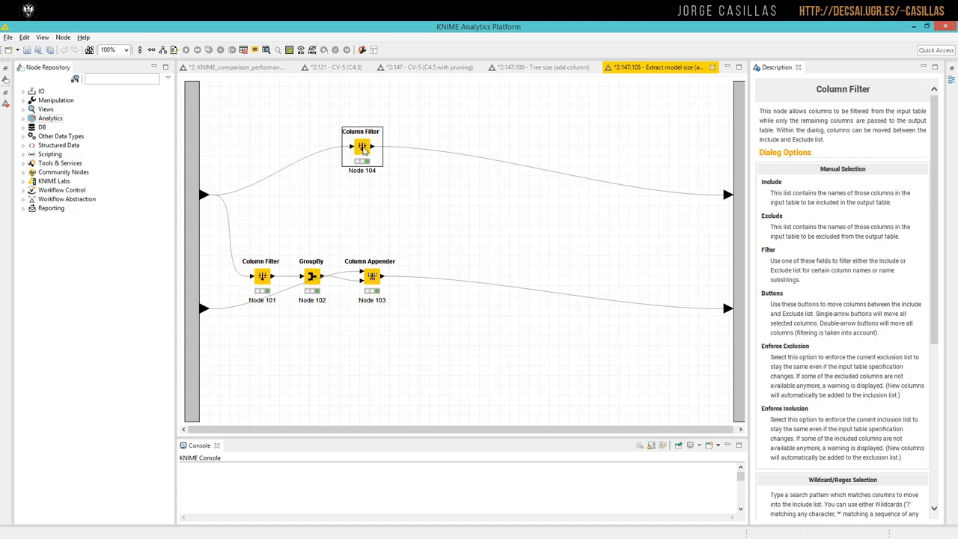
double_click(362, 146)
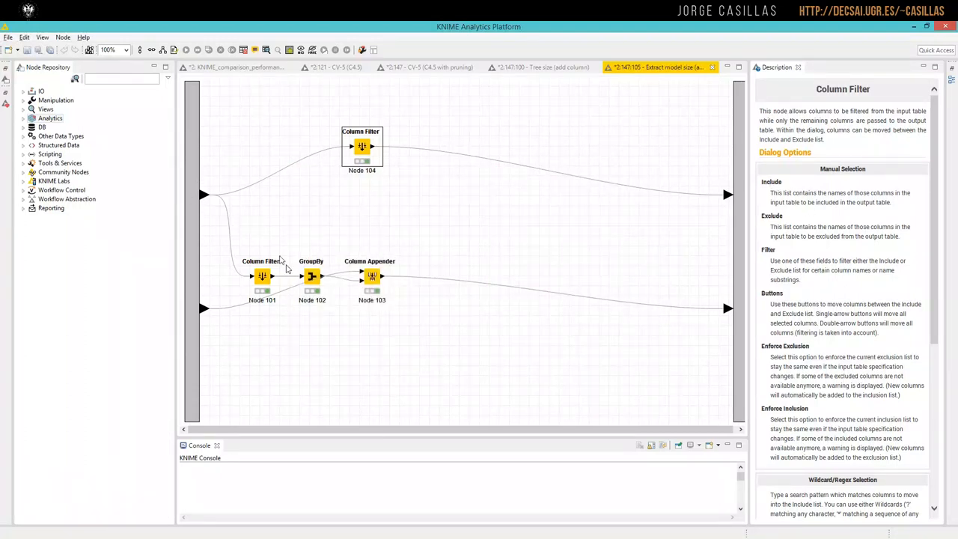
mouse_move(221, 205)
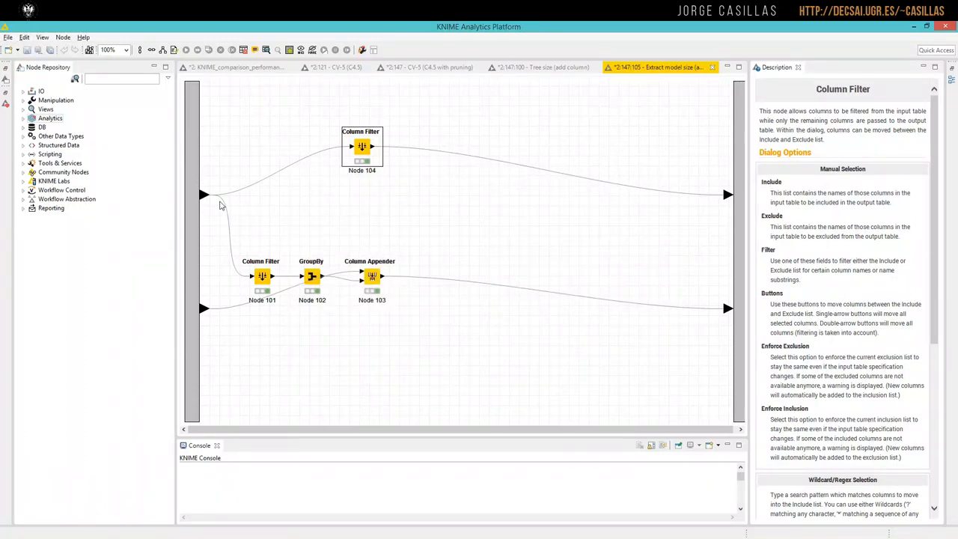
click(262, 275)
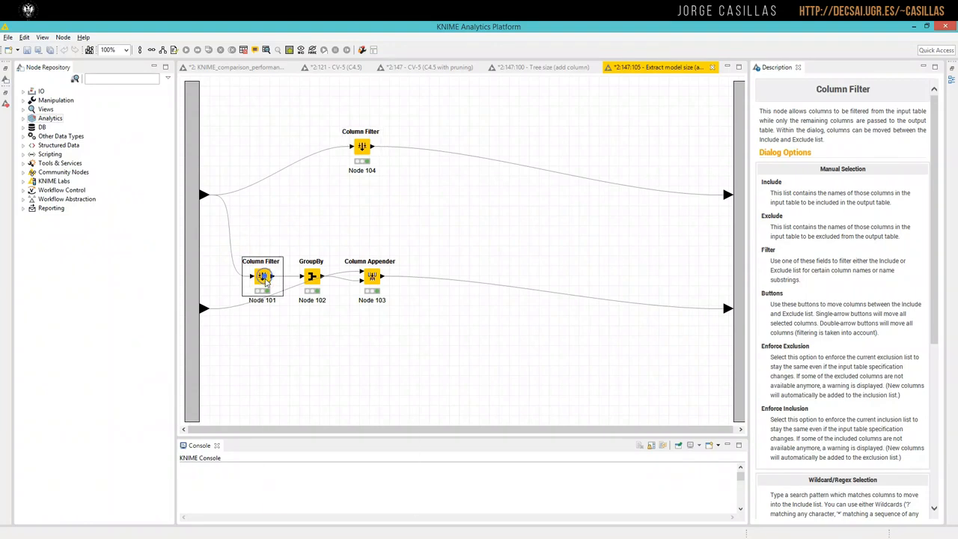
double_click(262, 275)
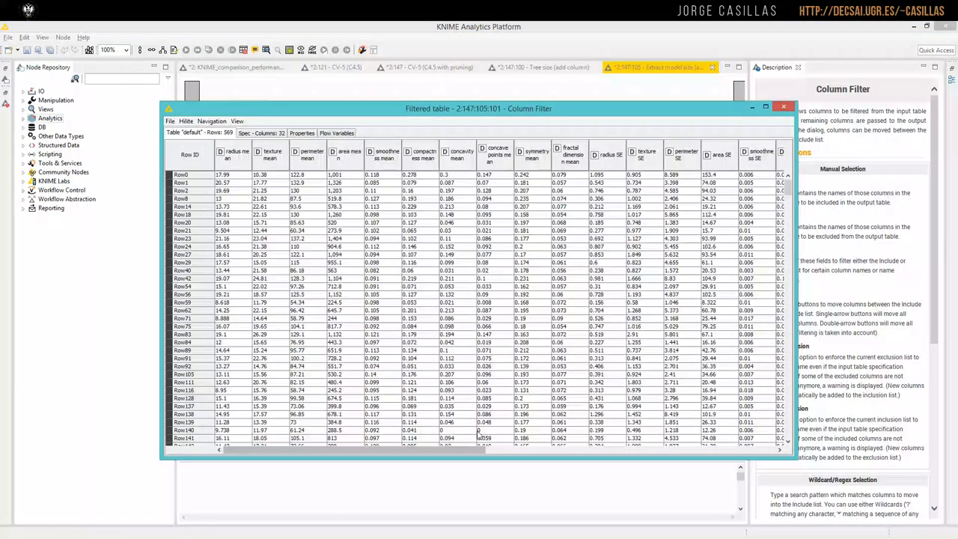
scroll(right, 3)
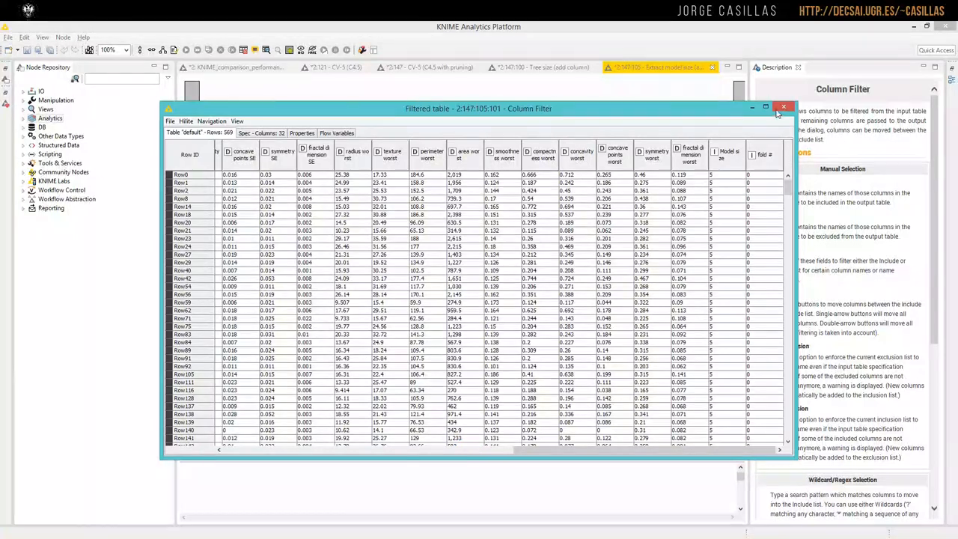
click(784, 107)
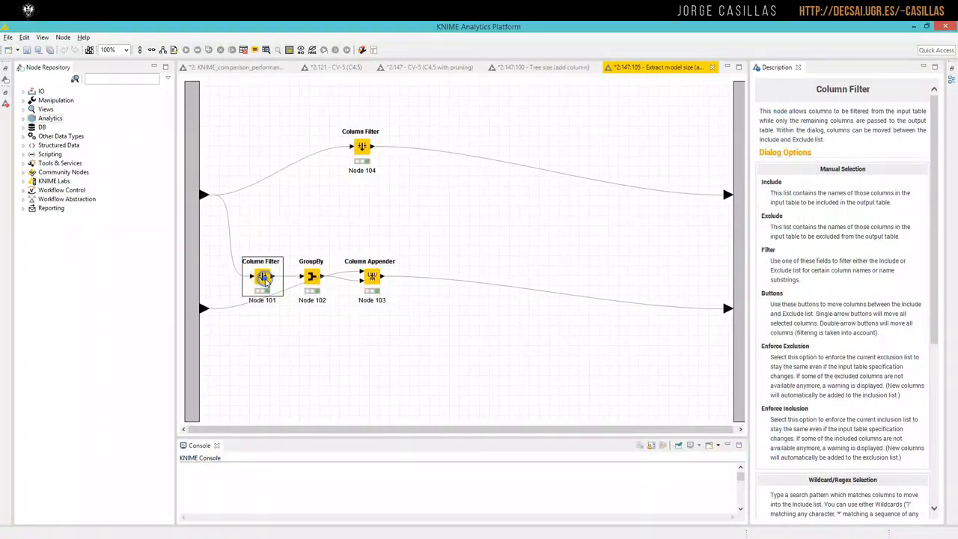
double_click(262, 275)
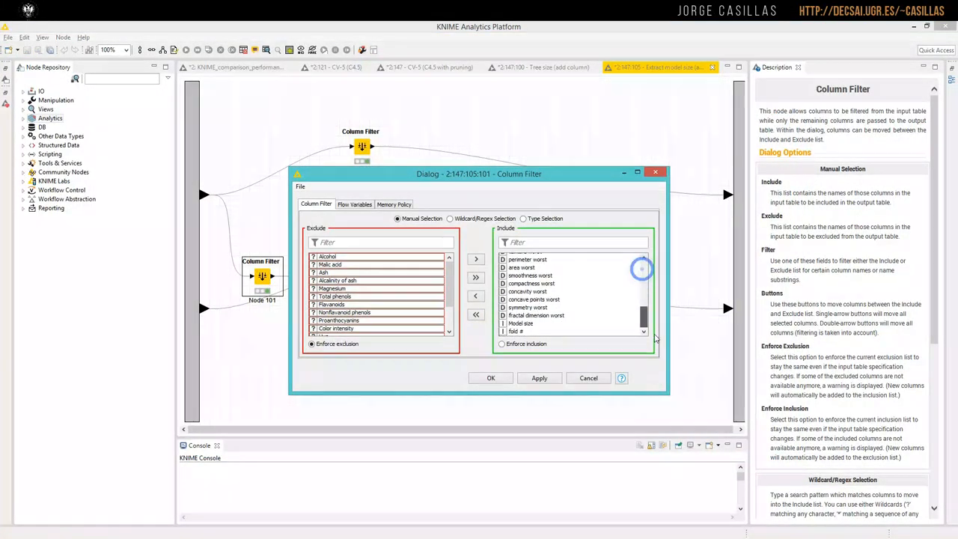
scroll(down, 3)
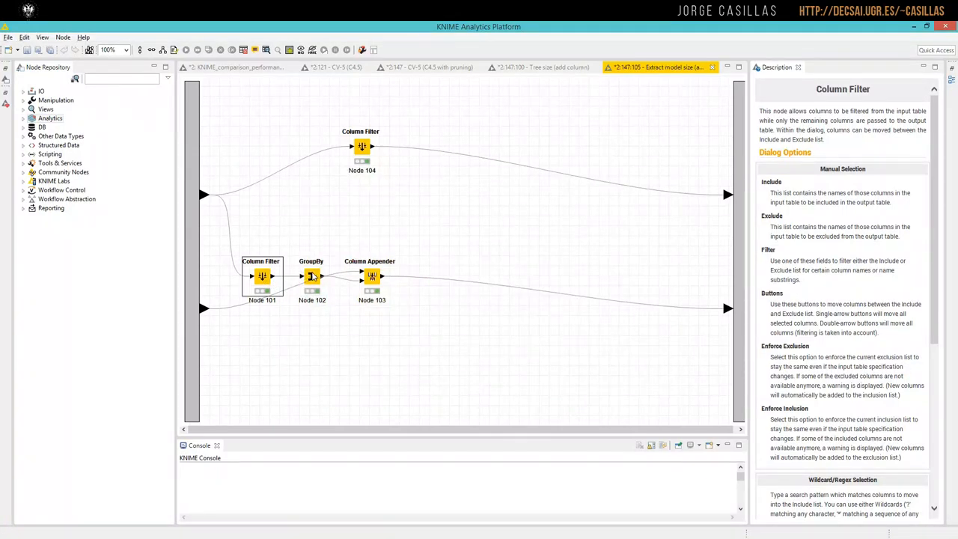
View the GroupBy node's grouped table and highlight its Model size column.
right_click(311, 276)
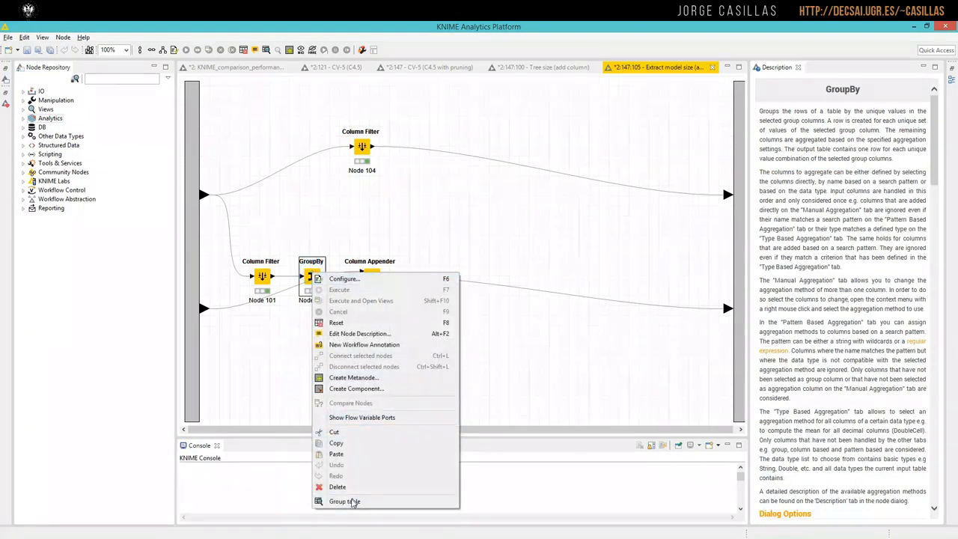
click(345, 500)
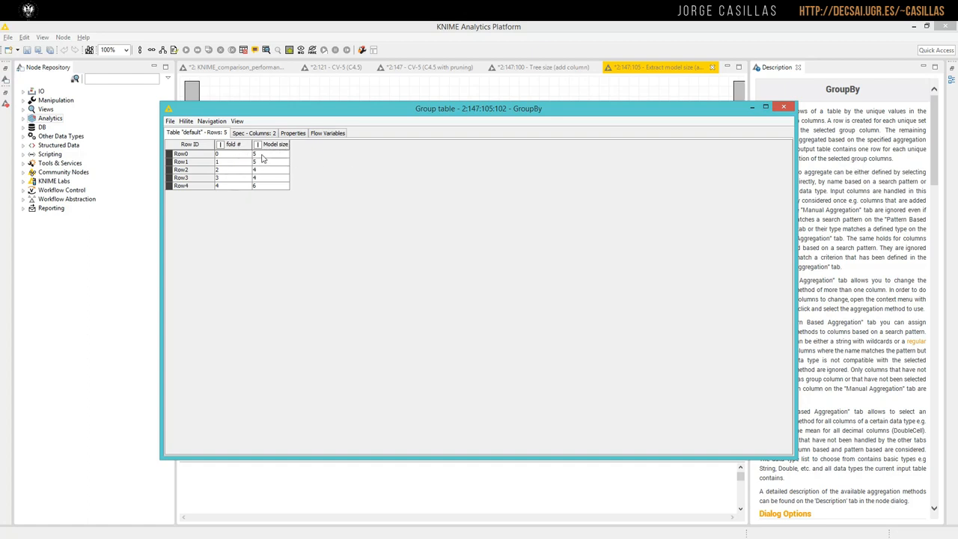
mouse_move(216, 154)
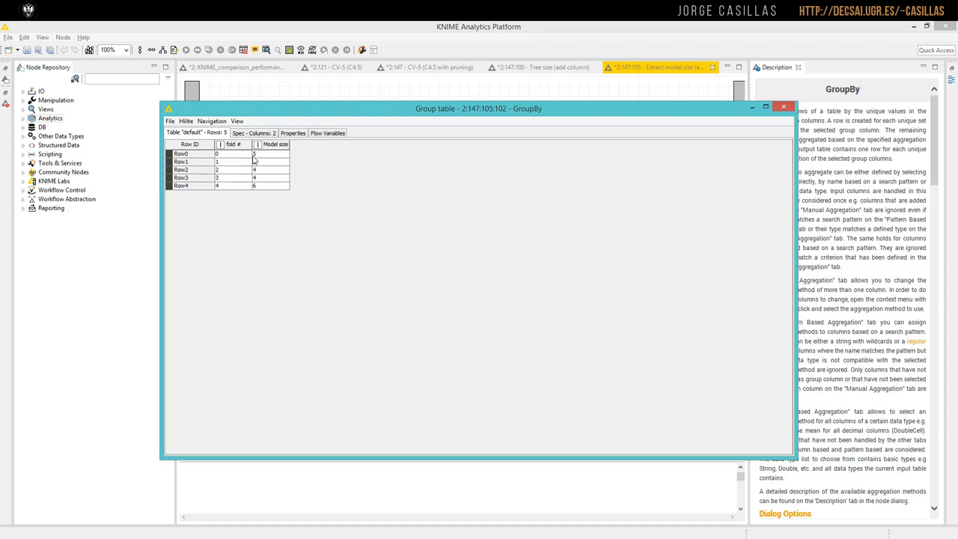
mouse_move(276, 159)
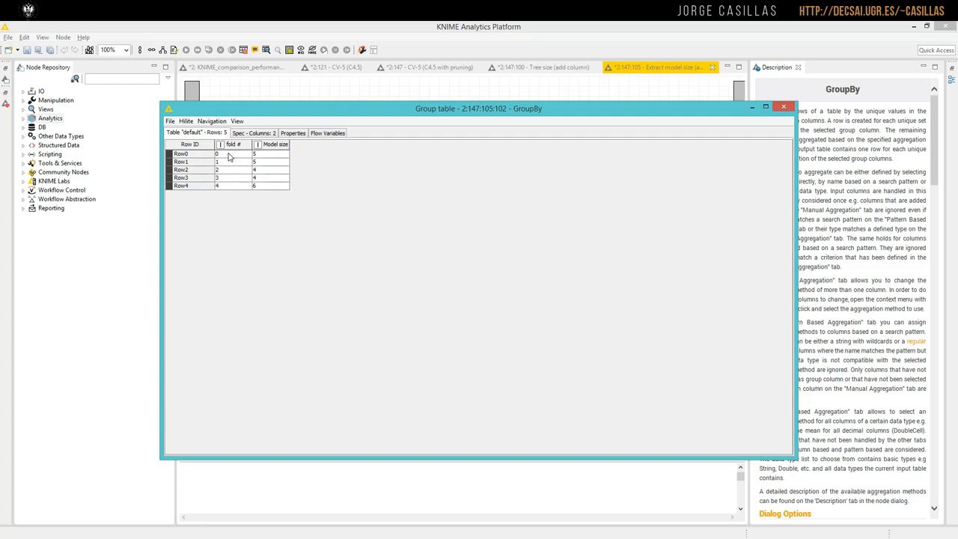
mouse_move(234, 185)
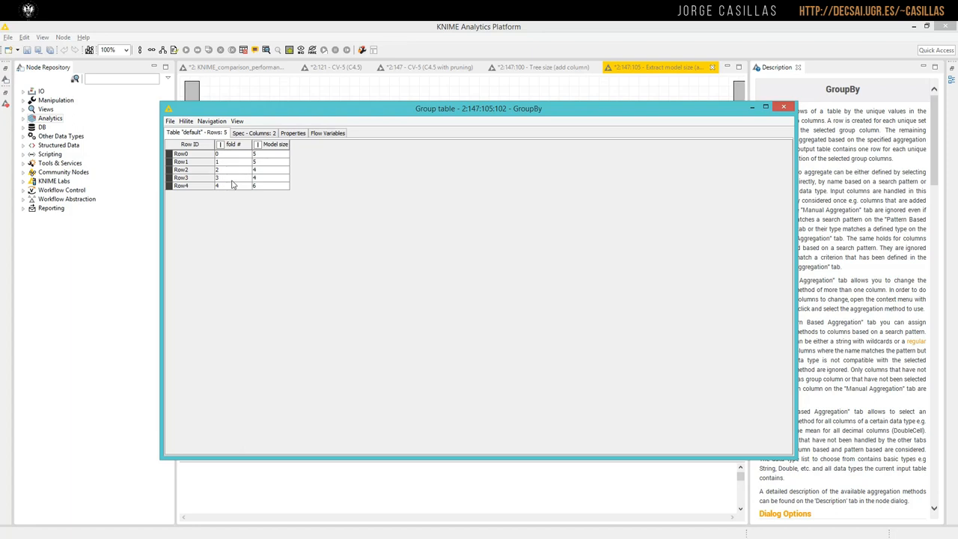
mouse_move(272, 189)
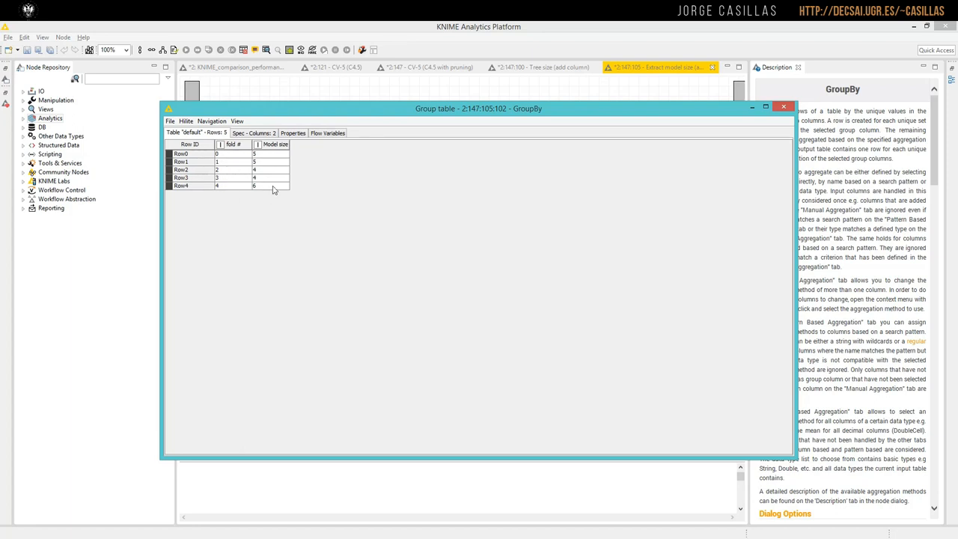
click(254, 170)
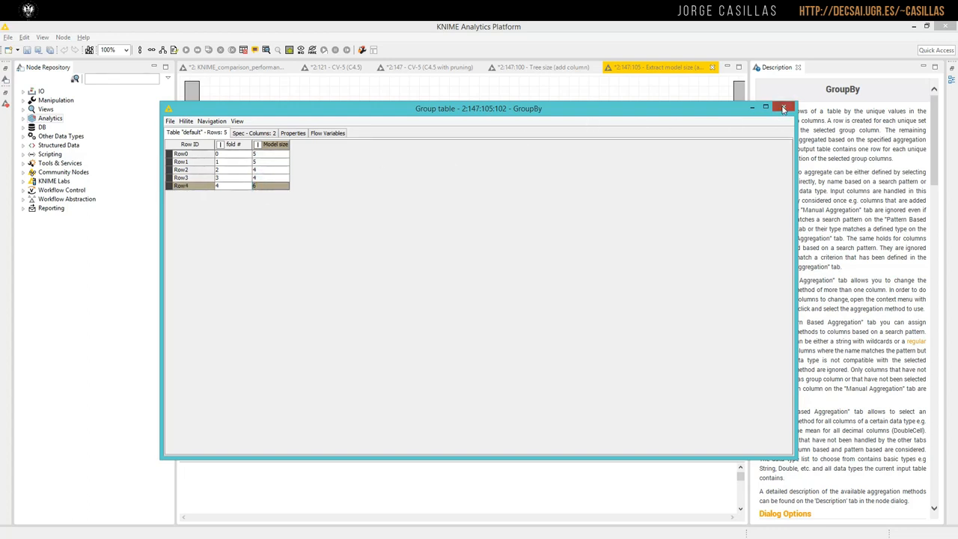
click(785, 107)
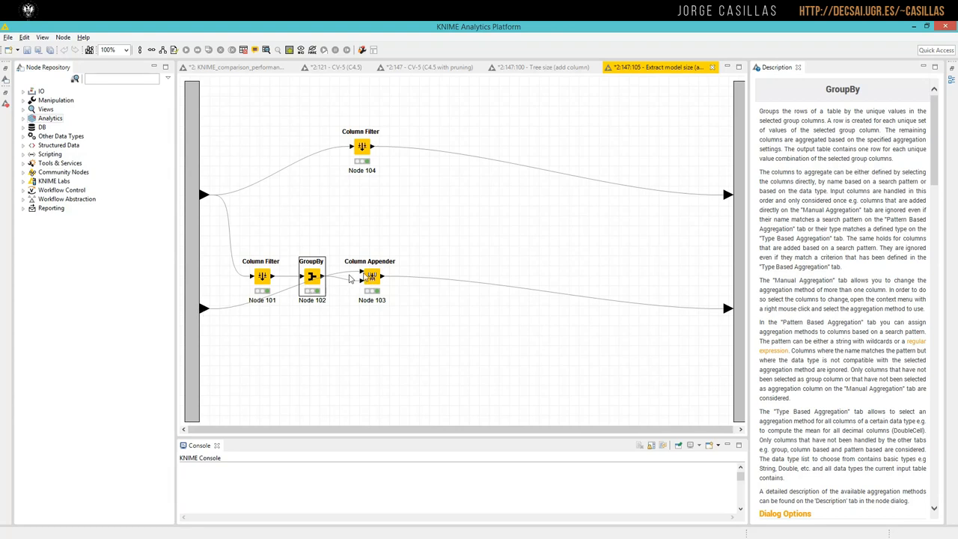
View the Column Appender's table with Model size added to fold error rates, then close the Extract model size subworkflow.
double_click(371, 275)
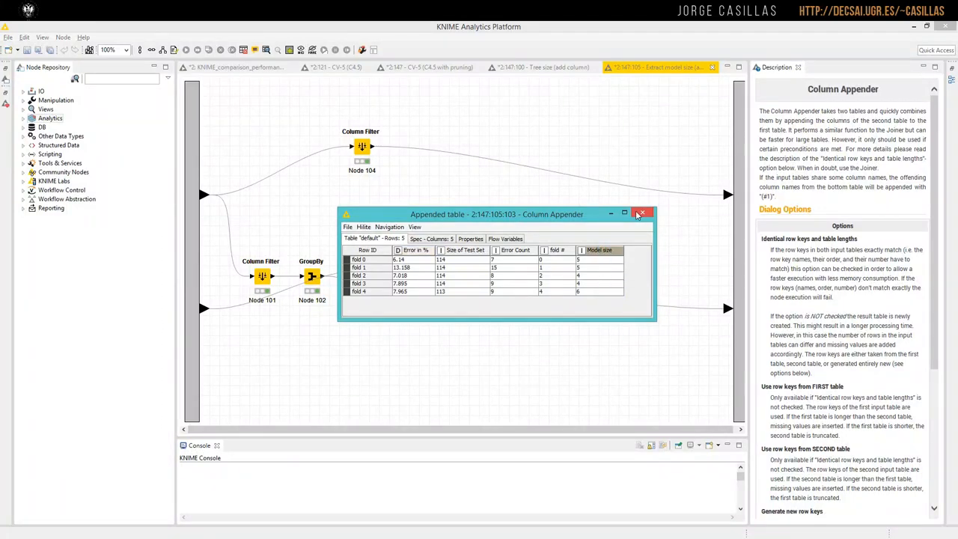
click(640, 214)
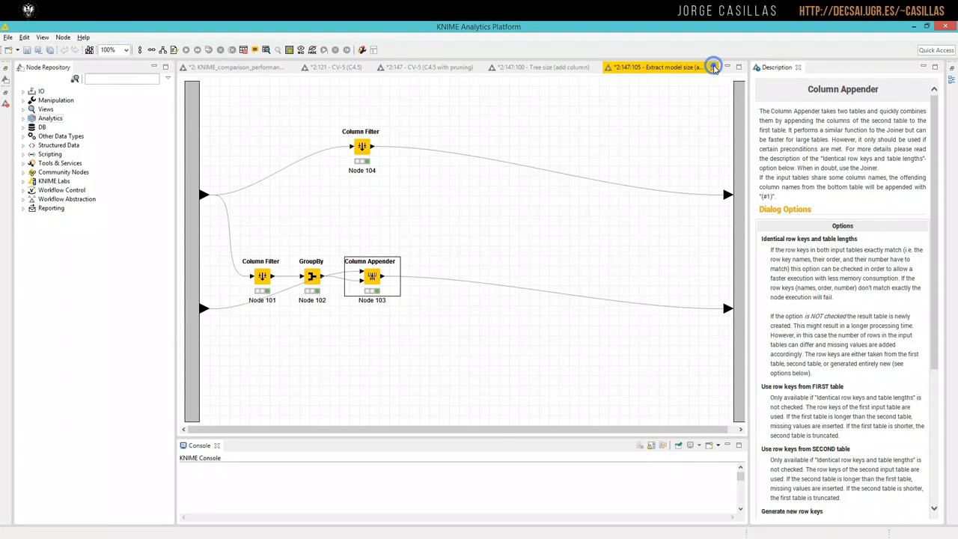
click(350, 66)
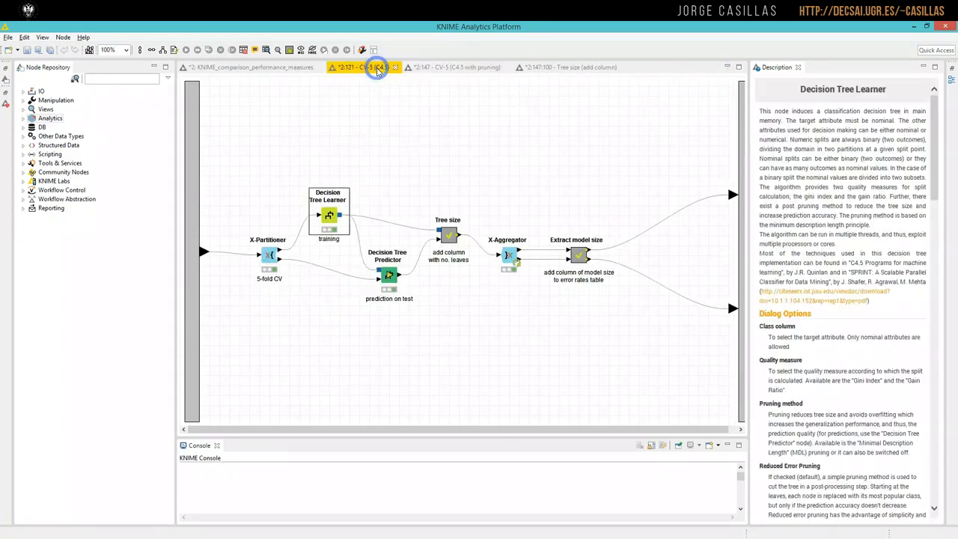
Switch back to the top-level KNIME_comparison_performance_measures workflow.
click(251, 66)
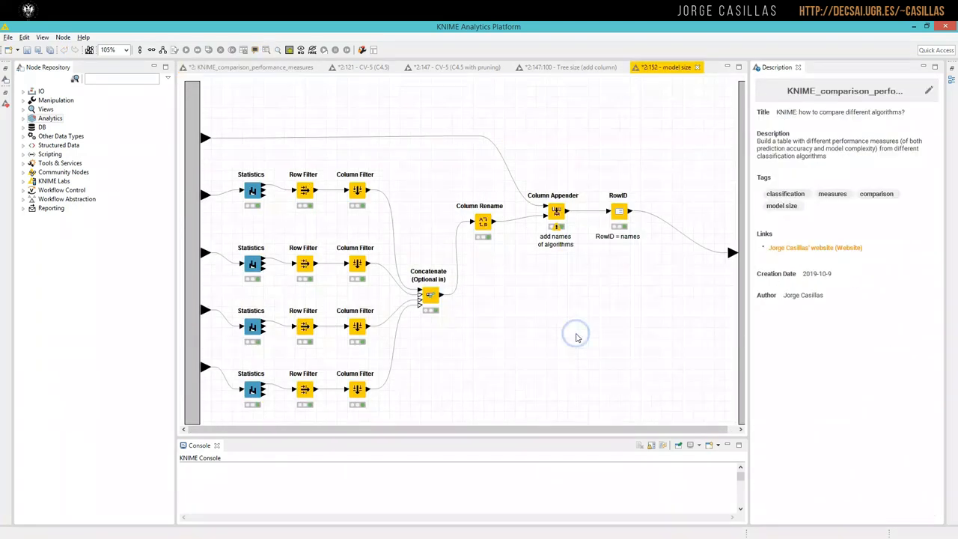
mouse_move(473, 332)
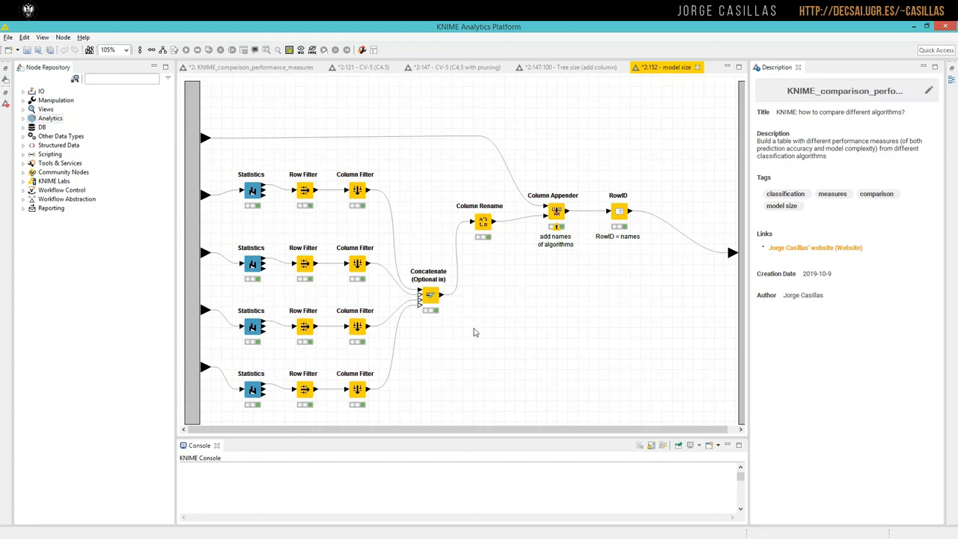
mouse_move(545, 323)
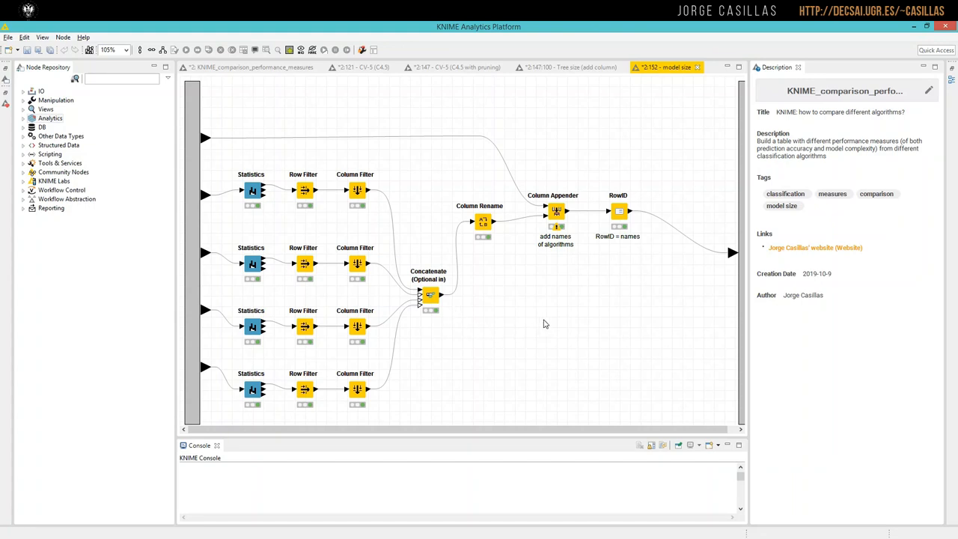
mouse_move(536, 312)
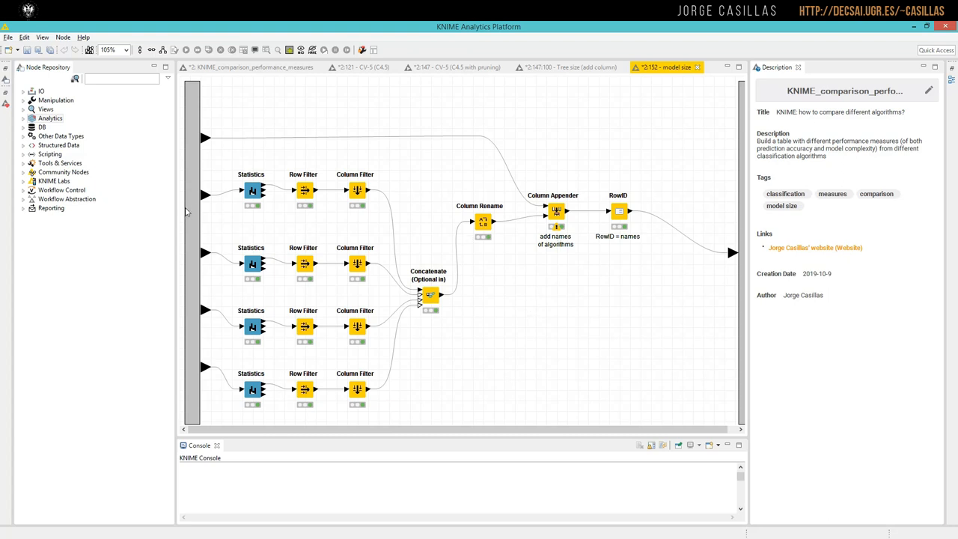
mouse_move(210, 305)
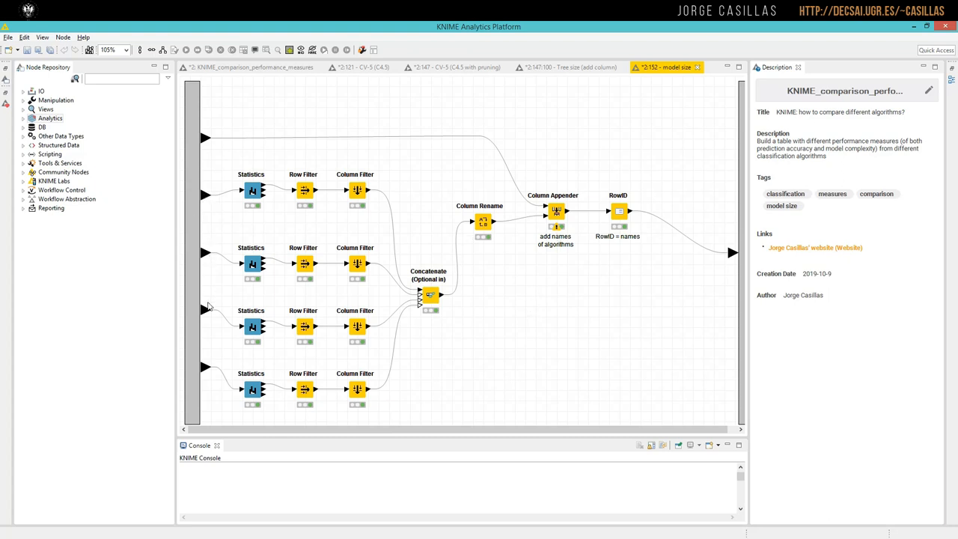
mouse_move(307, 72)
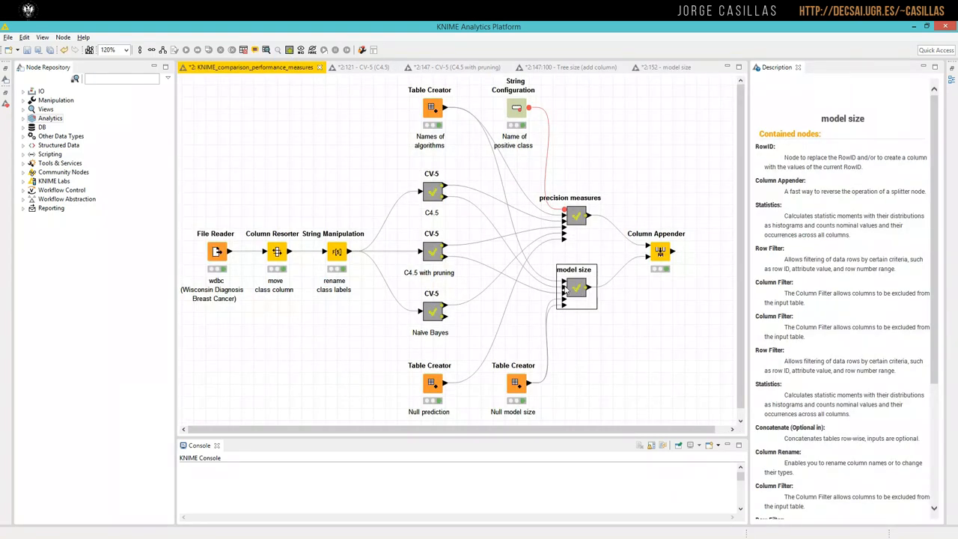
mouse_move(565, 307)
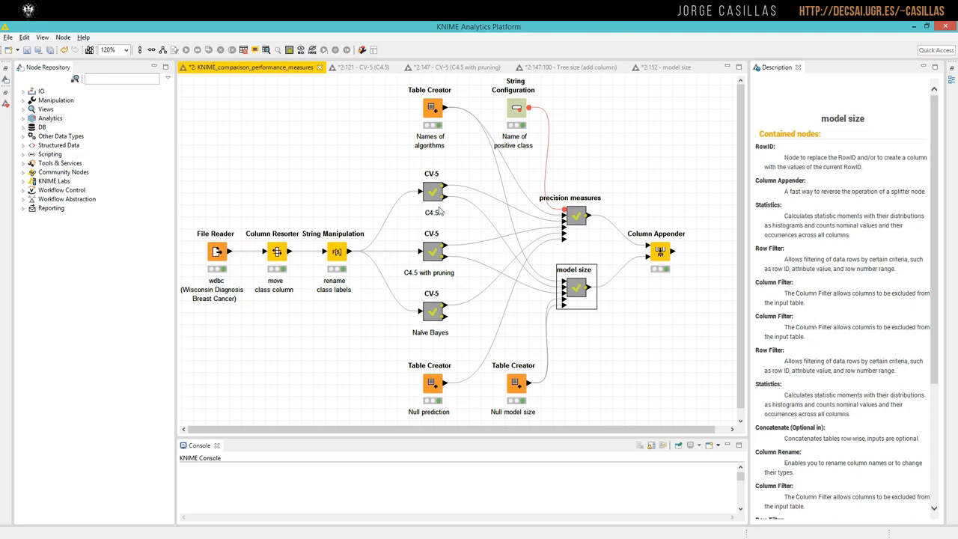
click(577, 288)
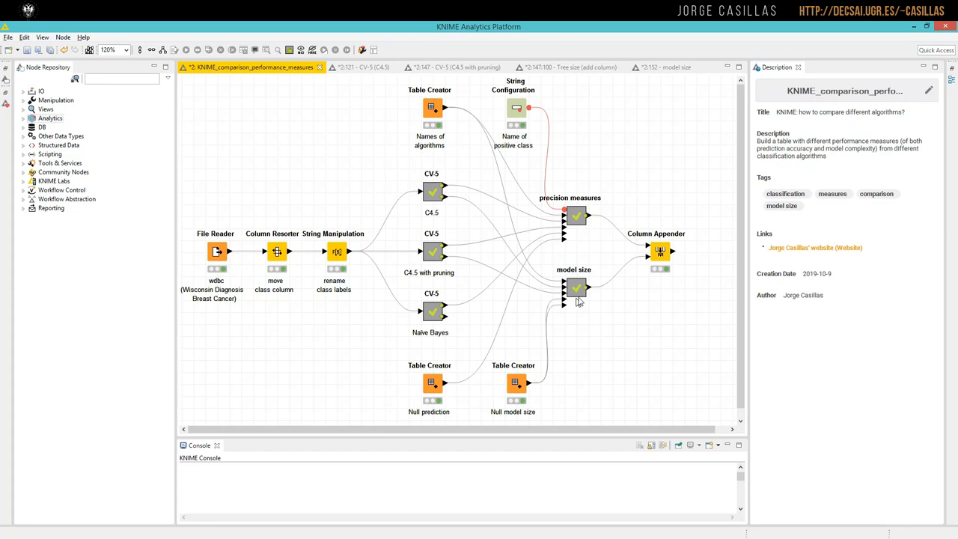
mouse_move(576, 306)
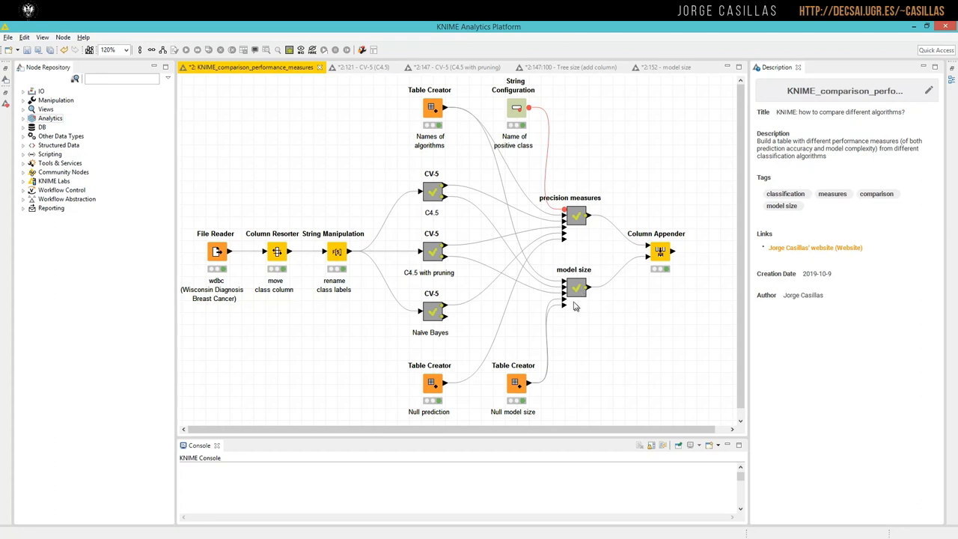
mouse_move(572, 276)
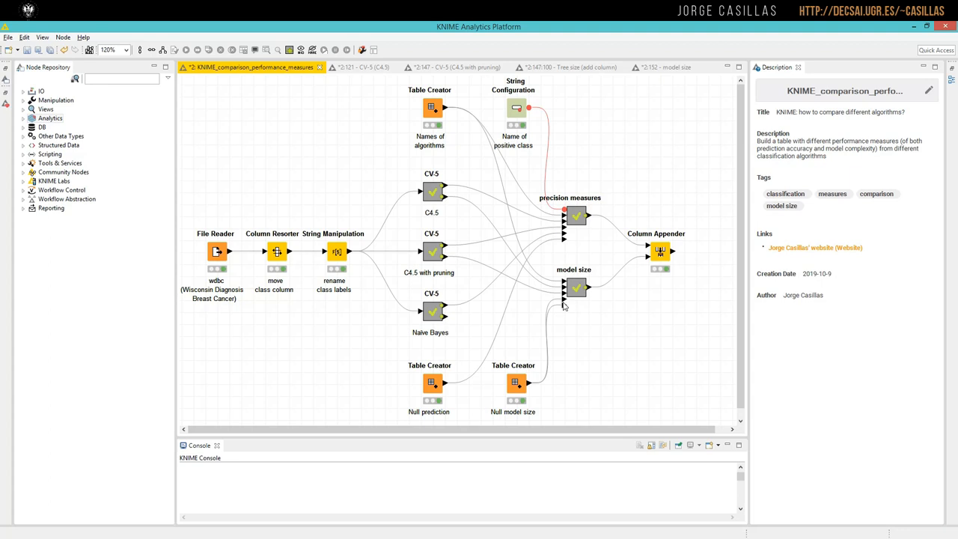
mouse_move(516, 384)
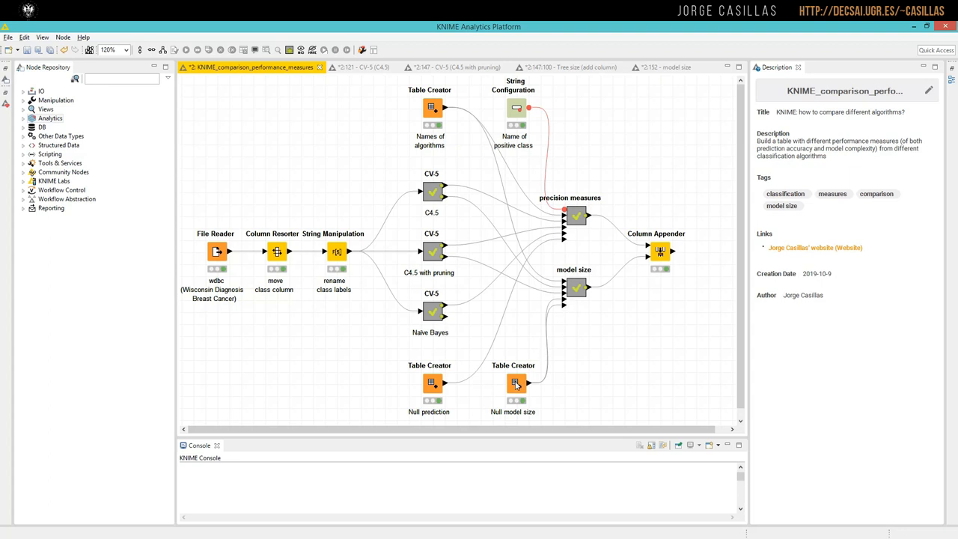
double_click(515, 383)
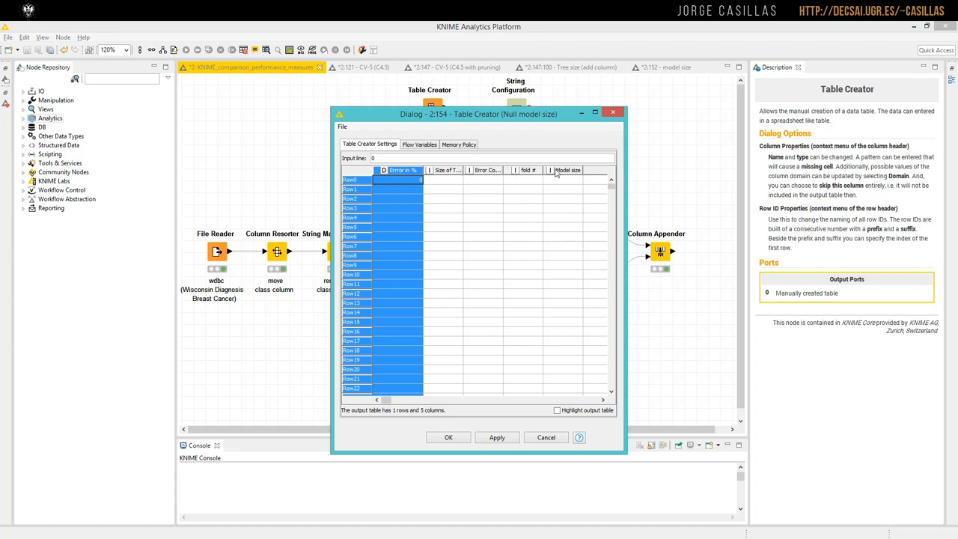
drag(477, 114, 653, 153)
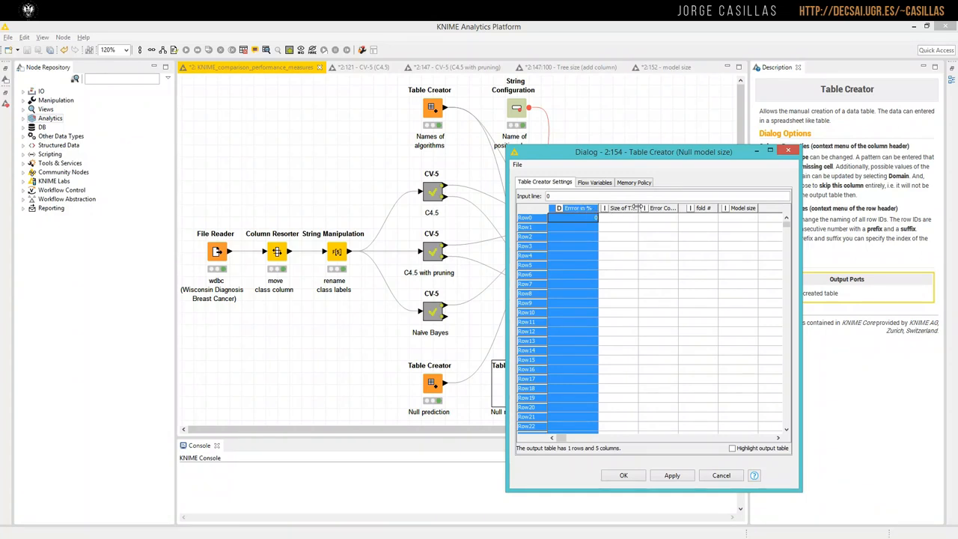
click(632, 209)
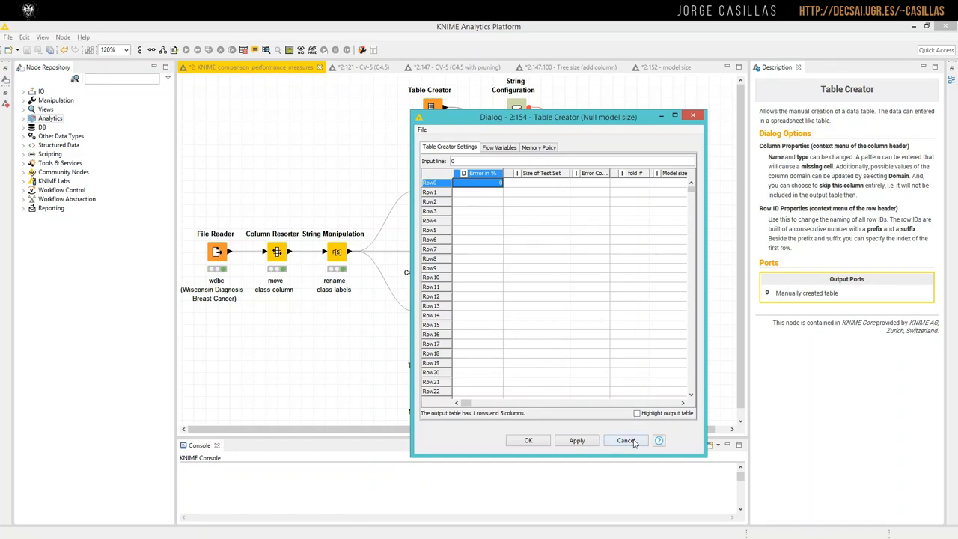
click(626, 440)
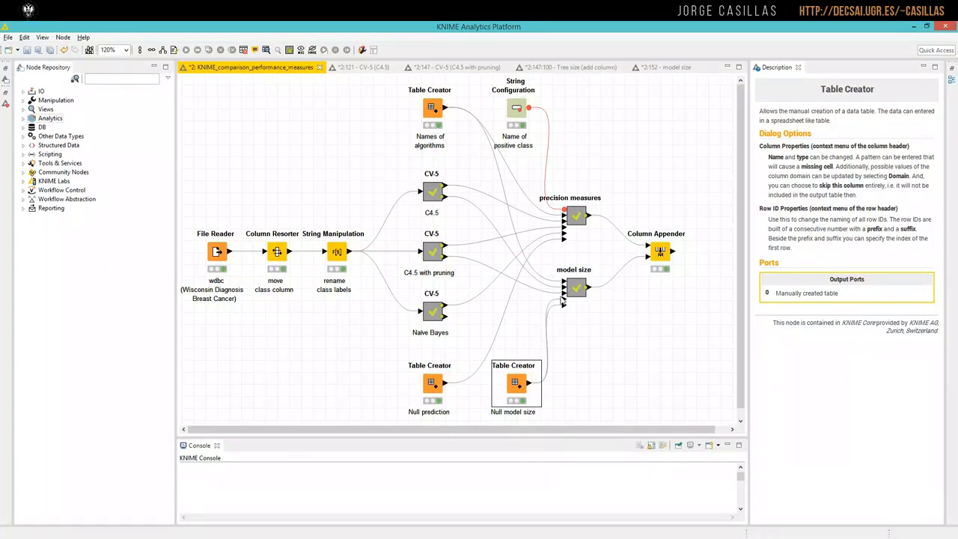
mouse_move(566, 300)
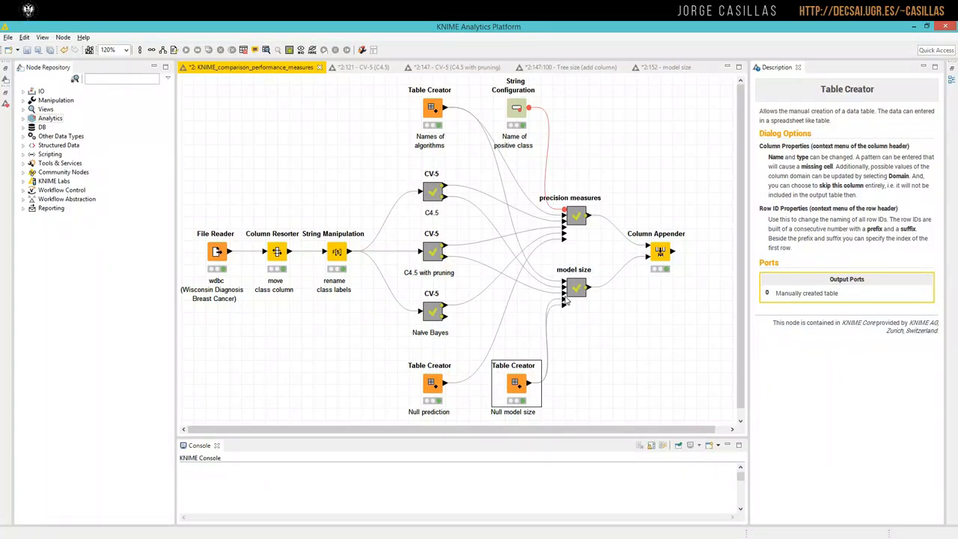
mouse_move(563, 303)
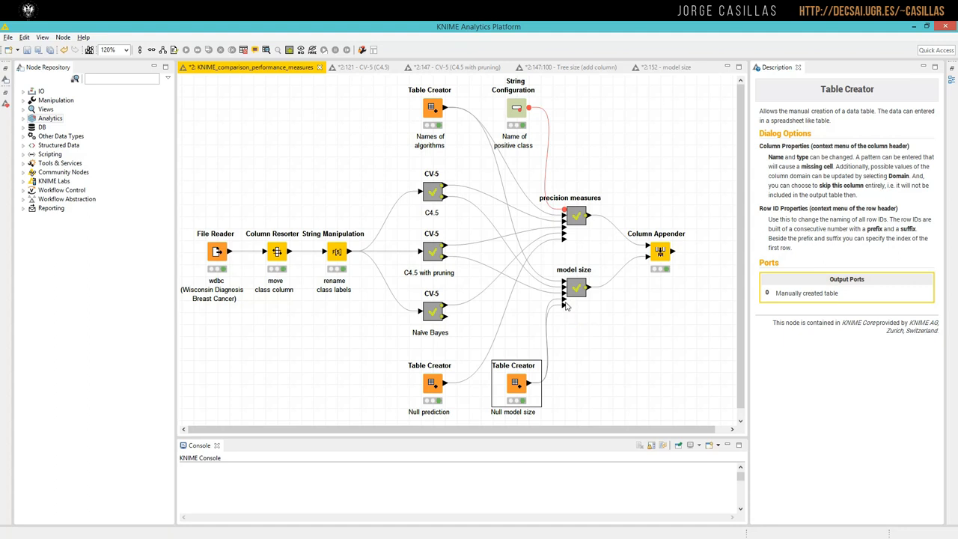
right_click(575, 287)
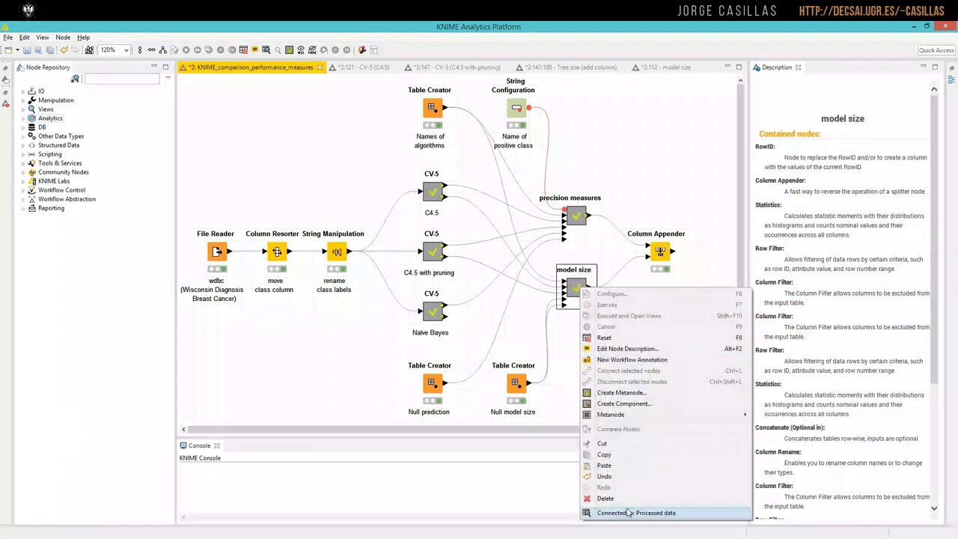
click(636, 512)
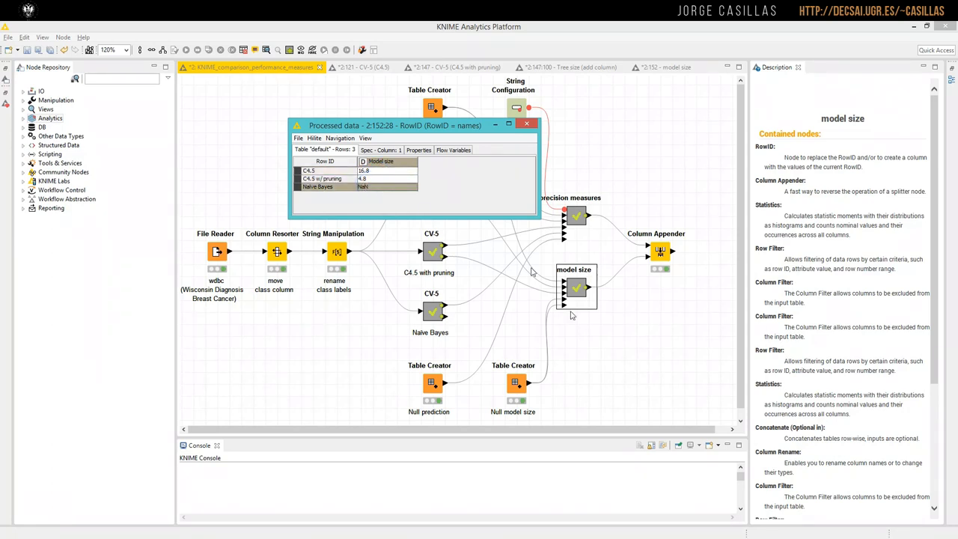
mouse_move(539, 356)
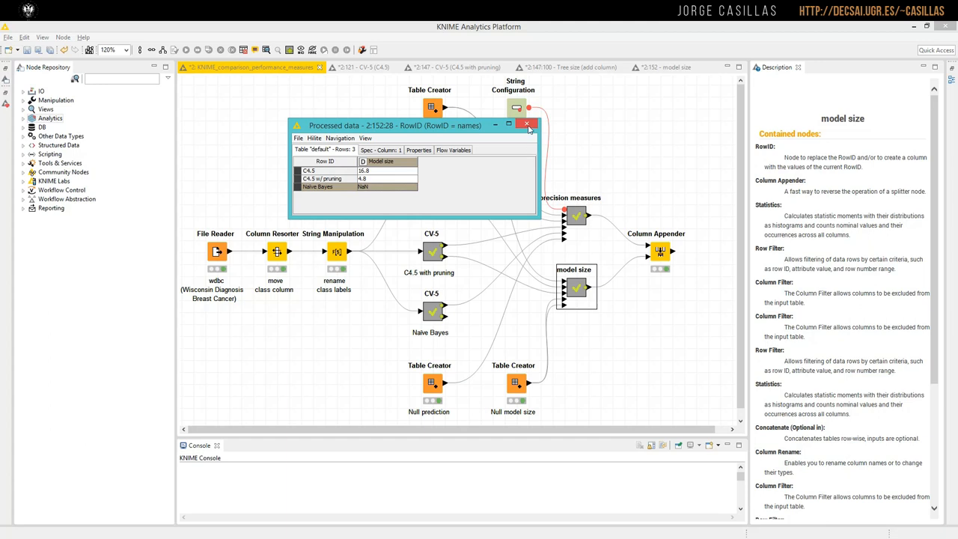
click(526, 123)
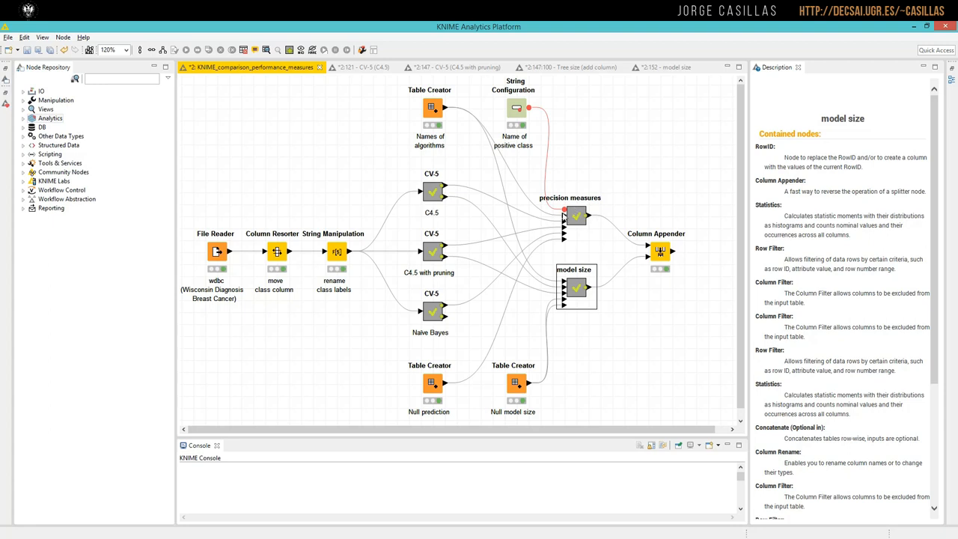
double_click(432, 108)
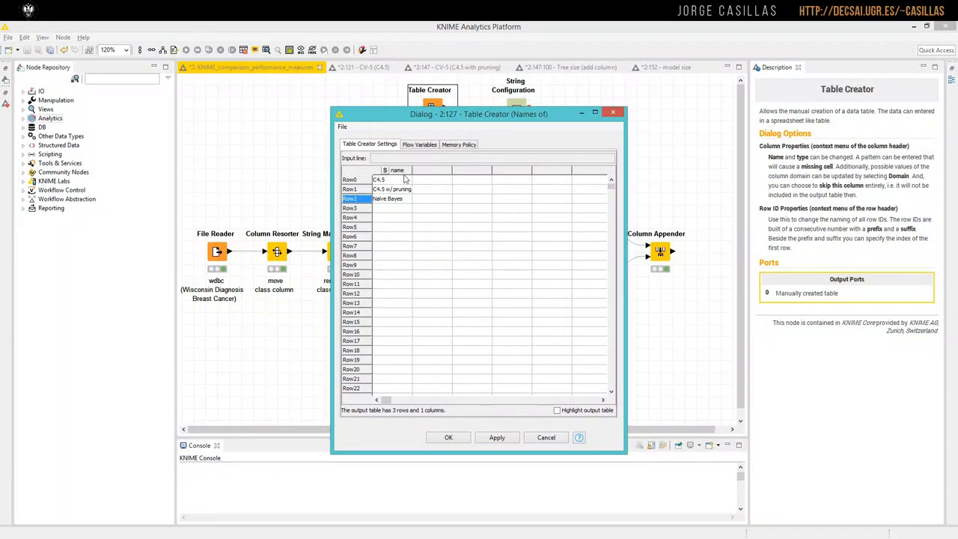
click(397, 198)
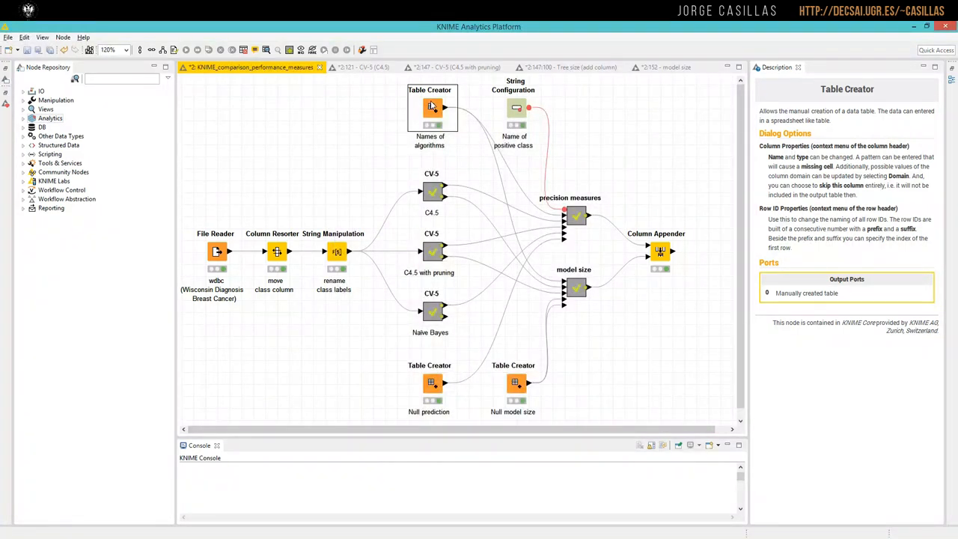
mouse_move(508, 338)
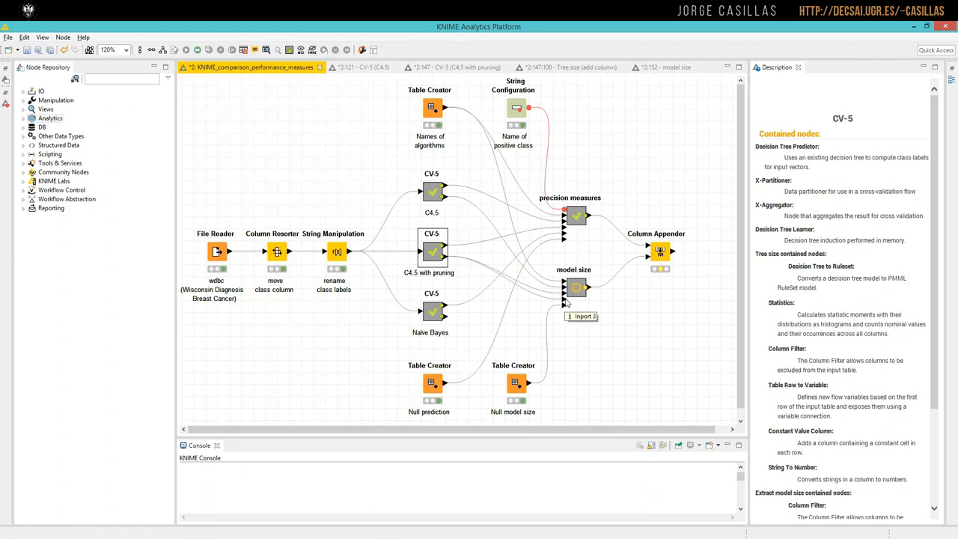
mouse_move(565, 300)
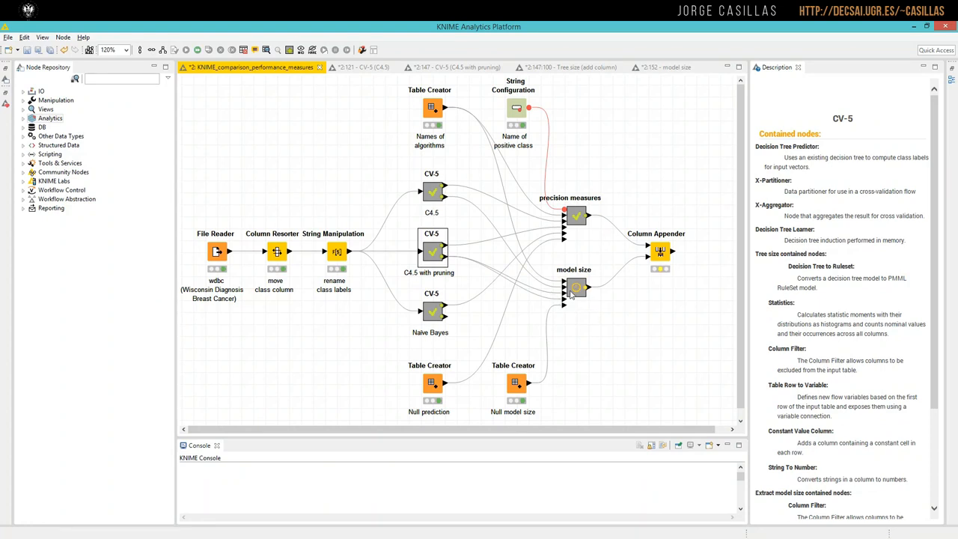
right_click(575, 287)
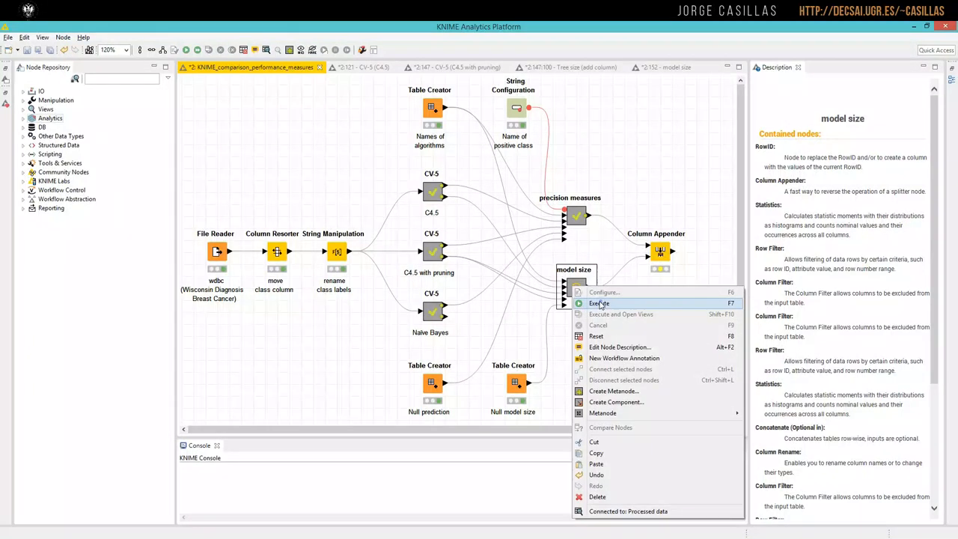
click(599, 302)
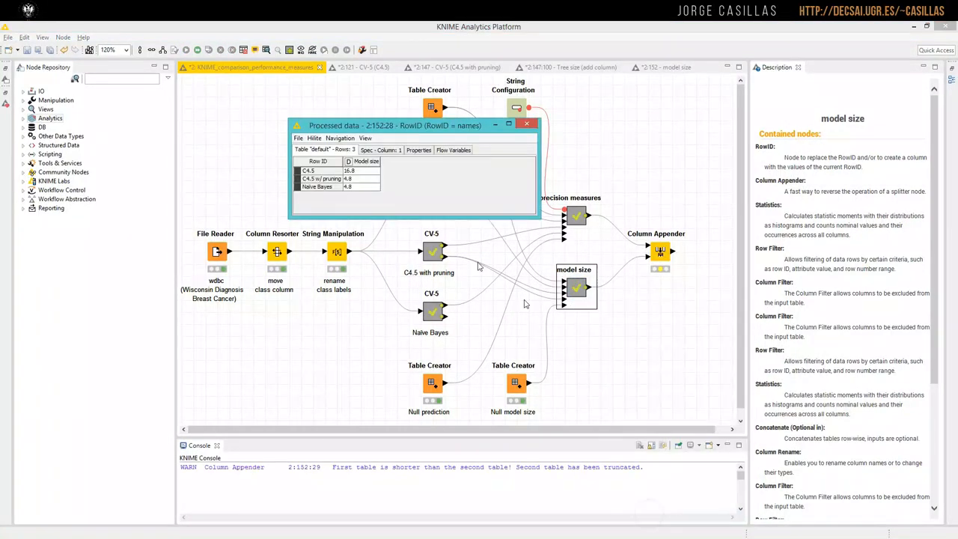
click(317, 185)
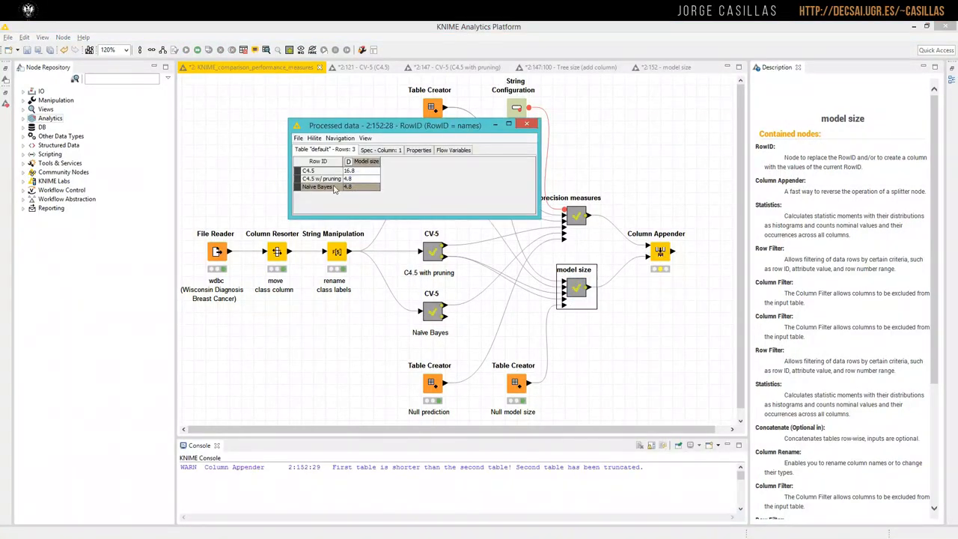
click(534, 124)
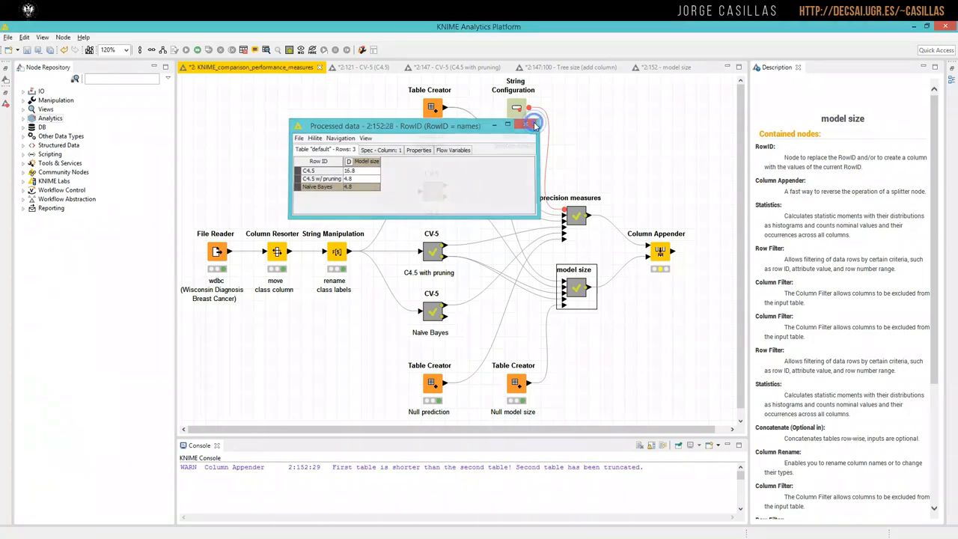
click(534, 124)
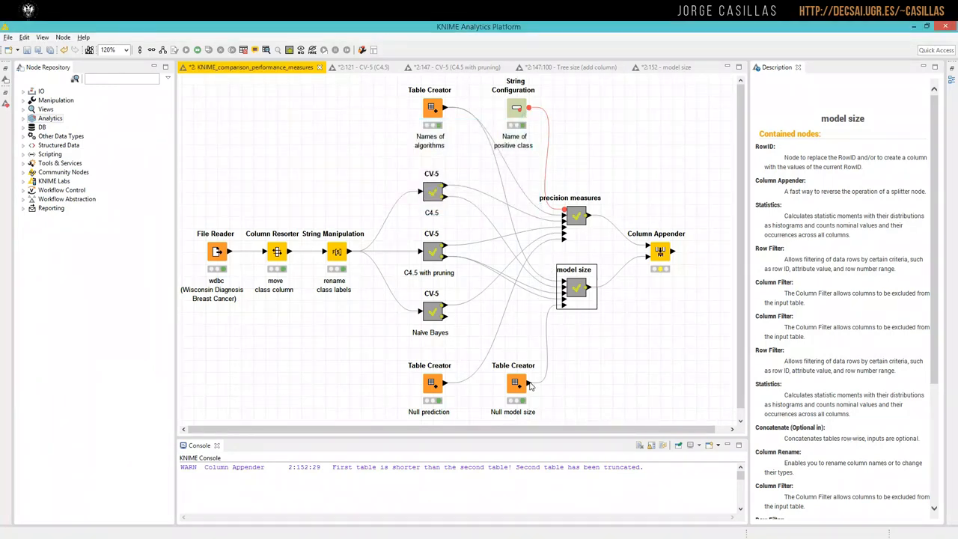
click(515, 383)
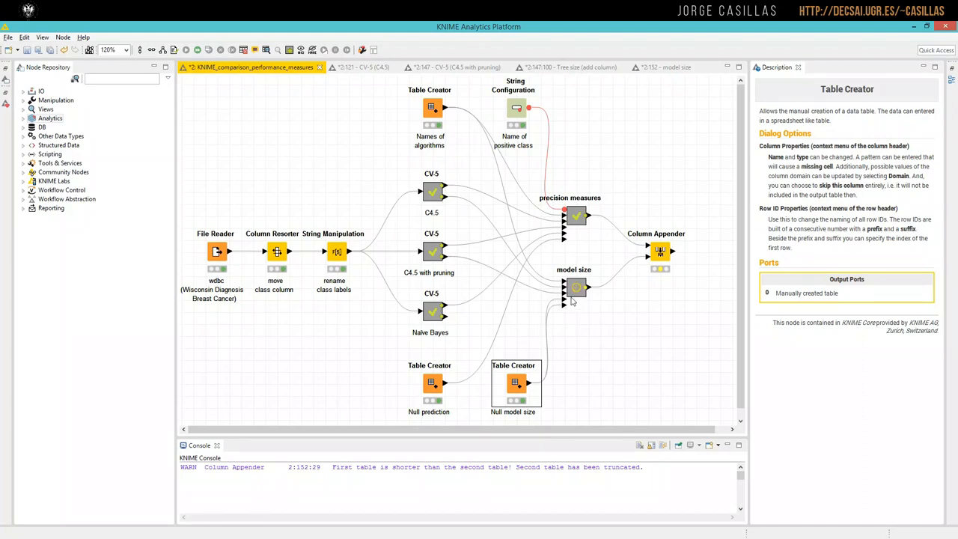
click(467, 124)
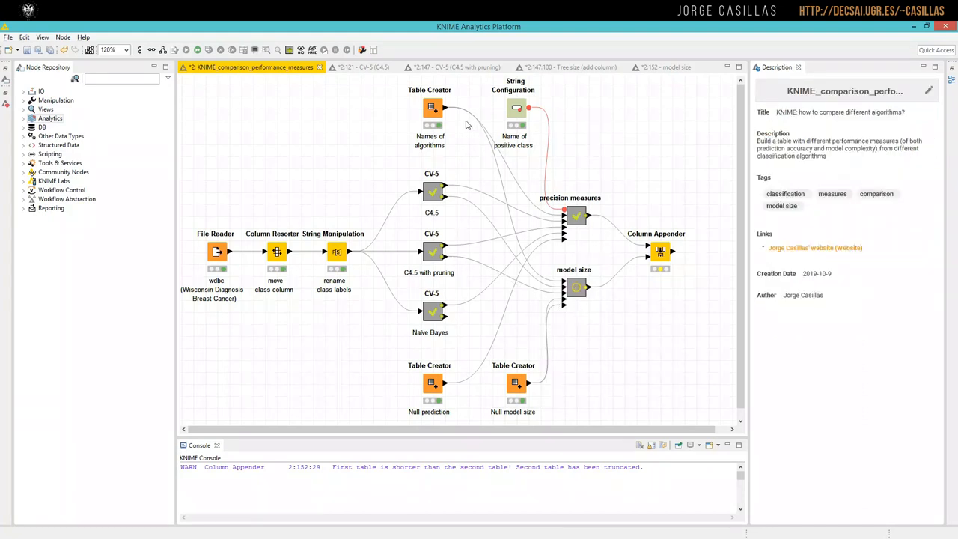
Add 'Naive Bayes' as the third row of the Names of algorithms Table Creator and save it.
double_click(431, 106)
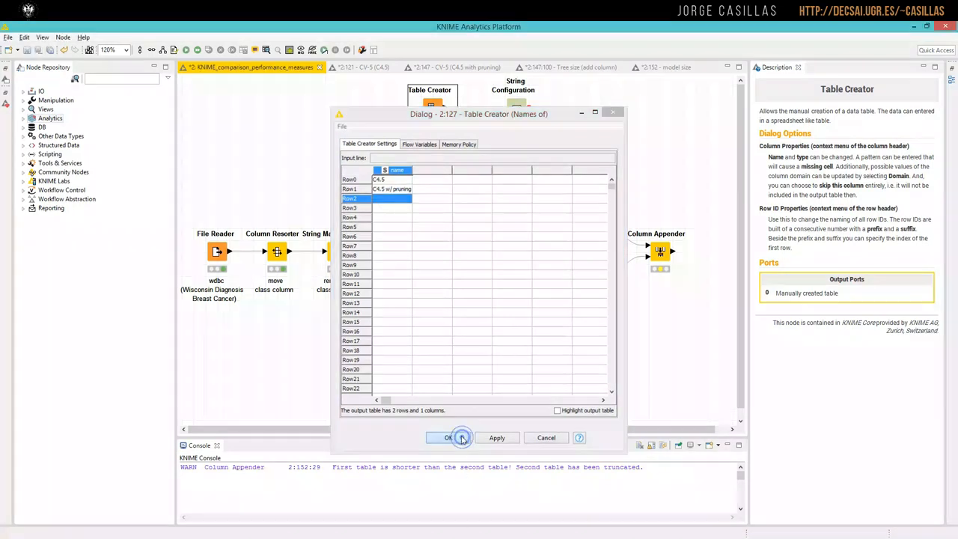
click(449, 438)
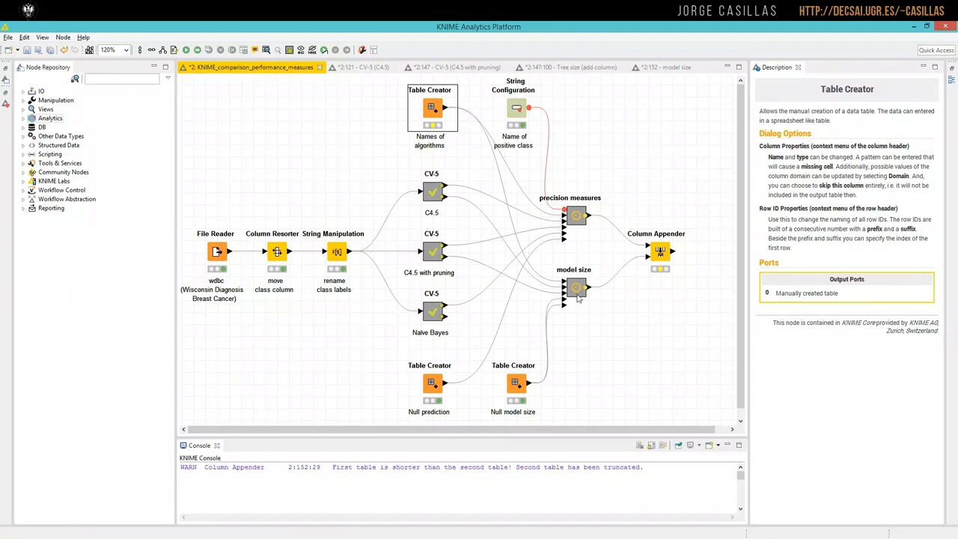
right_click(576, 287)
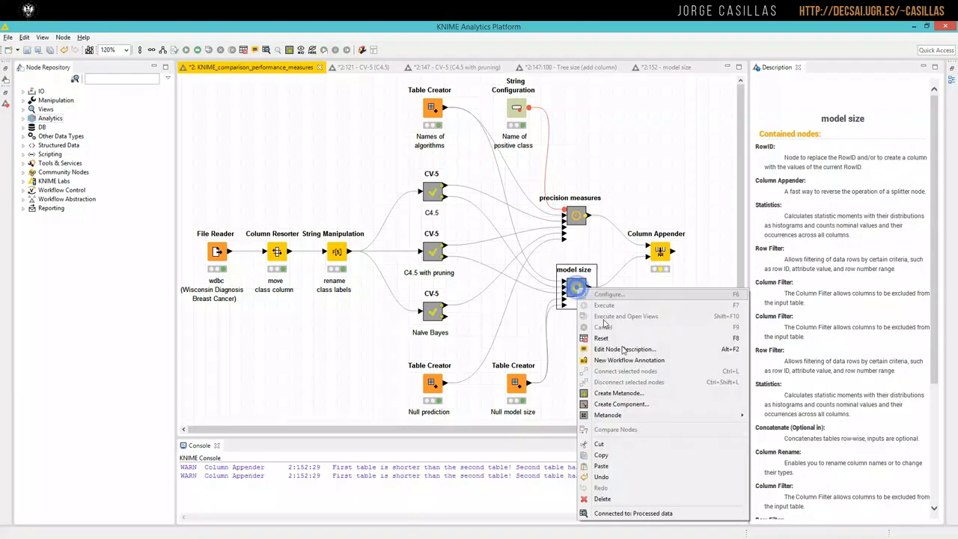
click(626, 316)
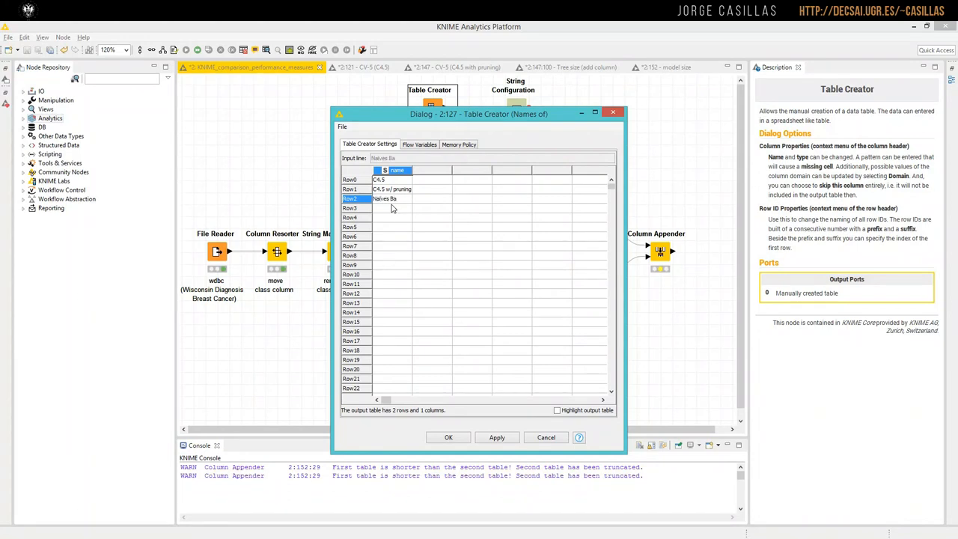
click(449, 437)
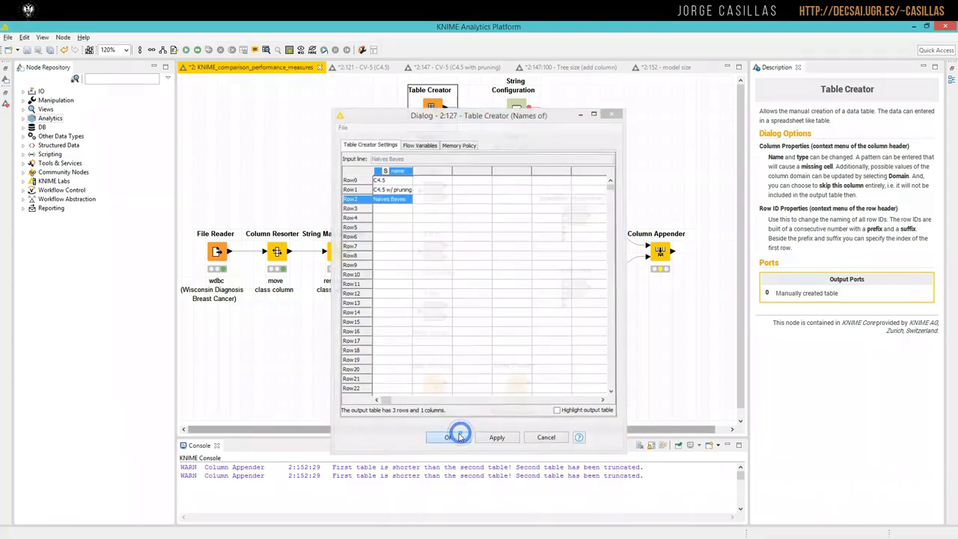
click(447, 437)
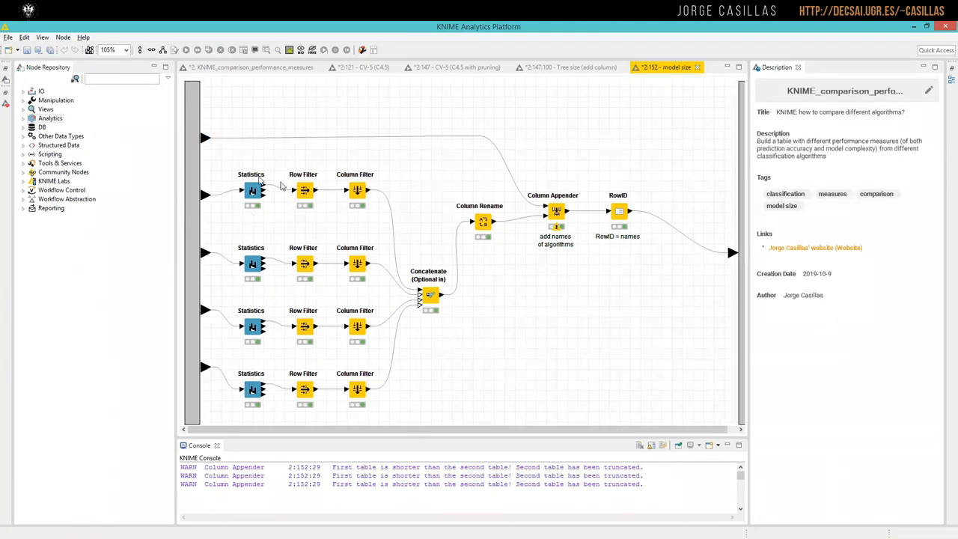
mouse_move(241, 193)
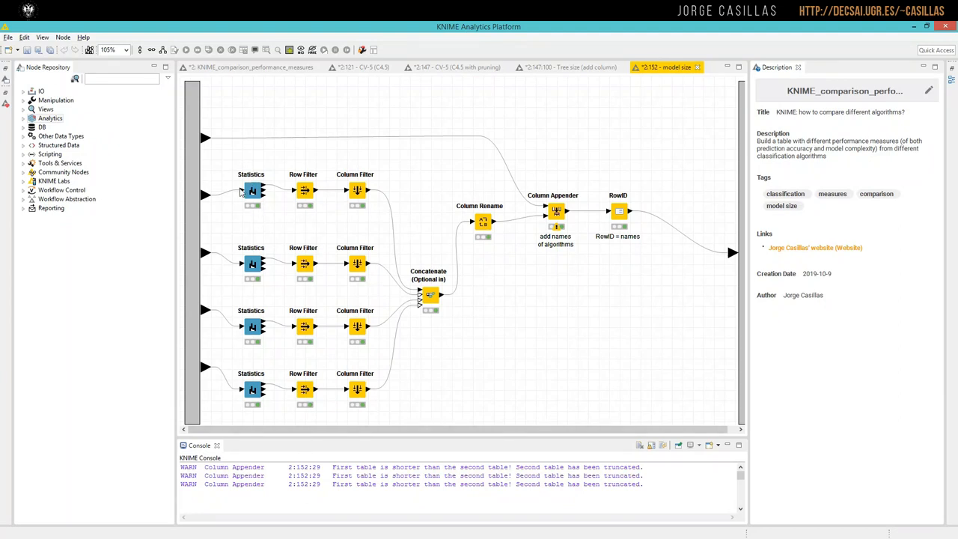
View the Workflow Data Import 1 appended table entering the model size metanode, then close it.
click(251, 191)
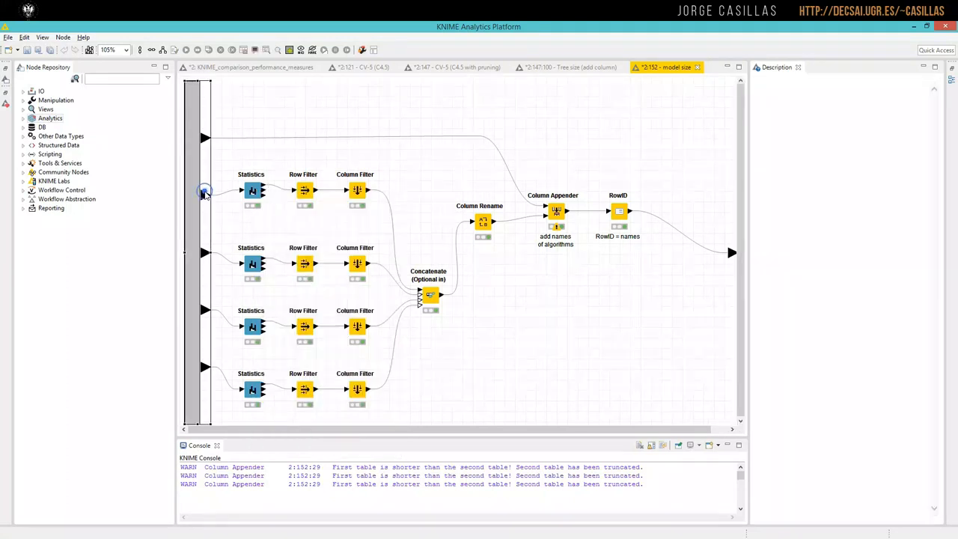
right_click(204, 192)
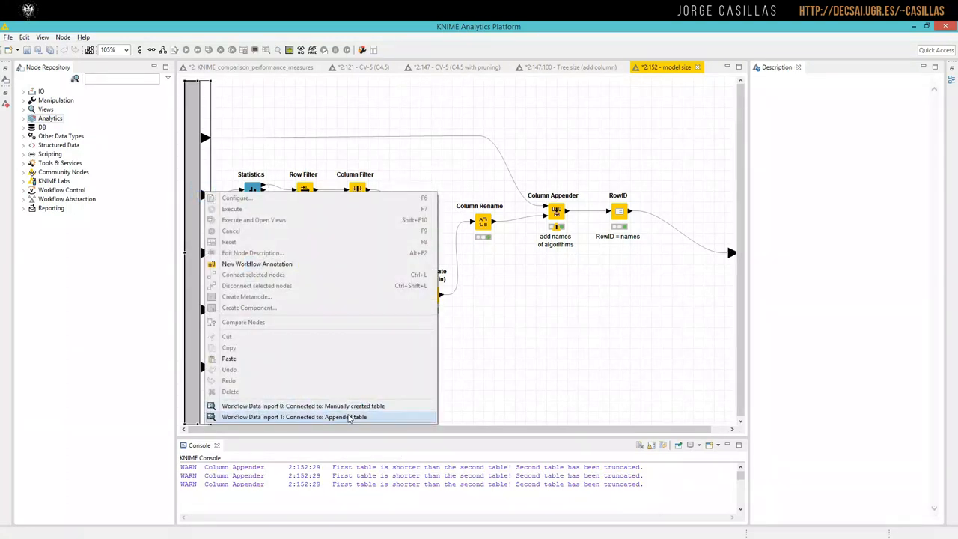
click(325, 416)
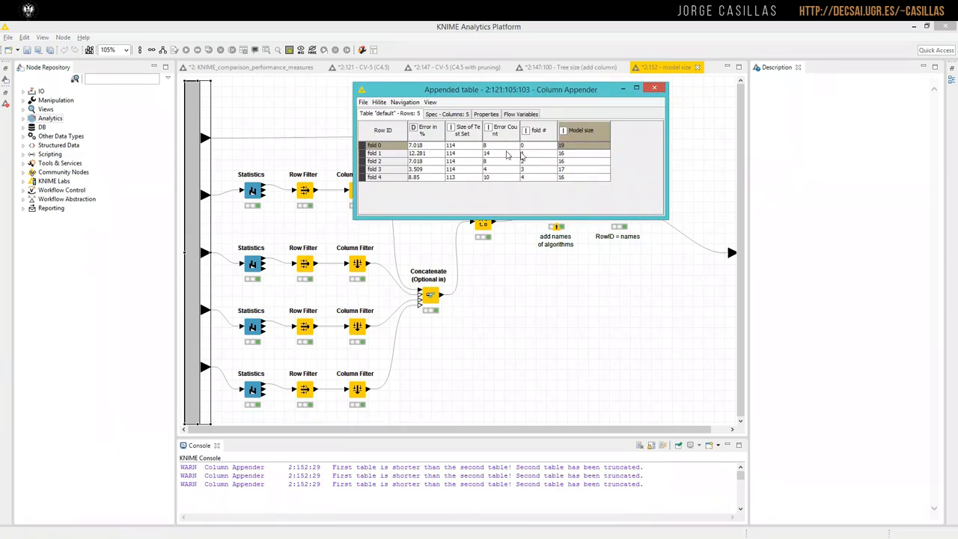
mouse_move(586, 133)
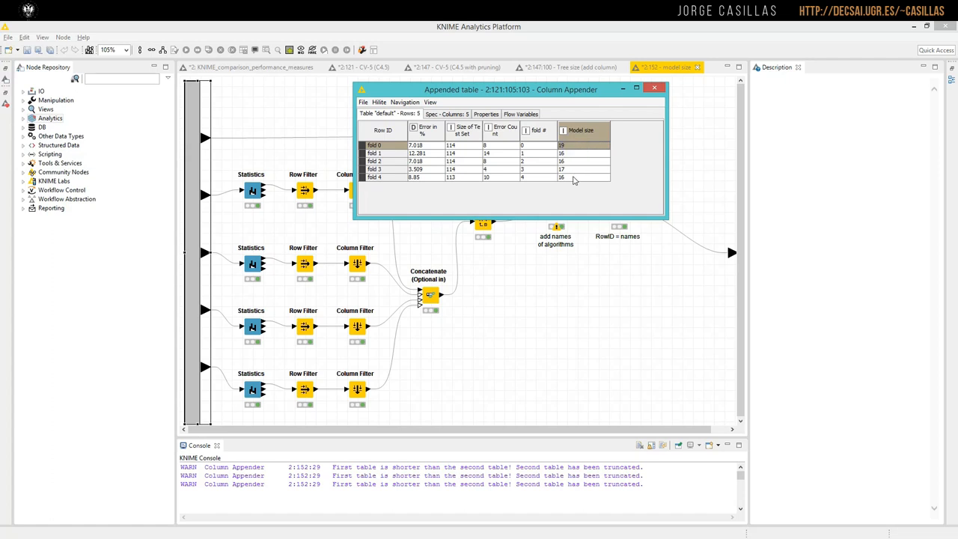
click(654, 87)
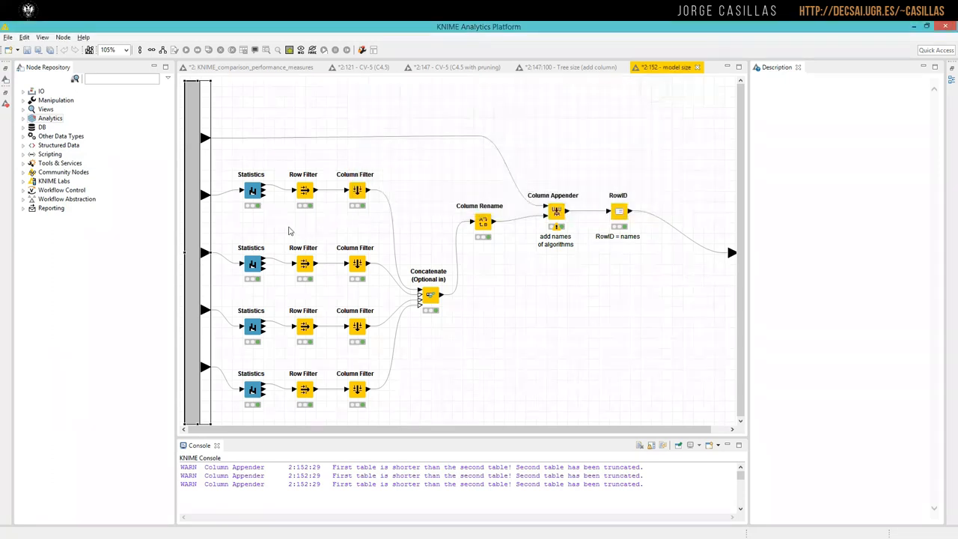
right_click(252, 190)
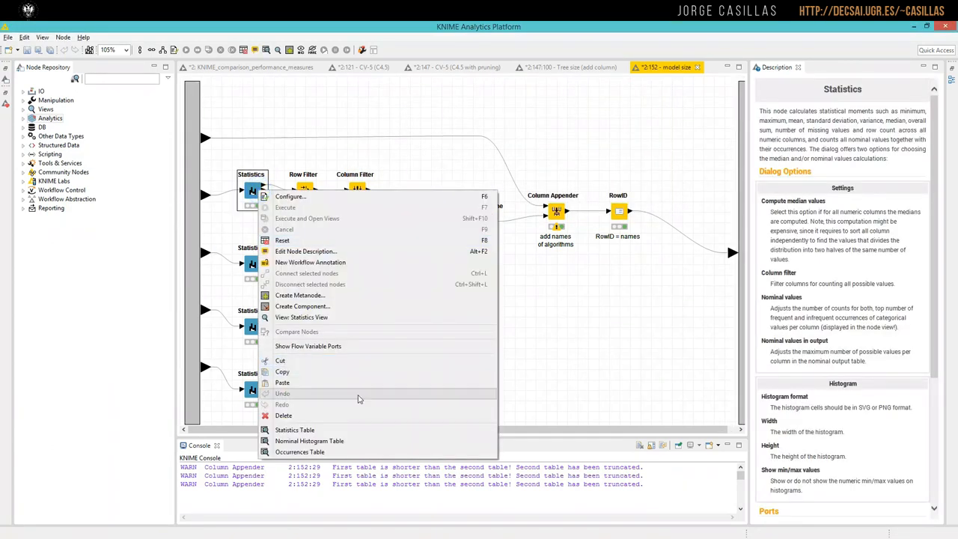
click(293, 430)
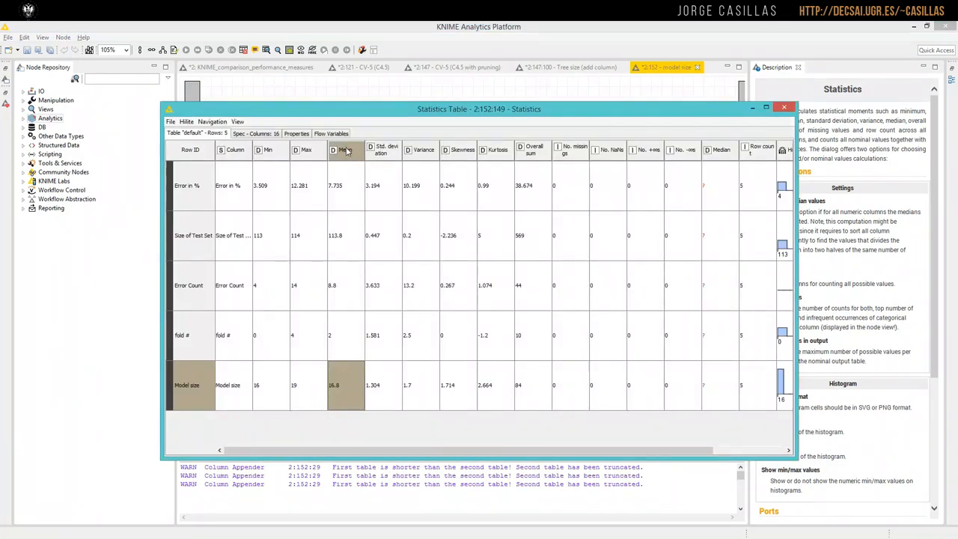
mouse_move(171, 371)
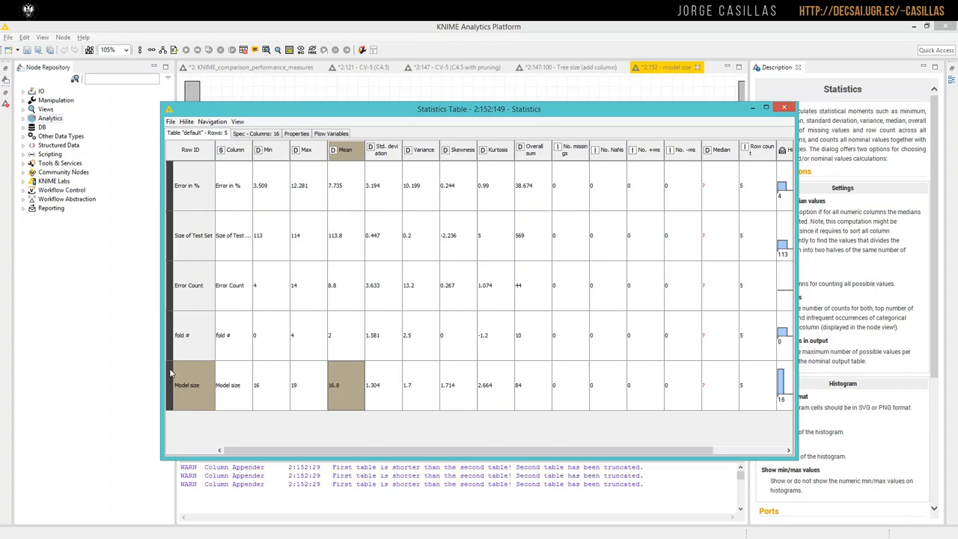
mouse_move(350, 375)
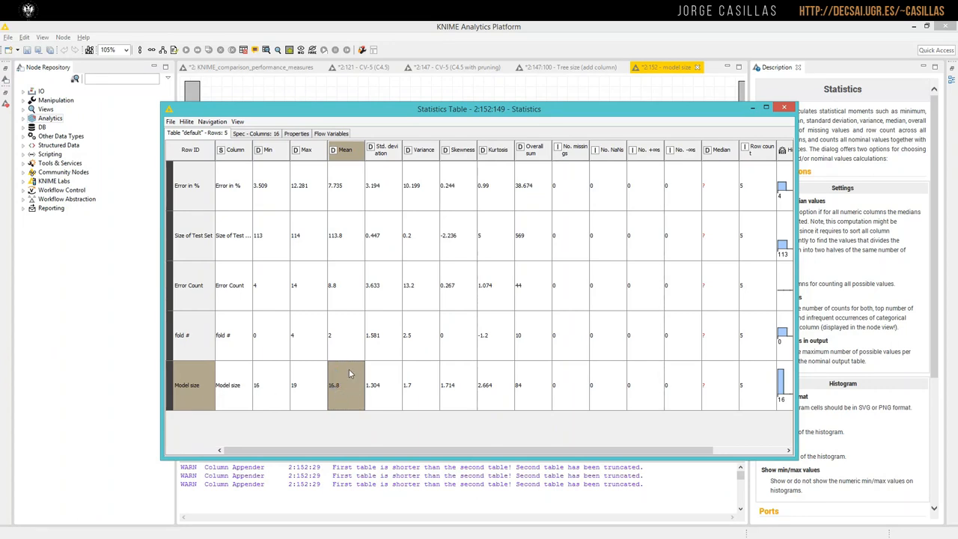
mouse_move(340, 377)
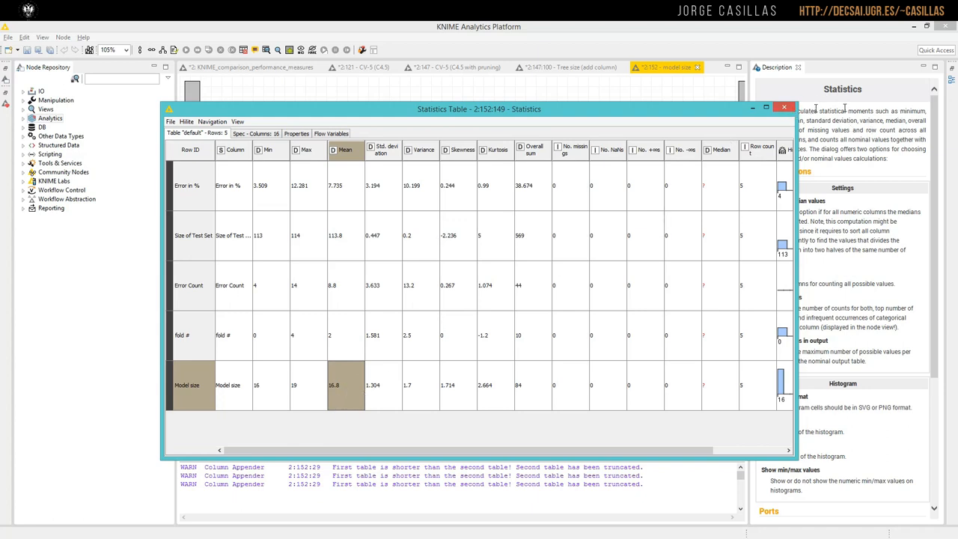
click(785, 108)
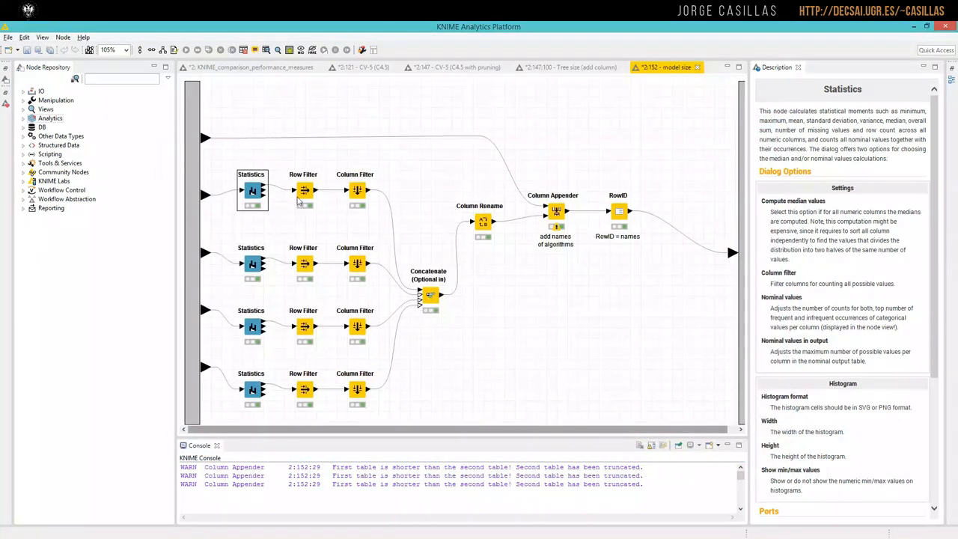
click(304, 189)
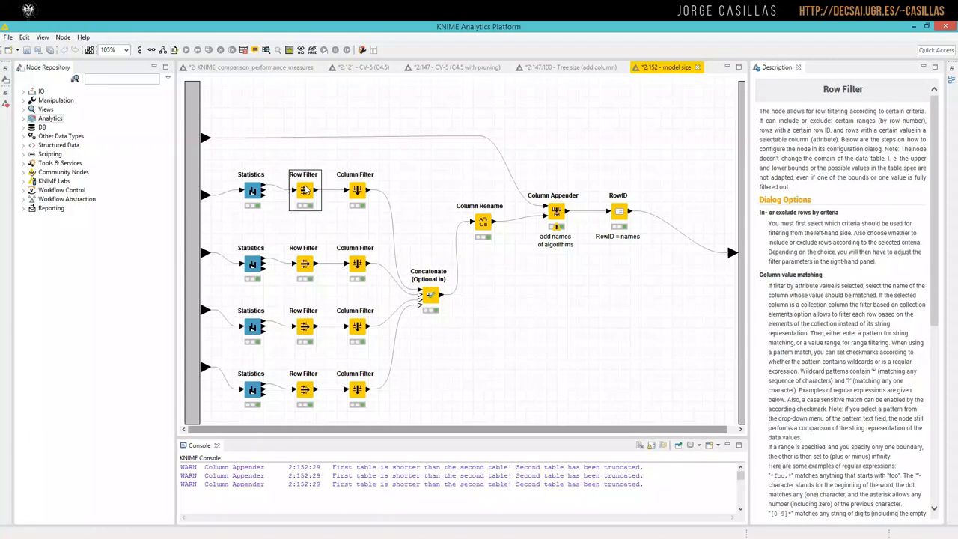
double_click(303, 189)
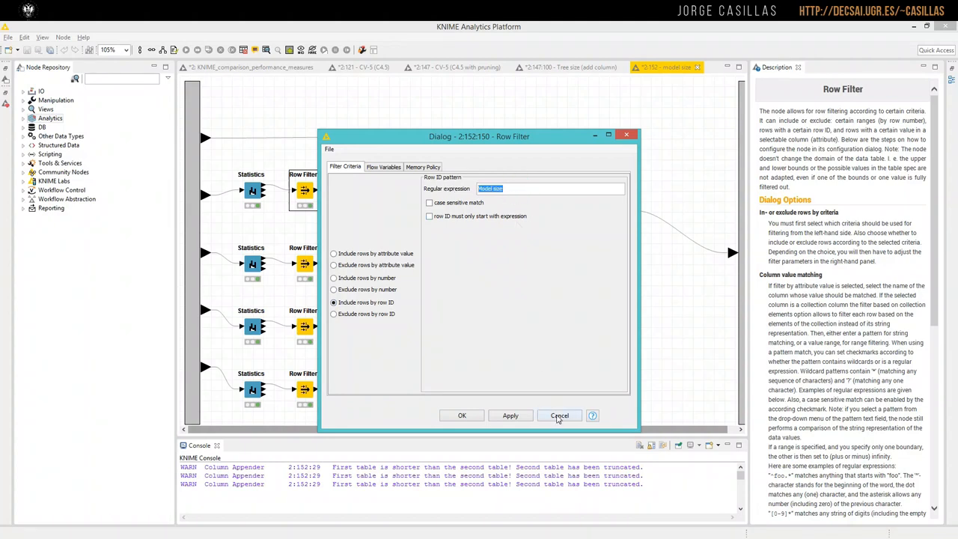
click(560, 416)
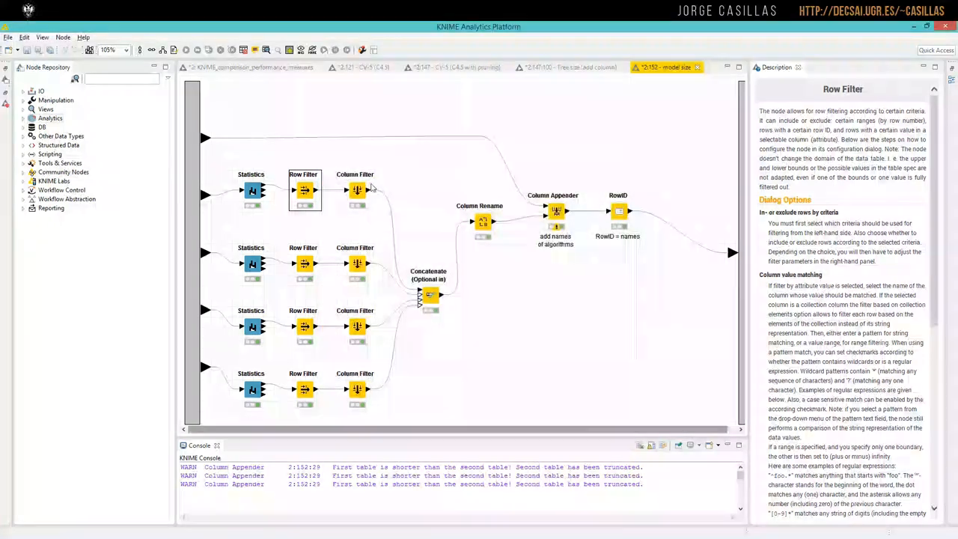
right_click(356, 189)
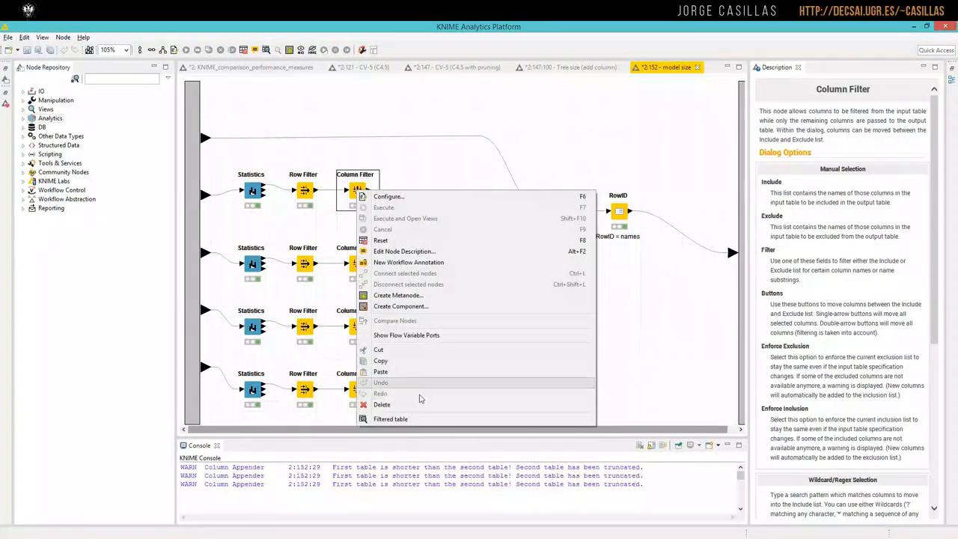
click(389, 419)
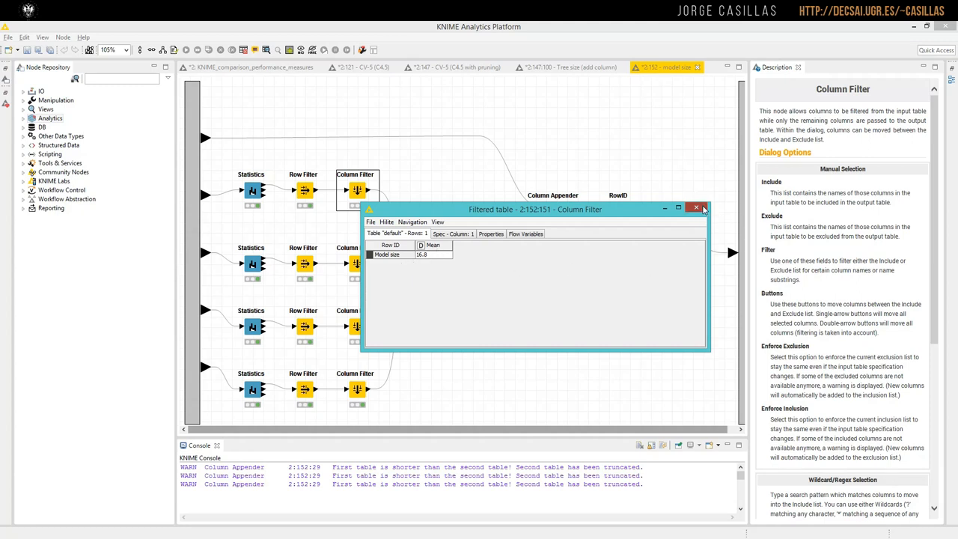
click(696, 208)
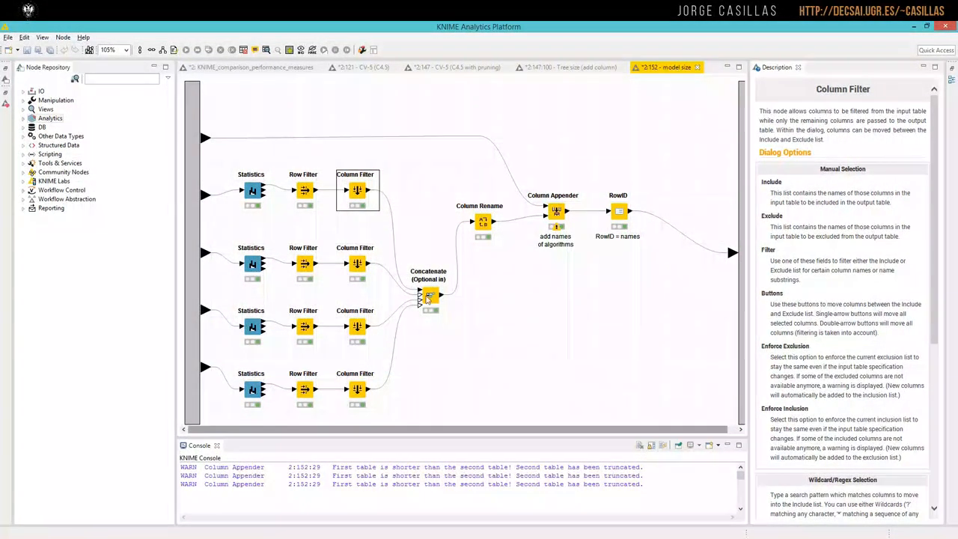
right_click(428, 296)
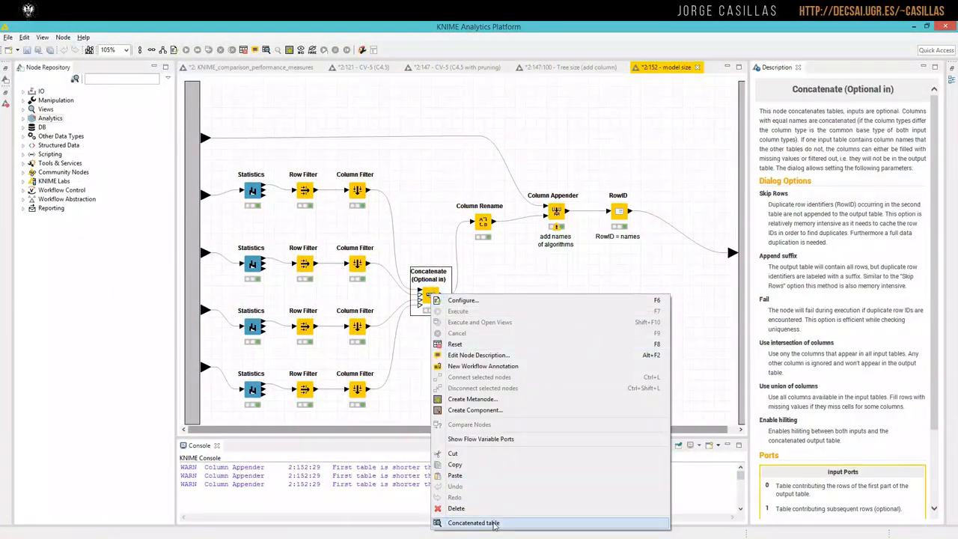
click(474, 523)
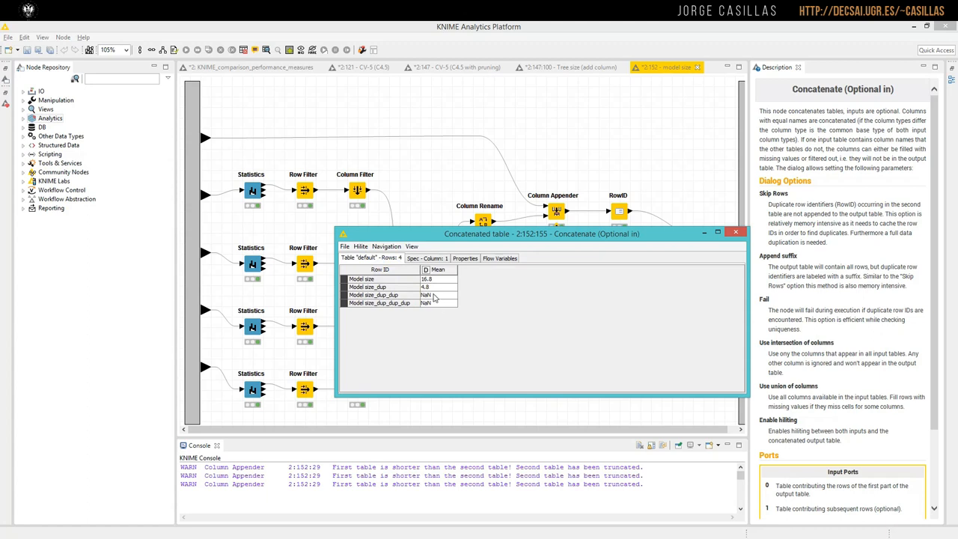
mouse_move(429, 300)
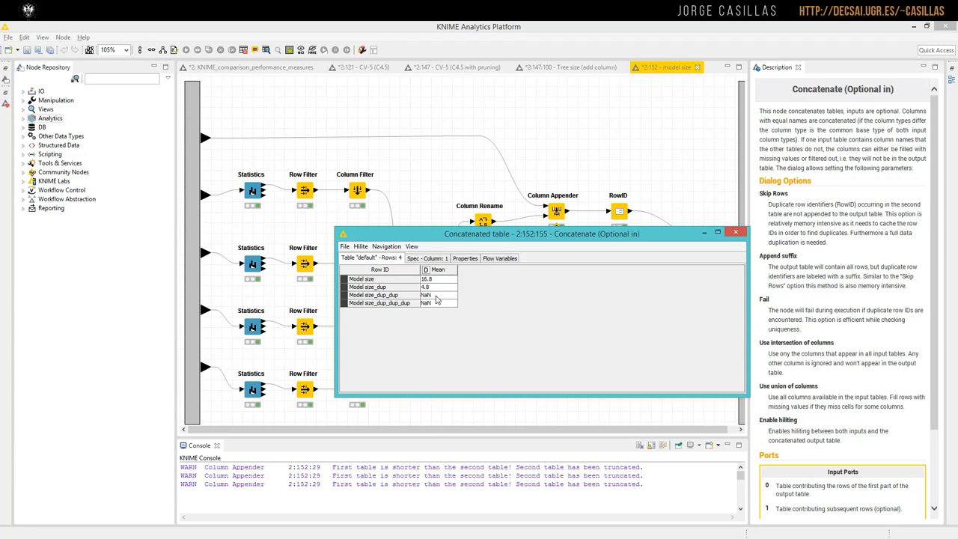
mouse_move(433, 298)
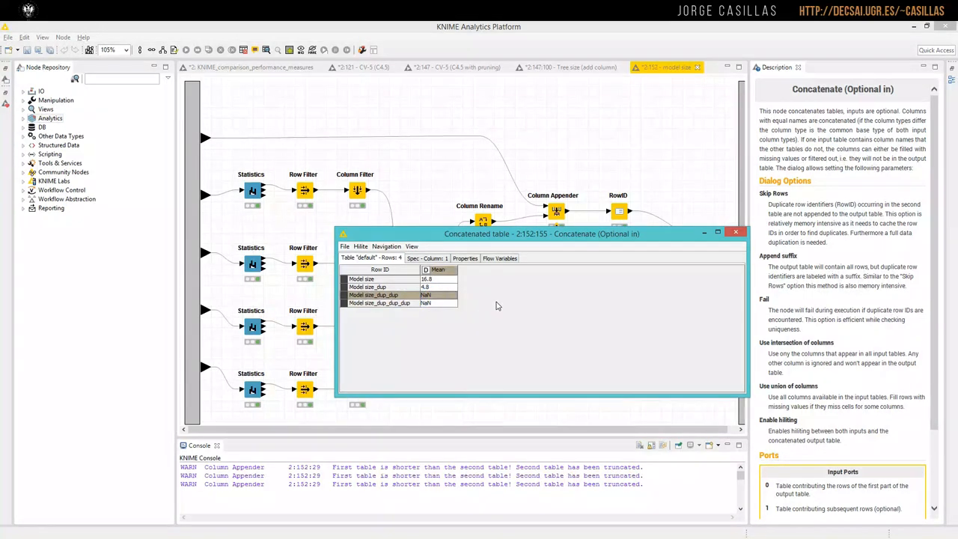
click(737, 233)
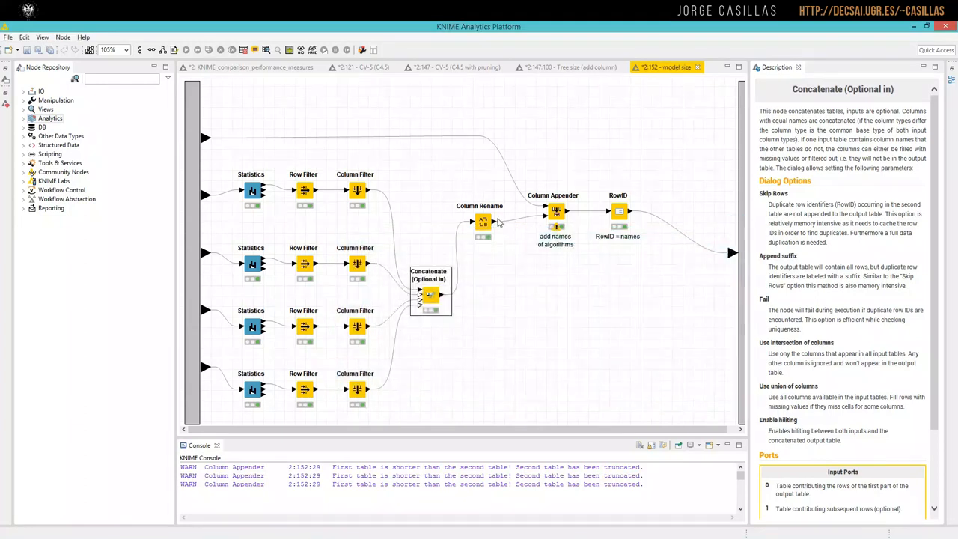
right_click(482, 222)
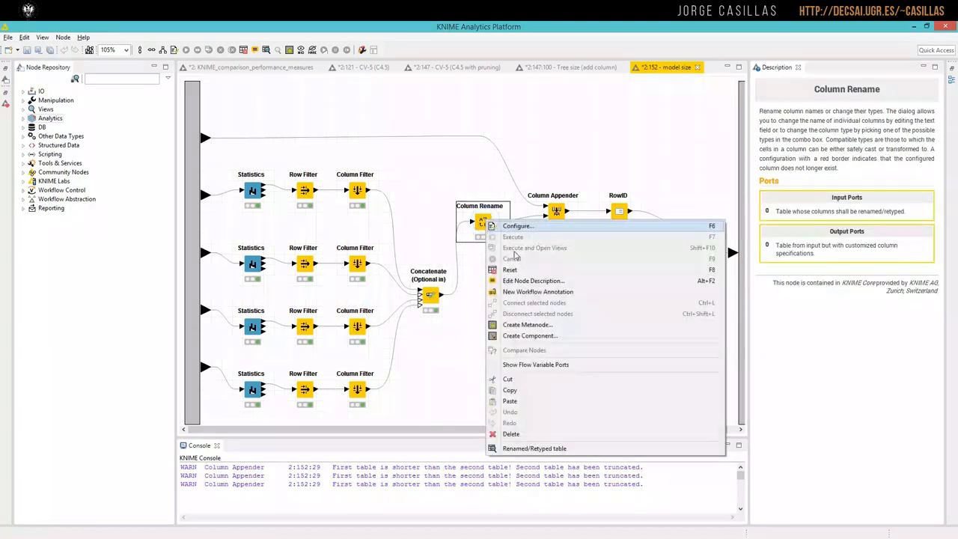
click(533, 448)
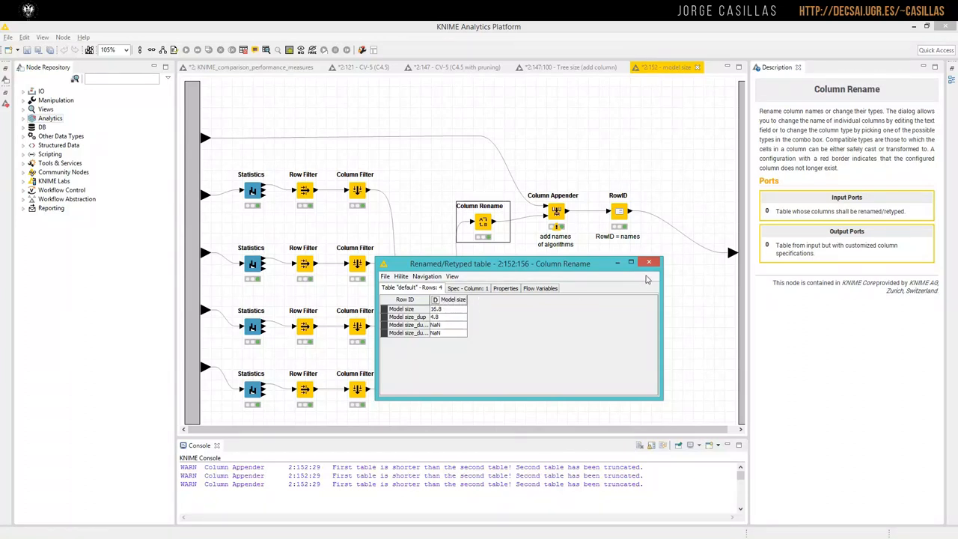
click(449, 299)
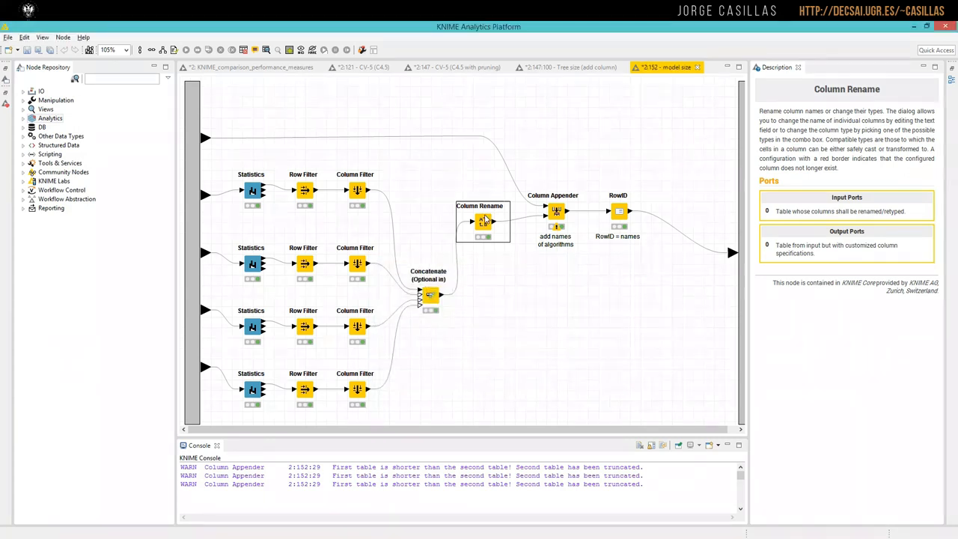
double_click(482, 220)
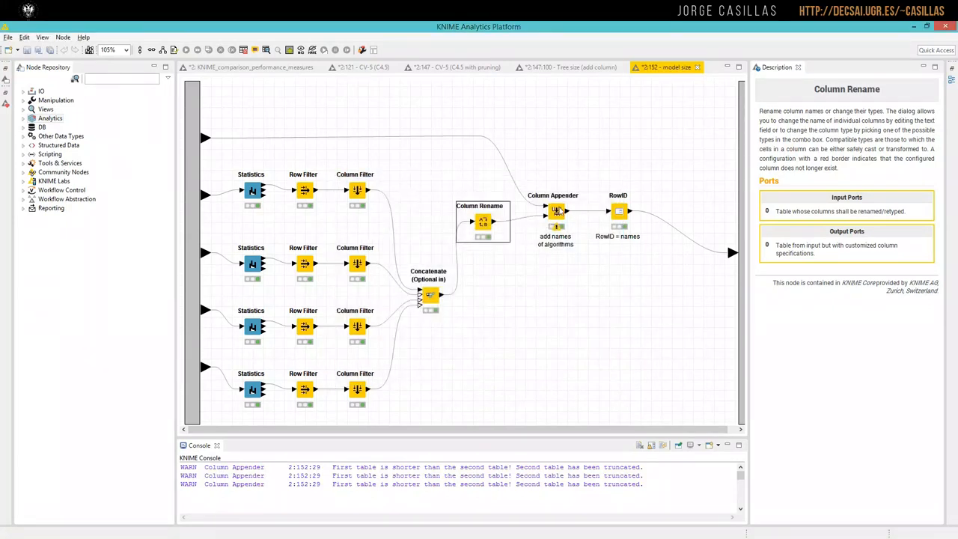
mouse_move(552, 208)
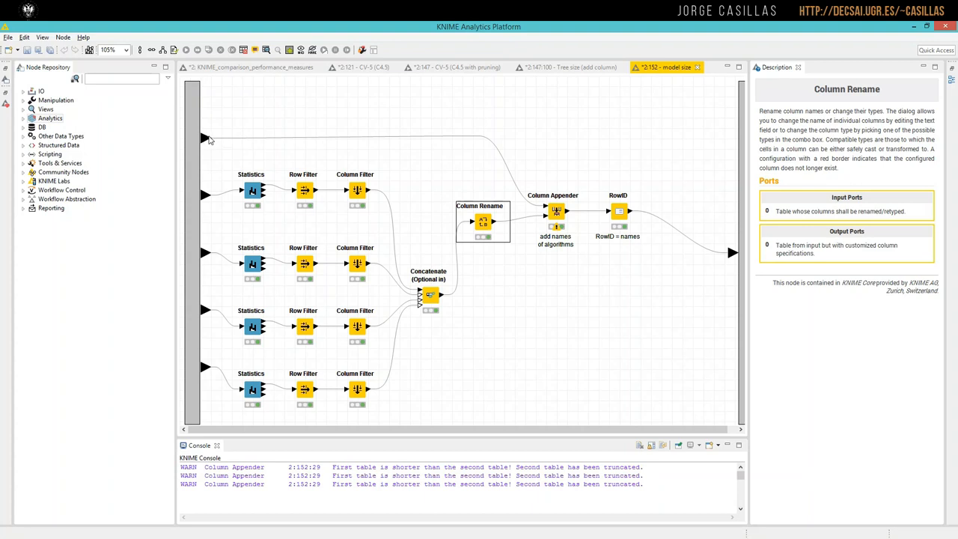
View the RowID node's processed output listing model sizes 26.8, 4.8 and NaN by algorithm name.
right_click(203, 136)
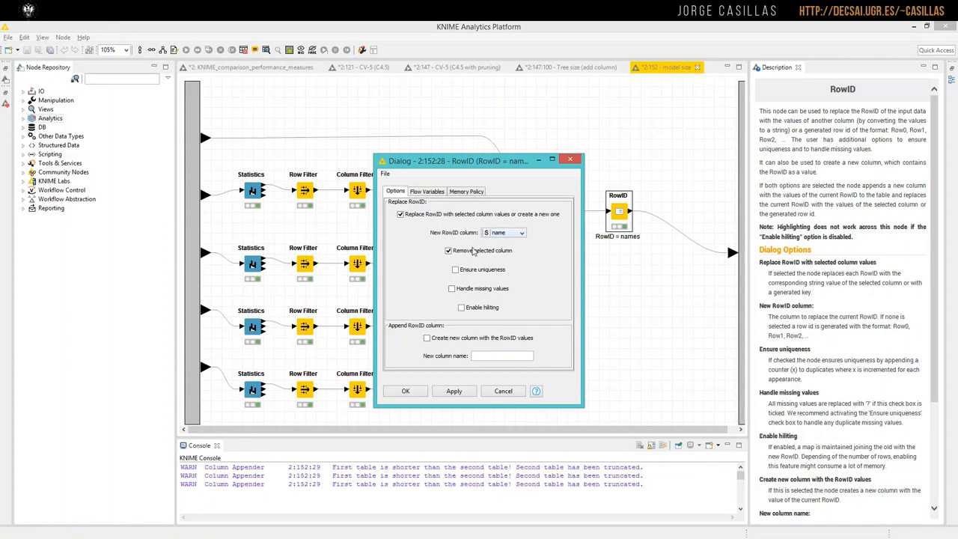
mouse_move(502, 232)
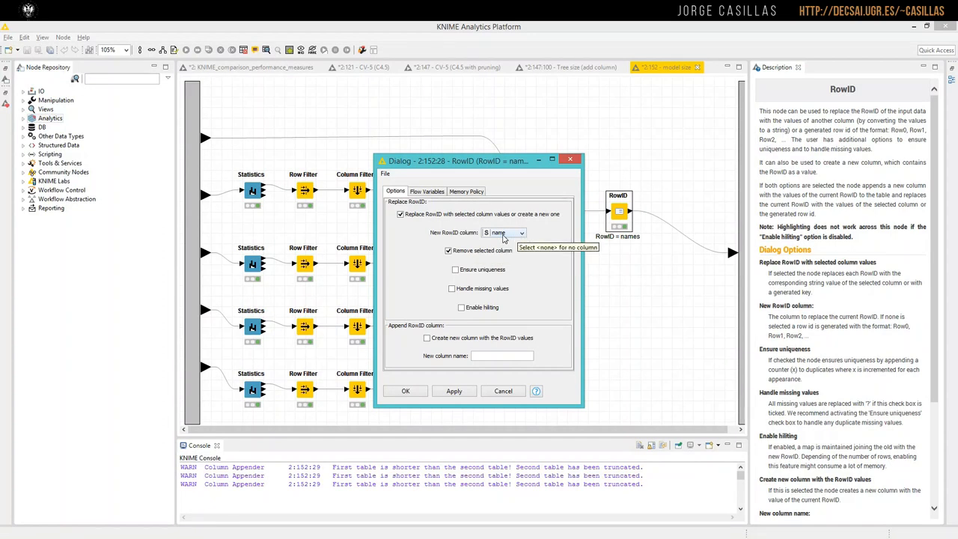
click(503, 391)
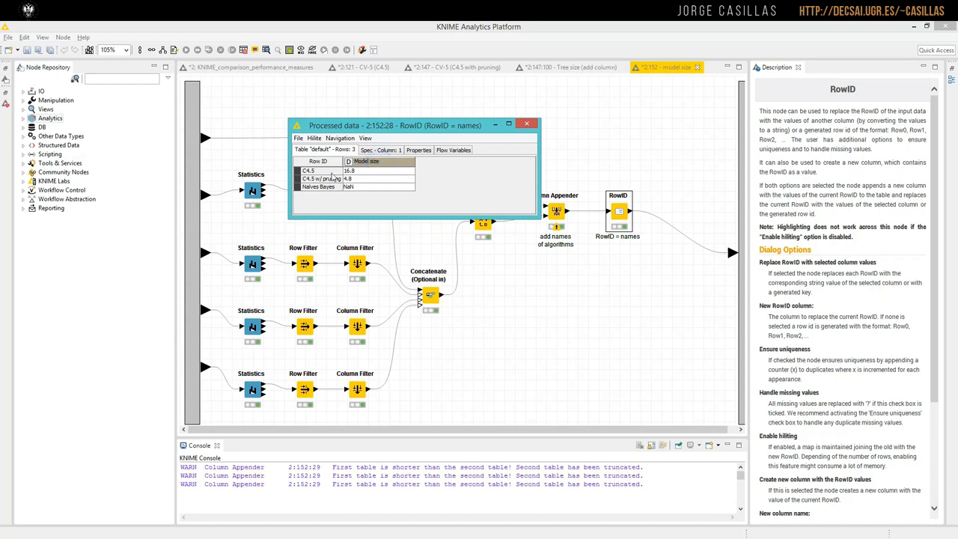
mouse_move(381, 175)
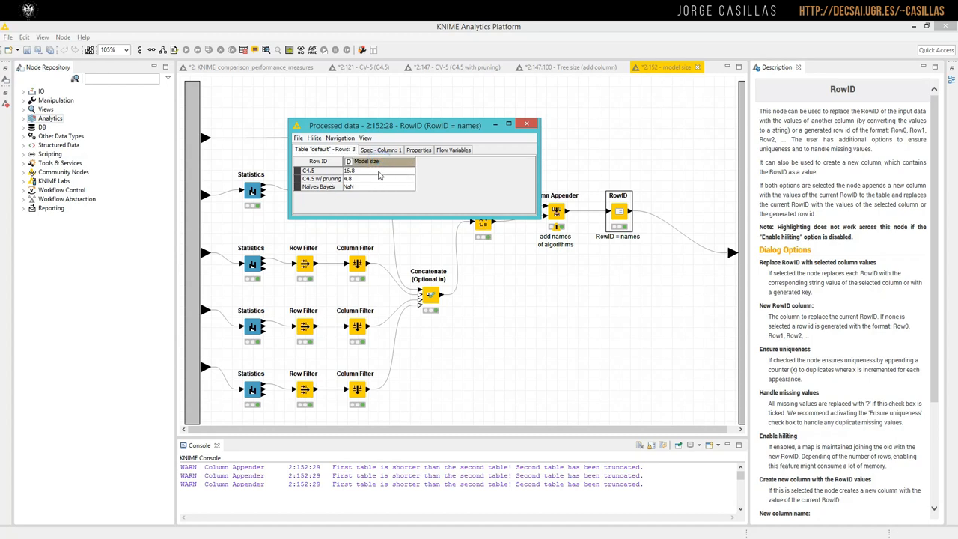
click(527, 123)
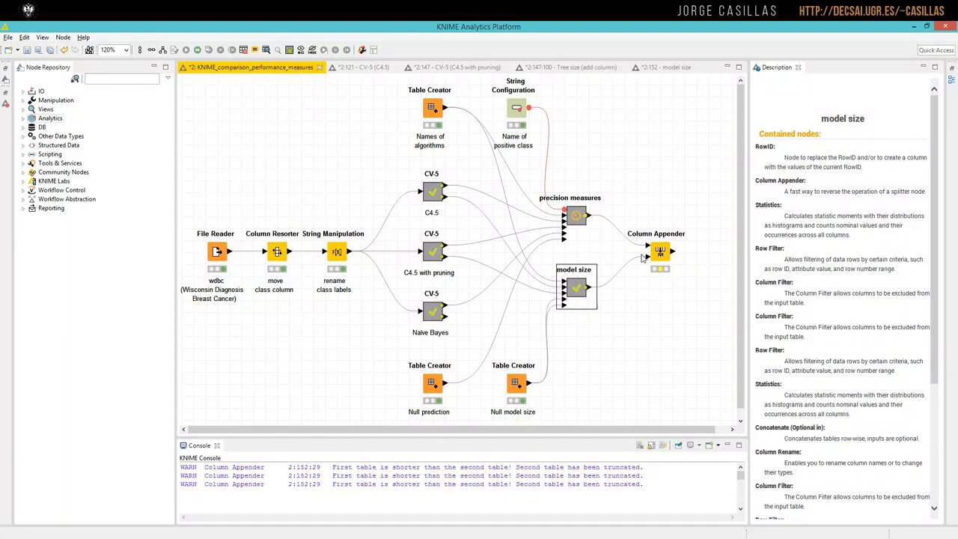
right_click(659, 252)
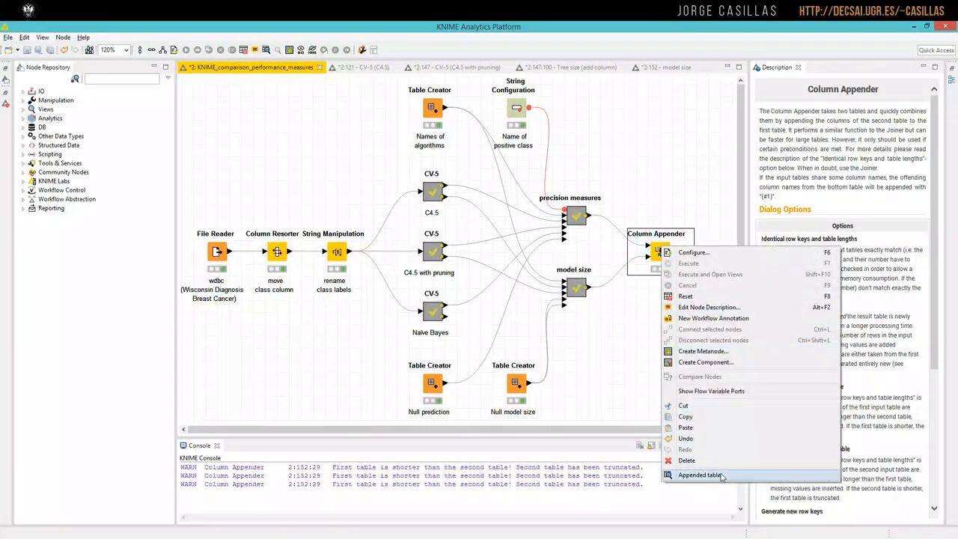
click(700, 476)
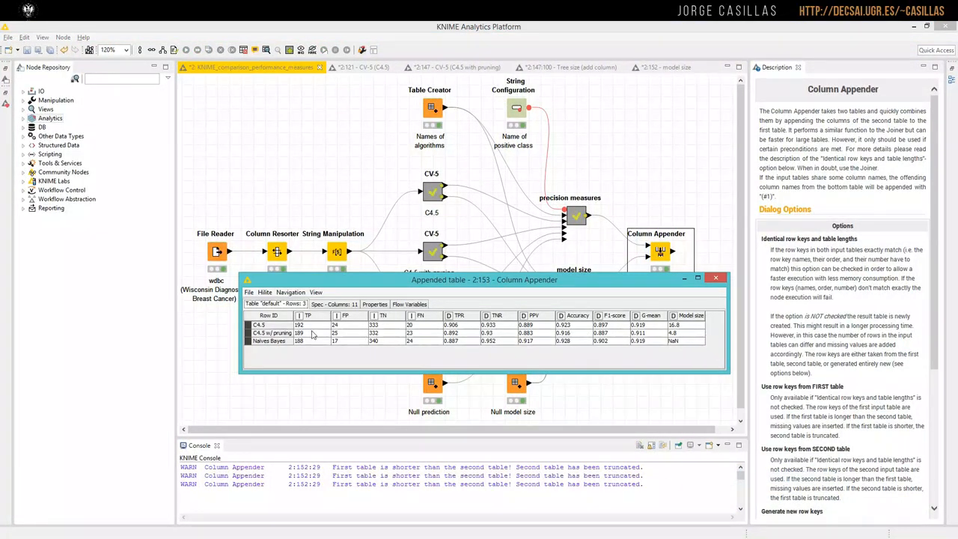
mouse_move(584, 345)
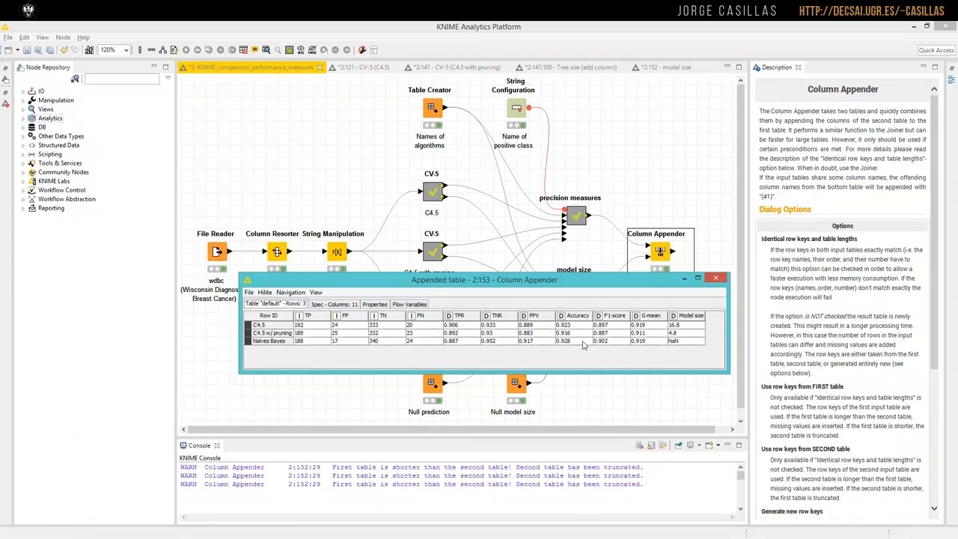
mouse_move(305, 342)
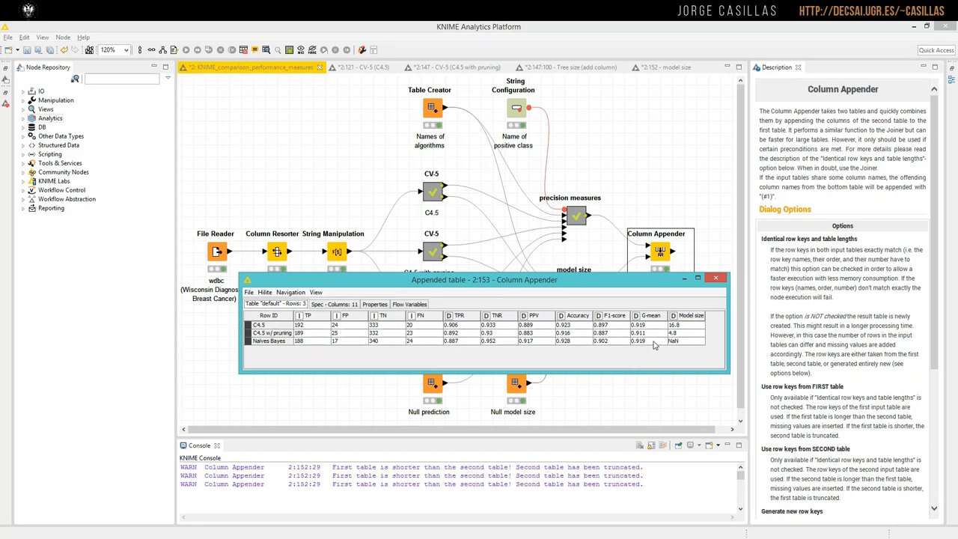
mouse_move(686, 326)
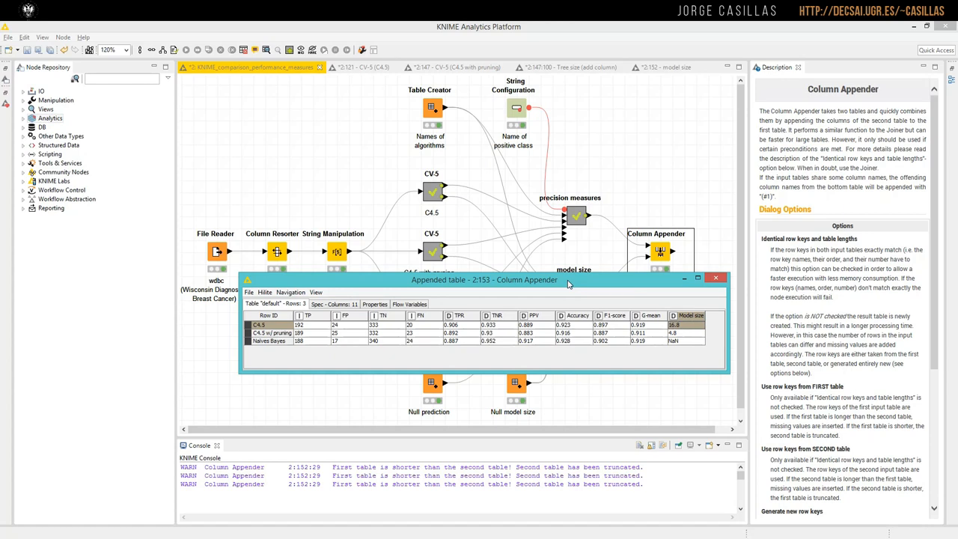
drag(485, 280, 486, 91)
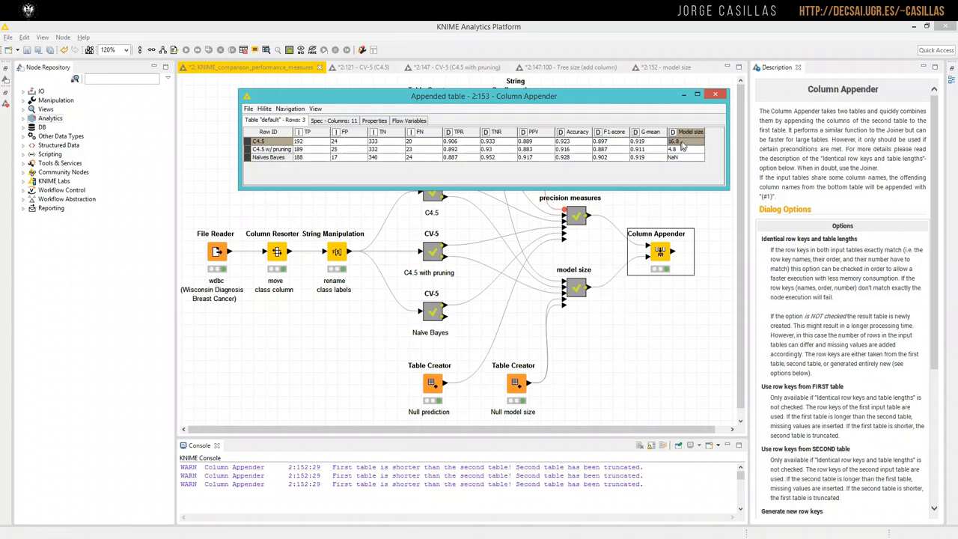
mouse_move(686, 149)
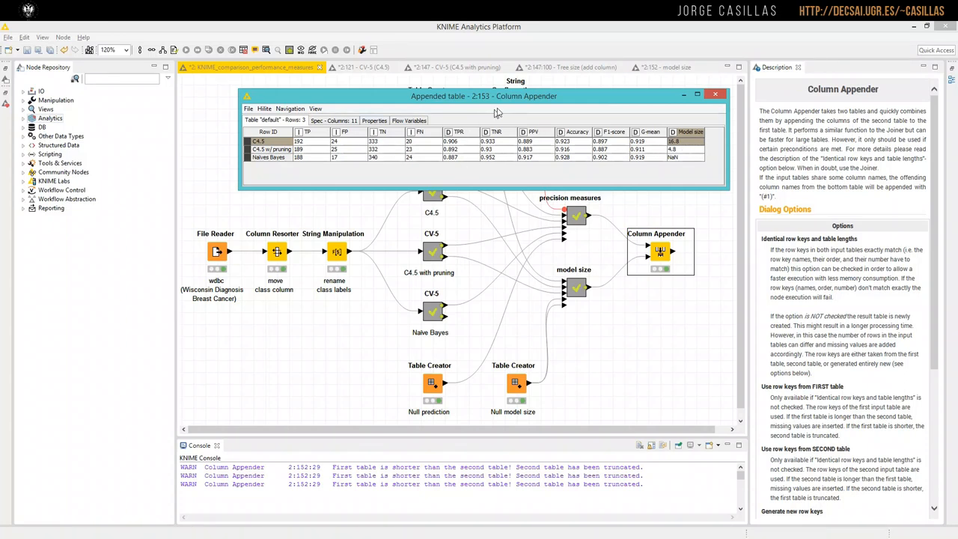
drag(484, 95, 485, 78)
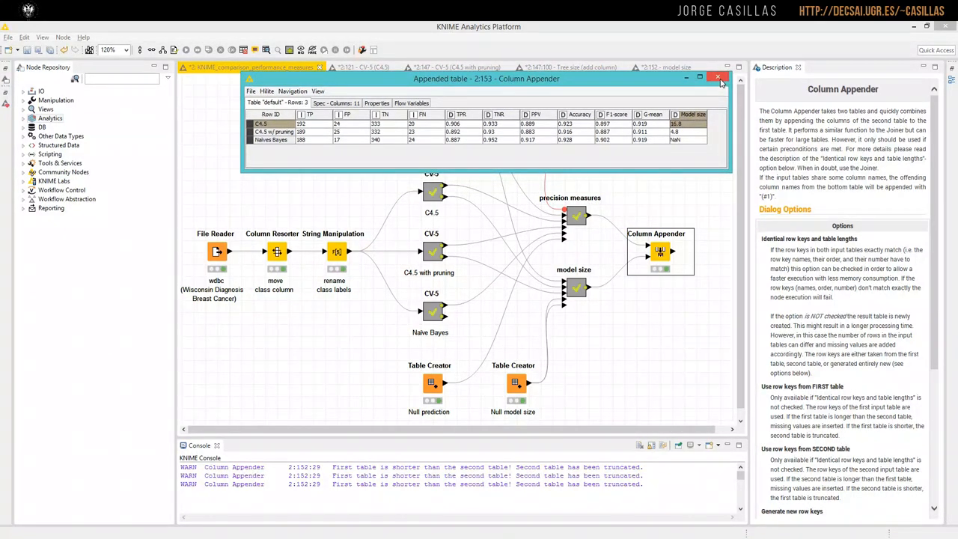
click(717, 78)
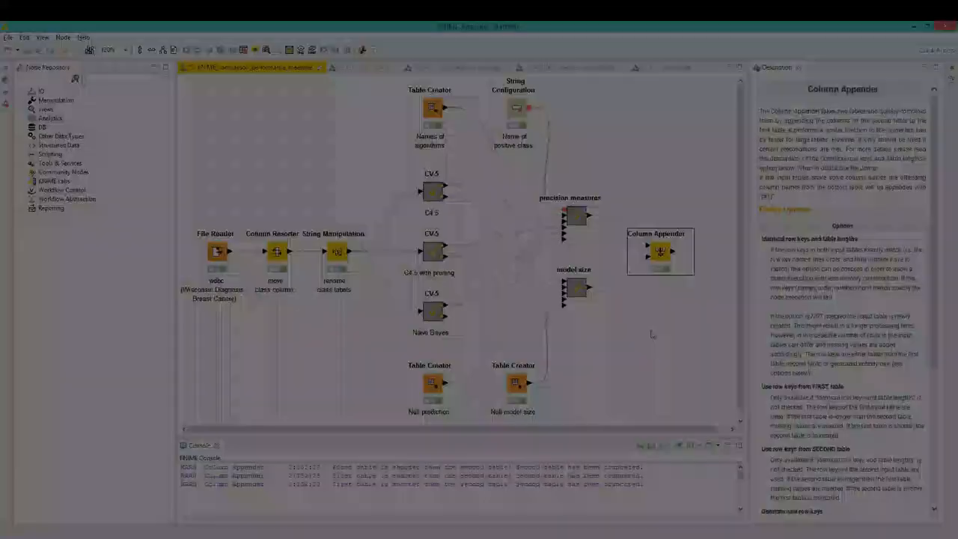